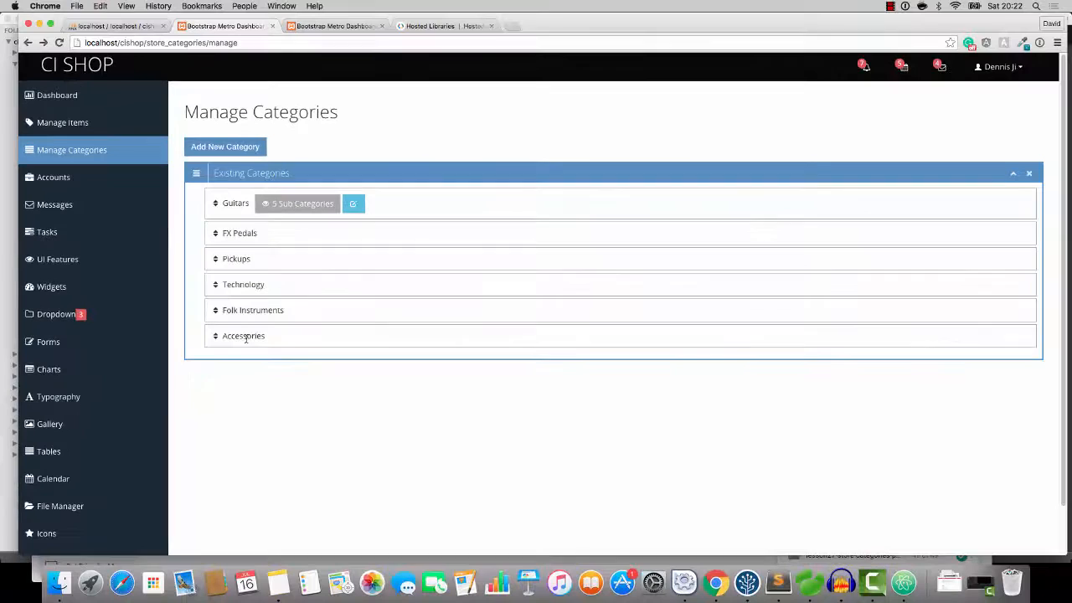
mouse_move(269, 365)
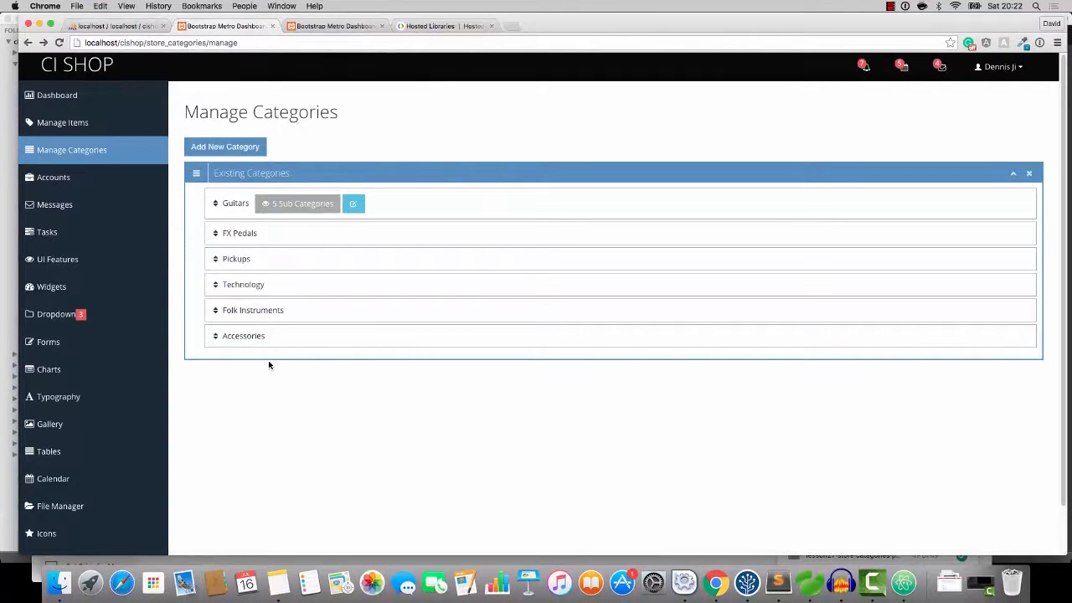
mouse_move(264, 405)
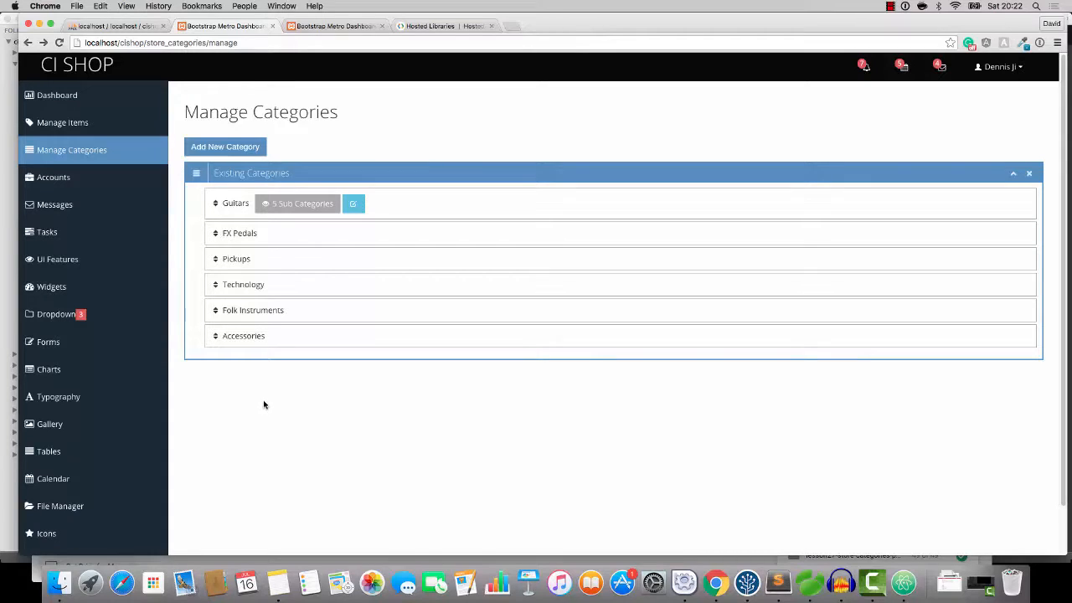
mouse_move(656, 414)
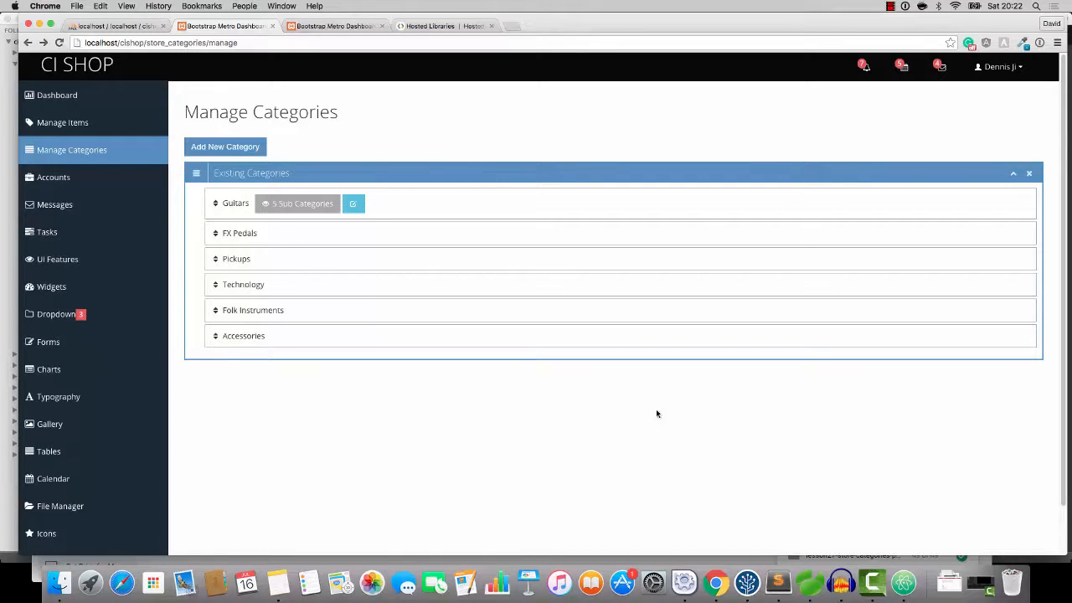
- Add the line $data['sort_this'] = TRUE; inside manage() in store_categories.php
left_click(778, 582)
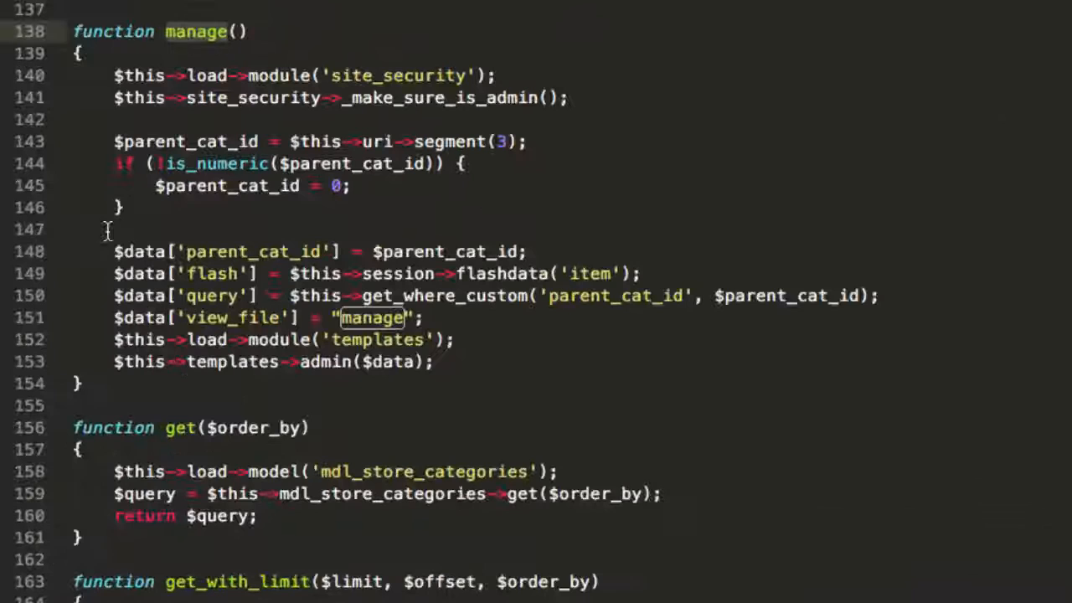
type("$")
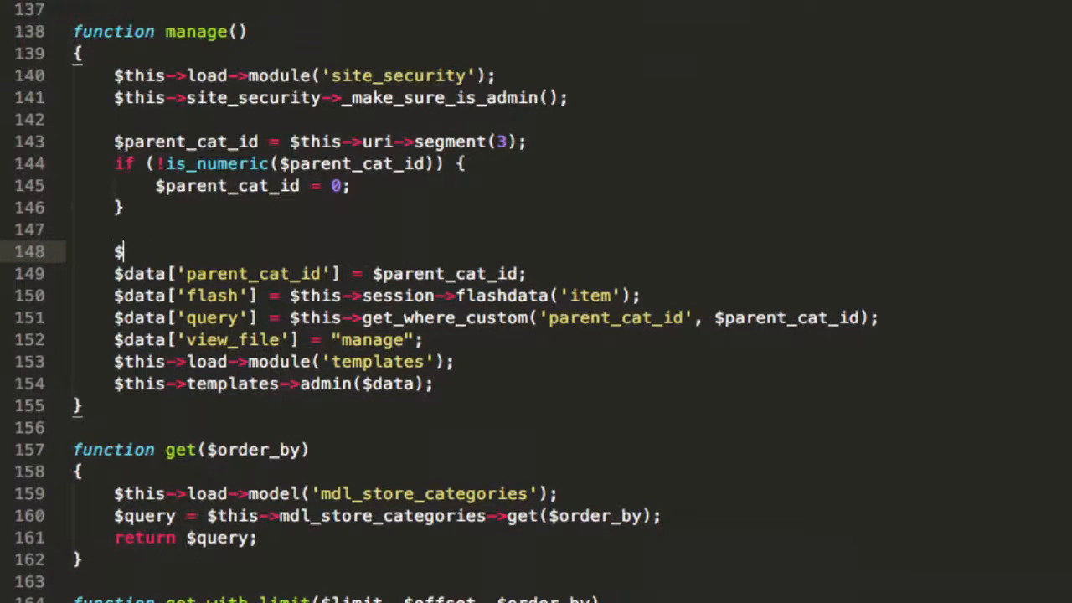
type("data['sort_this']")
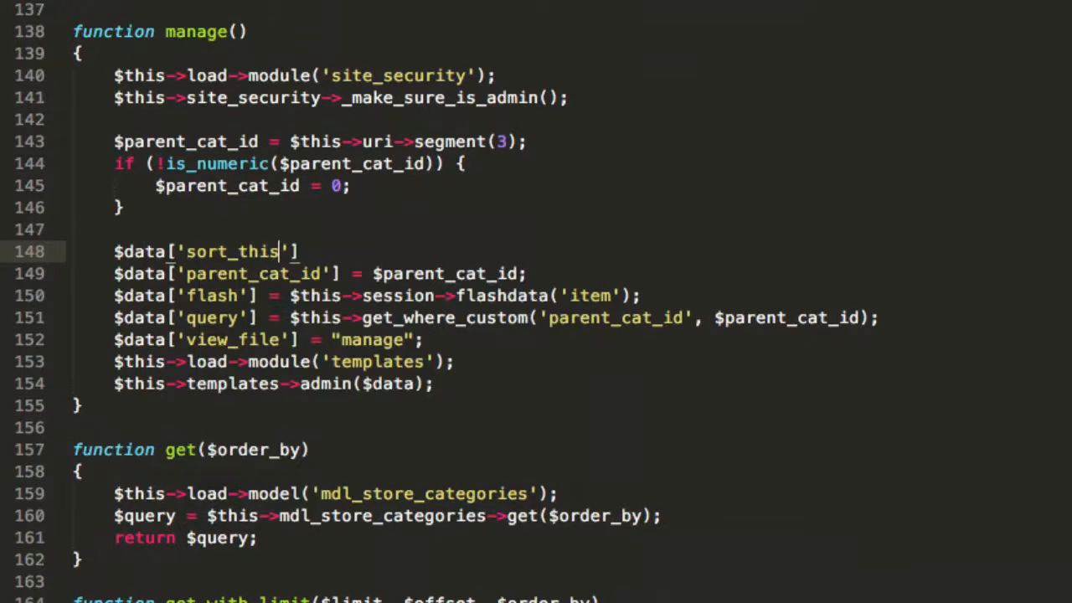
type("= TRUE;")
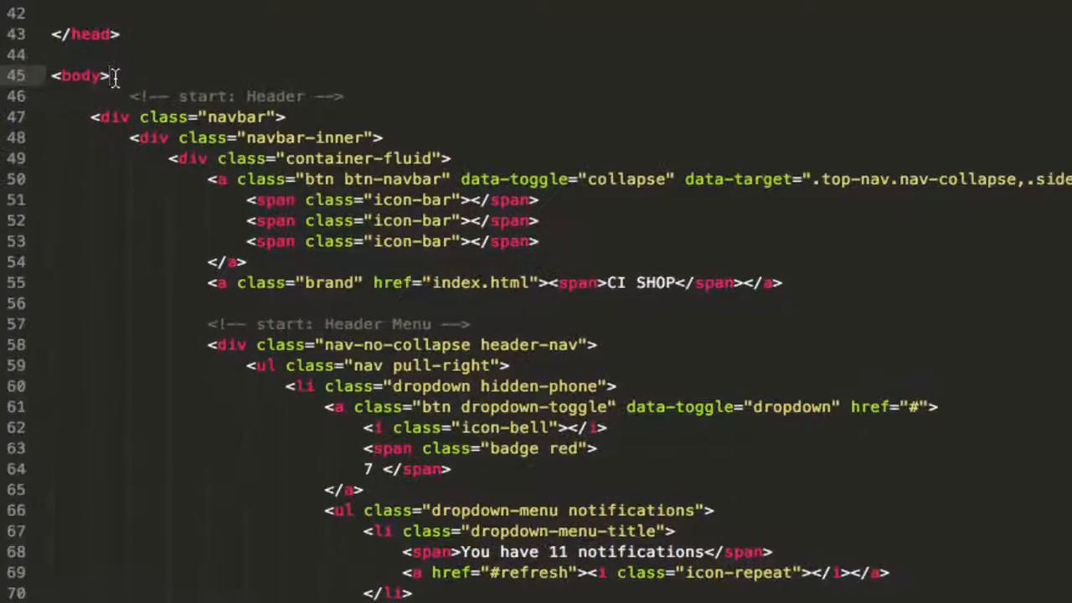
- After <body> in admin.php, add a PHP block requiring sort_this_code.php when sort_this is set
key("enter")
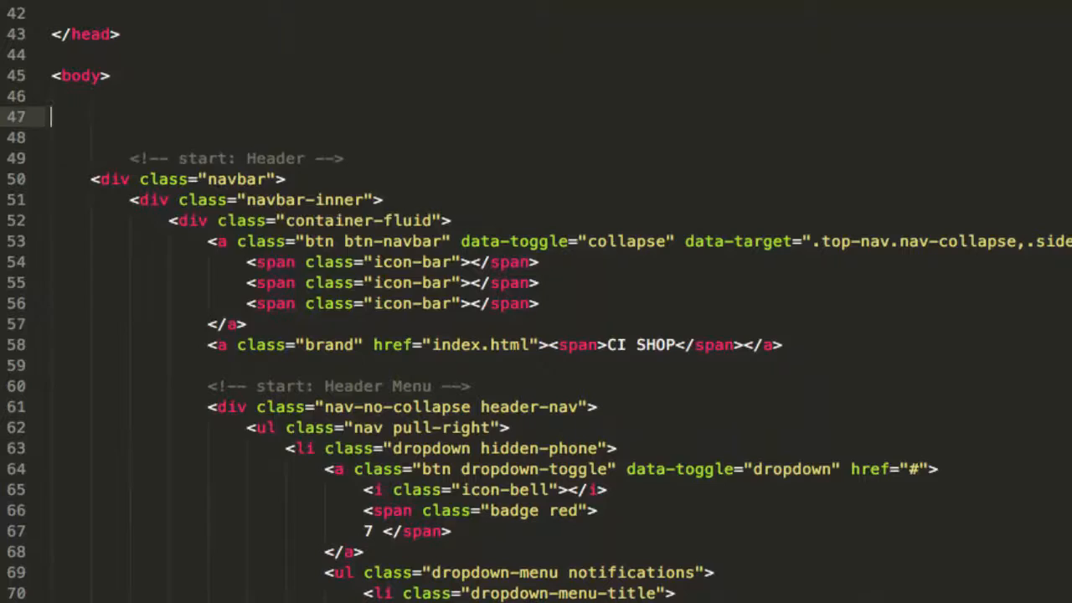
type("<?php")
left_click(561, 137)
type("if (isset($")
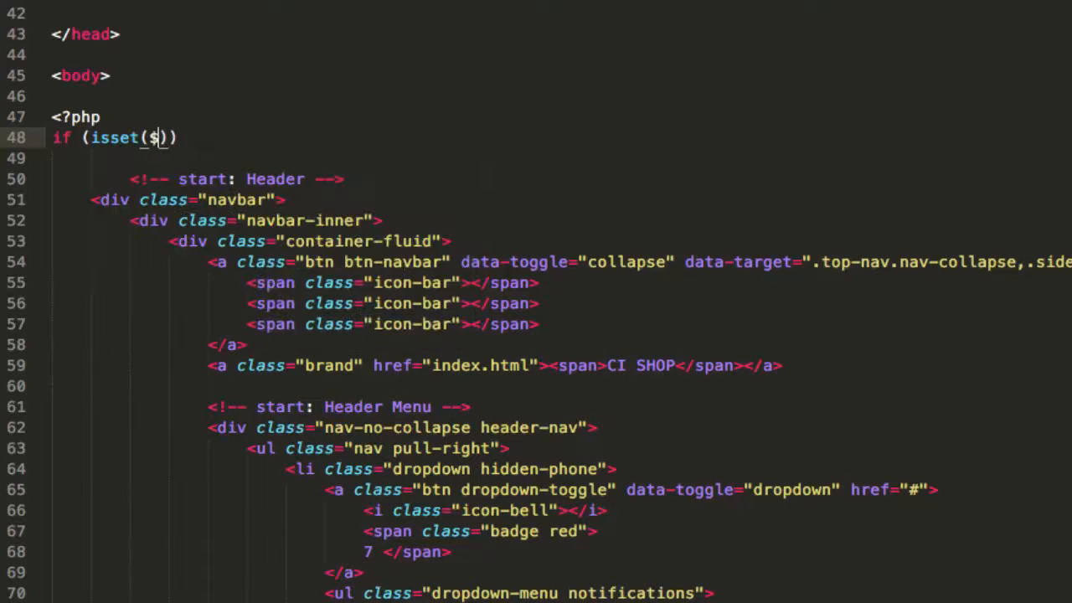
type("sort_this")
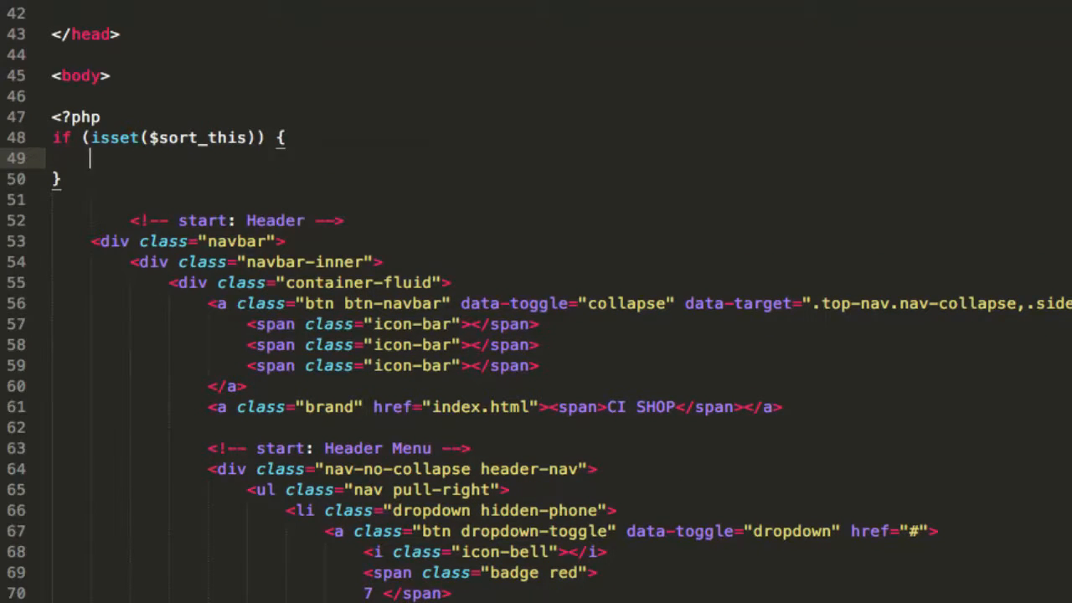
type("require_once(")
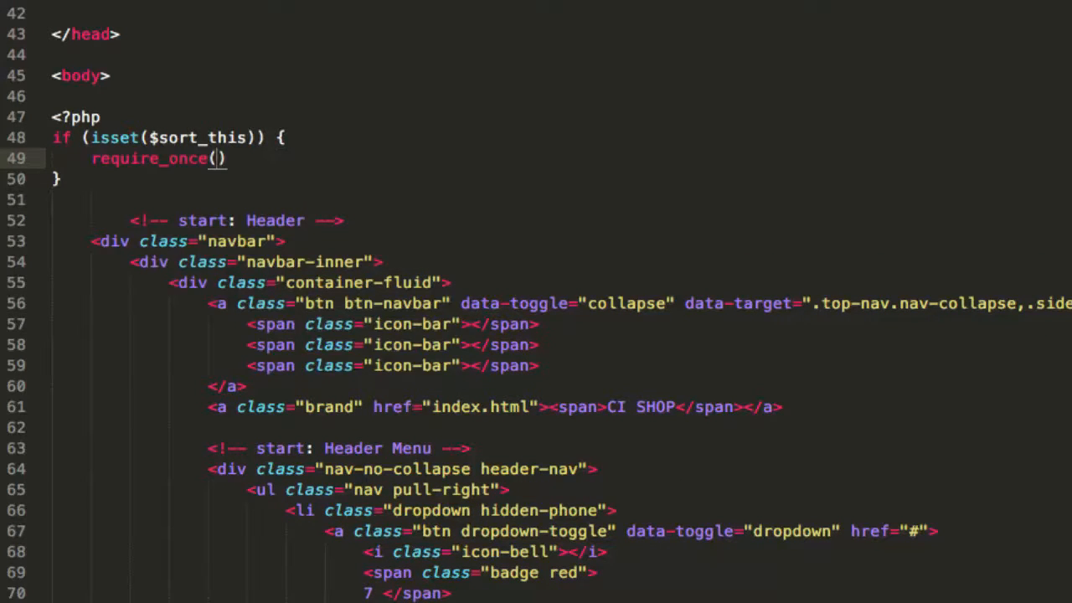
type("'sort_this_cod")
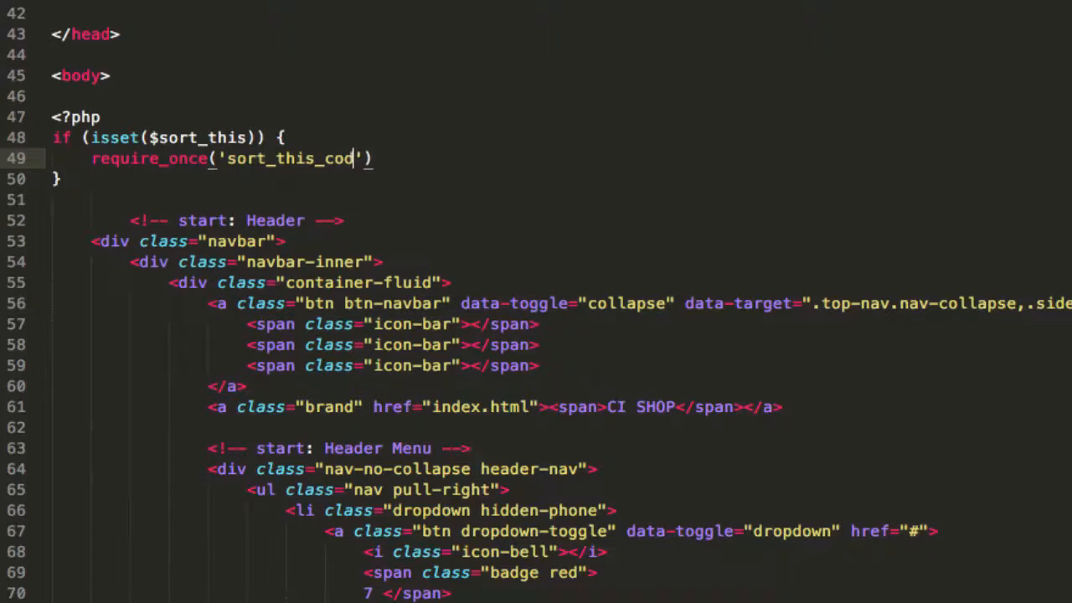
type(".php');")
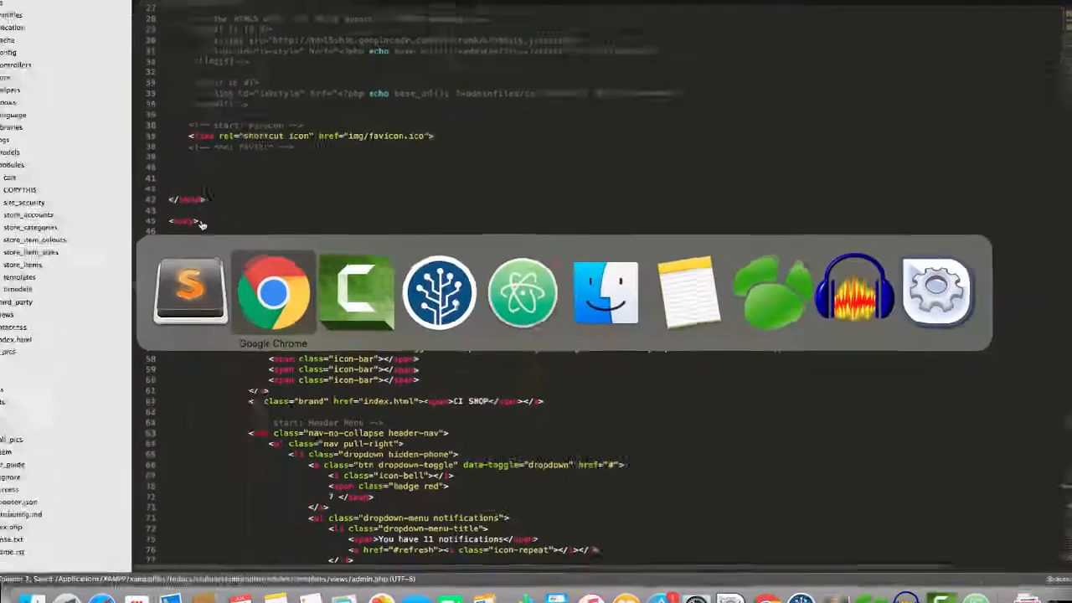
left_click(273, 292)
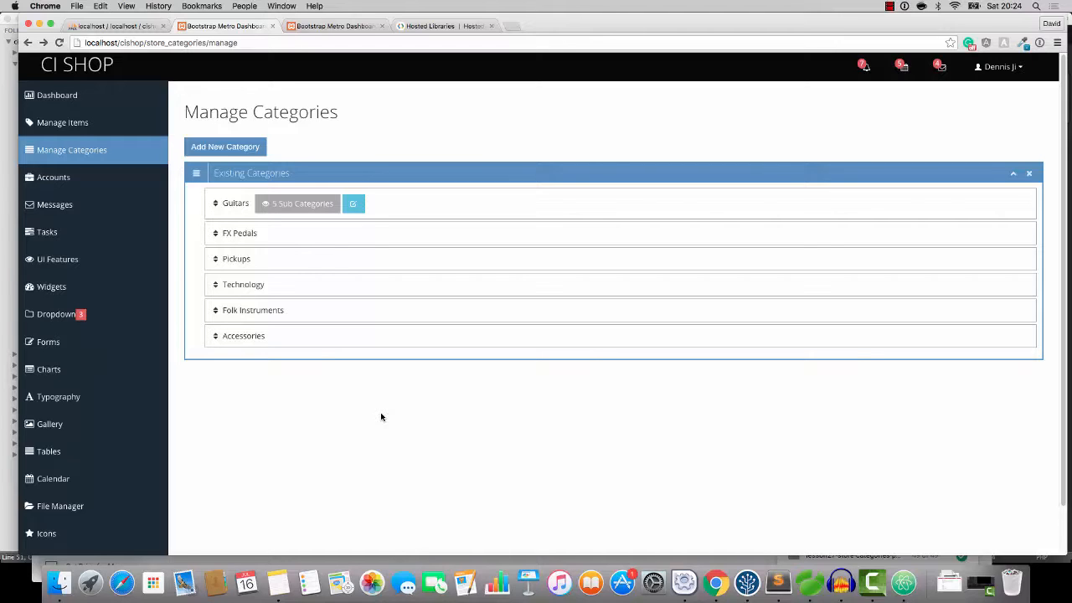
mouse_move(404, 428)
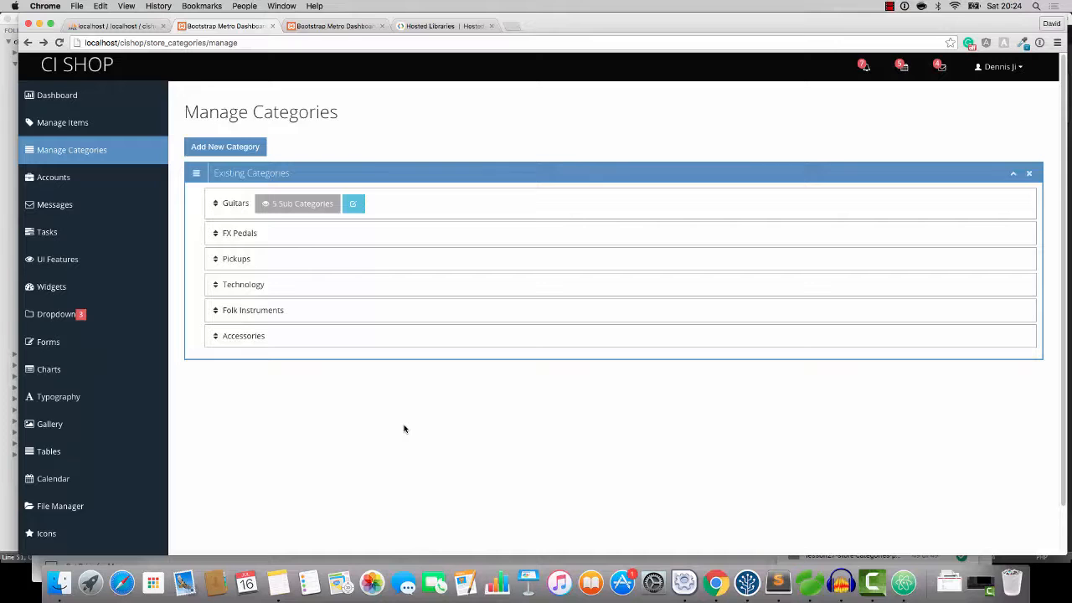
mouse_move(777, 582)
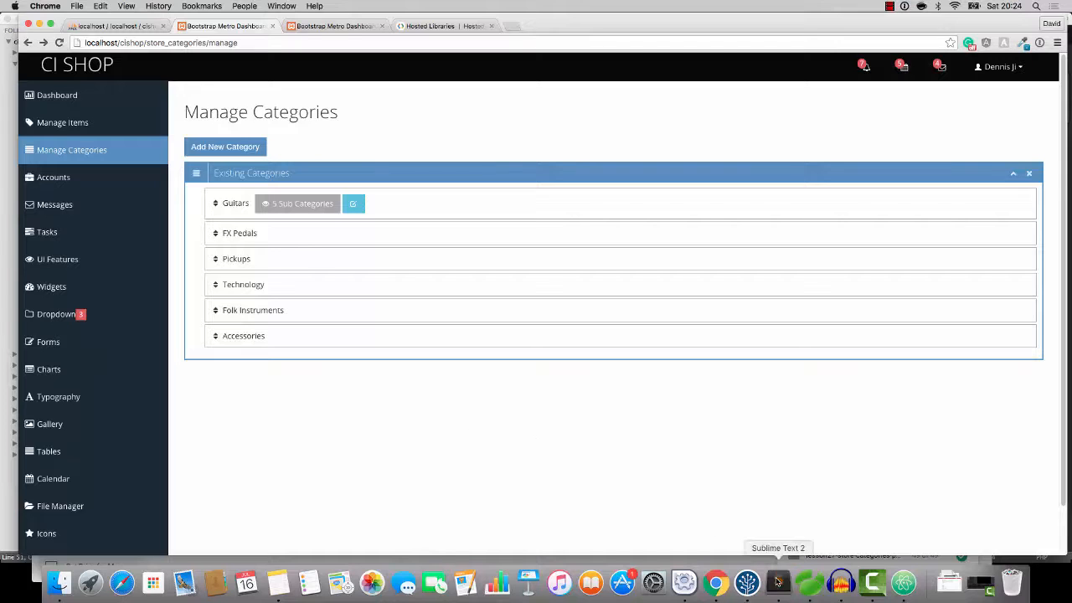
- Create a new file in the templates module's views folder and save it as sort_this_code.php
left_click(778, 582)
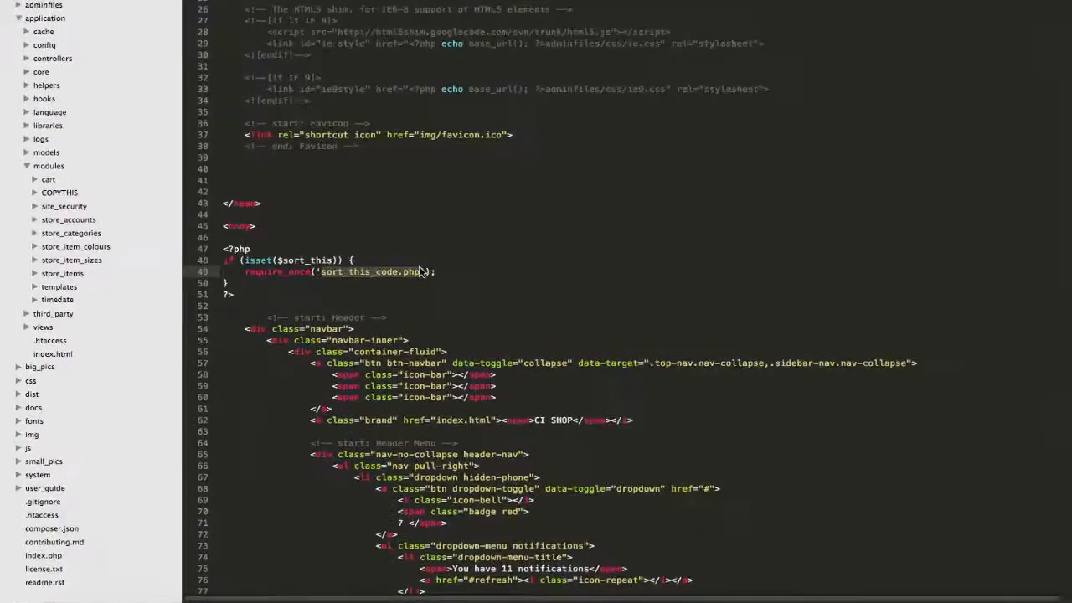
left_click(59, 286)
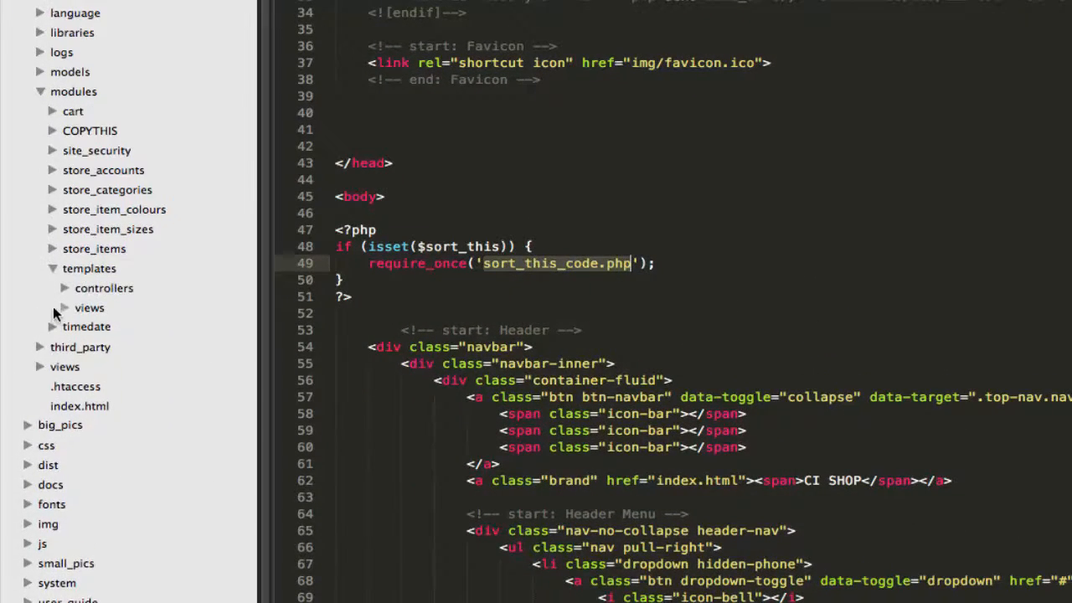
right_click(89, 307)
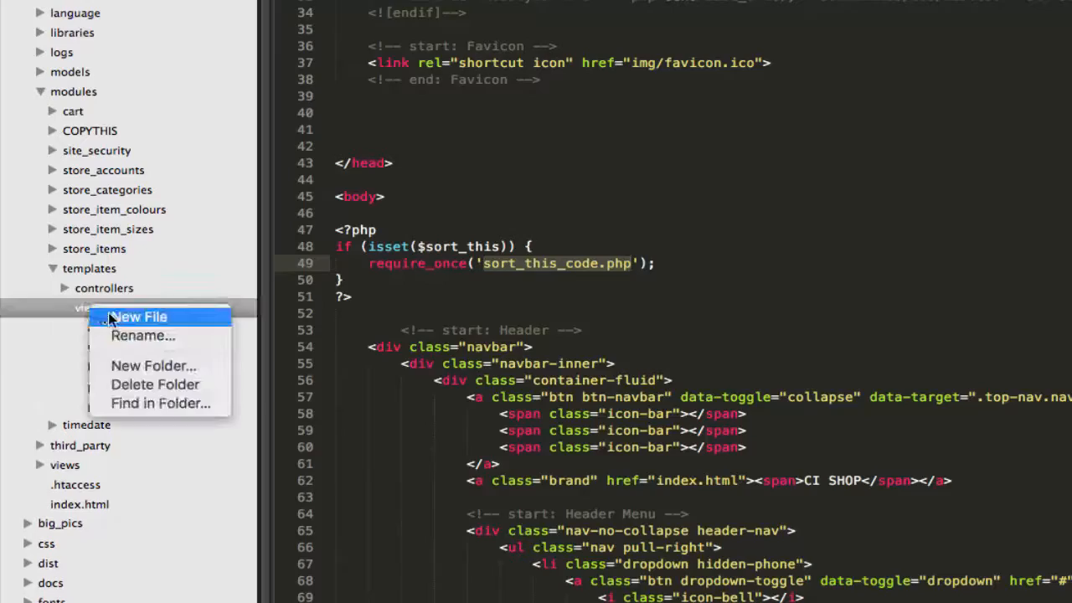
left_click(139, 317)
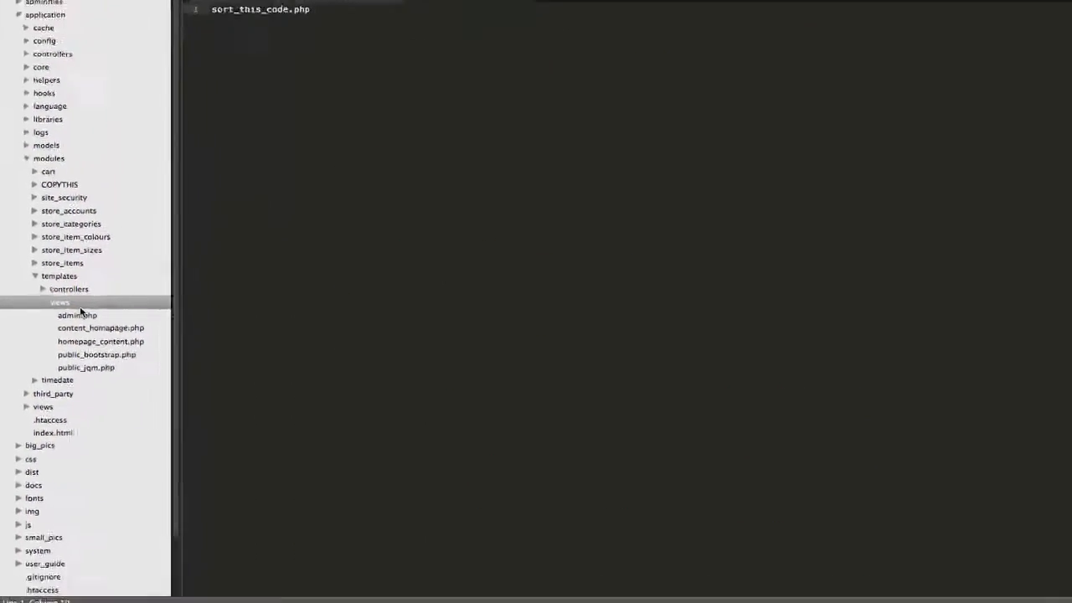
key("cmd+s")
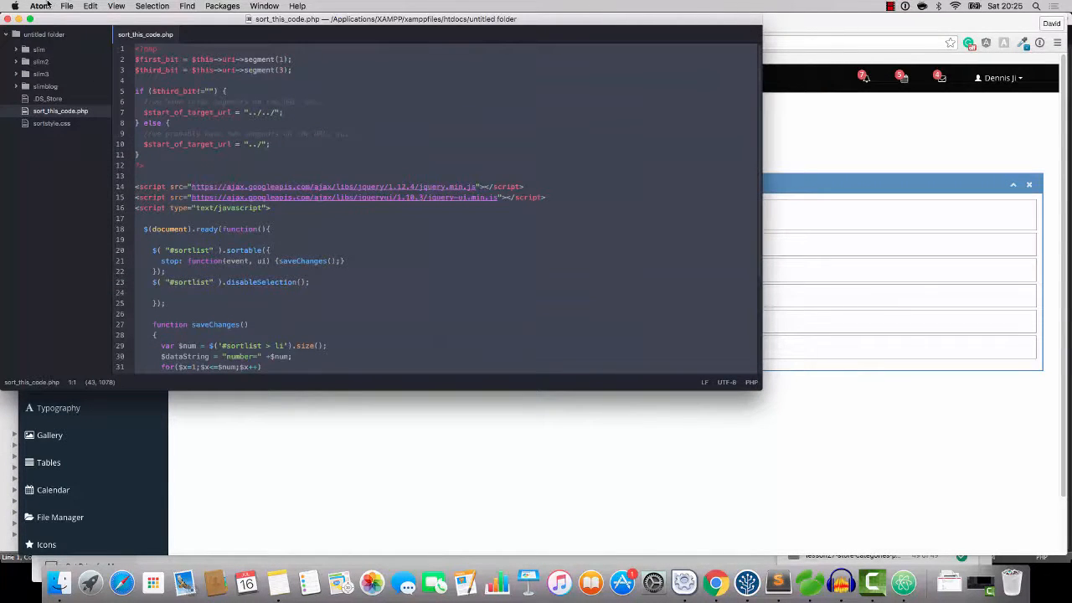
mouse_move(725, 566)
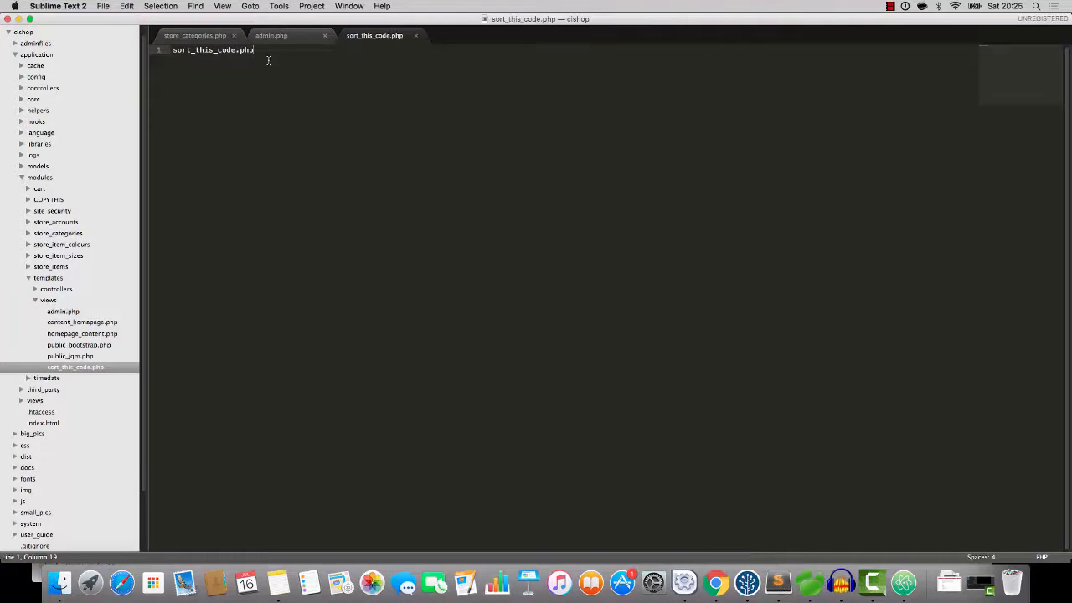
- Paste the jQuery sortable script into sort_this_code.php and deselect the pasted code
key("cmd+v")
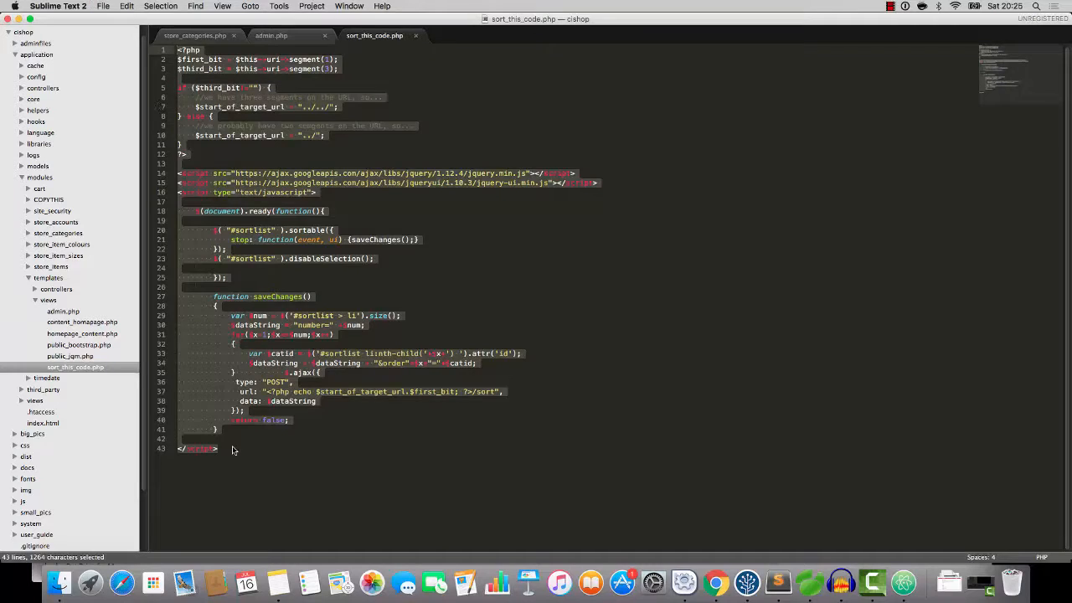
left_click(226, 449)
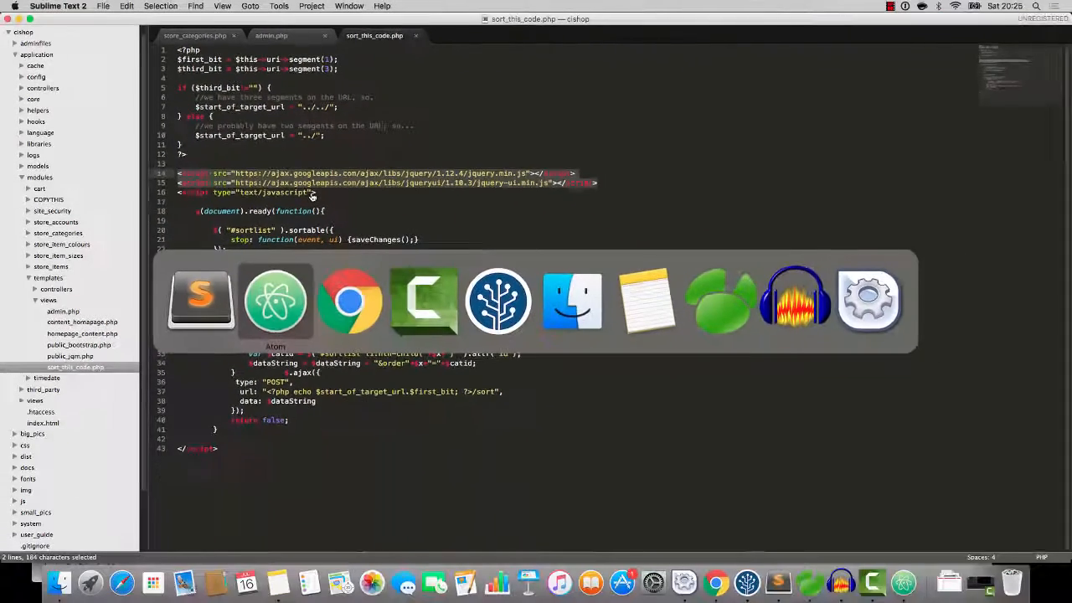
- On Google Hosted Libraries, select the jQuery 1.x (1.12.4) script snippet
left_click(349, 301)
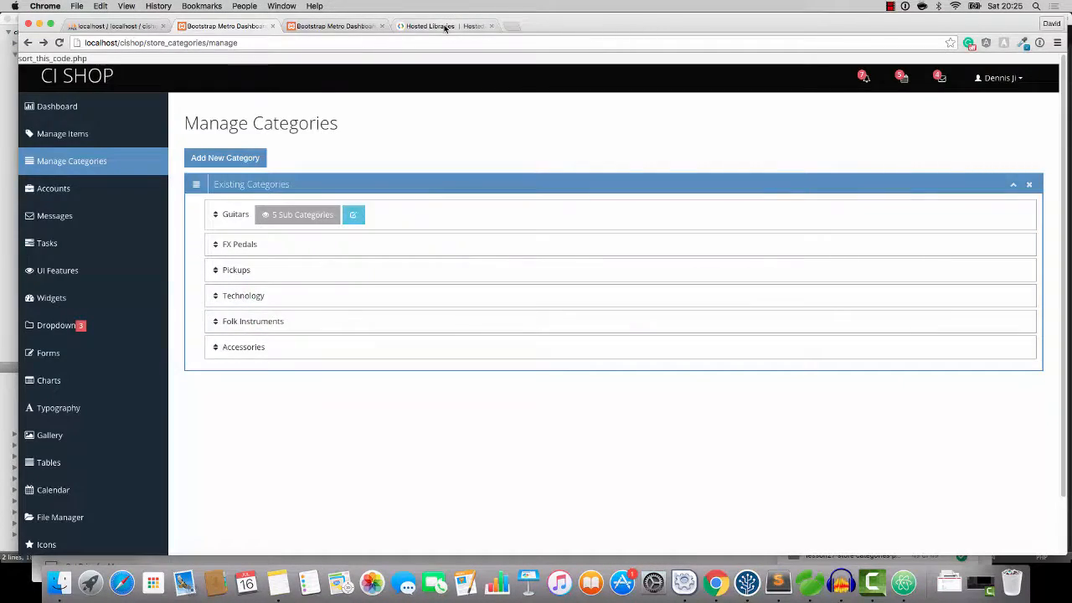
left_click(430, 26)
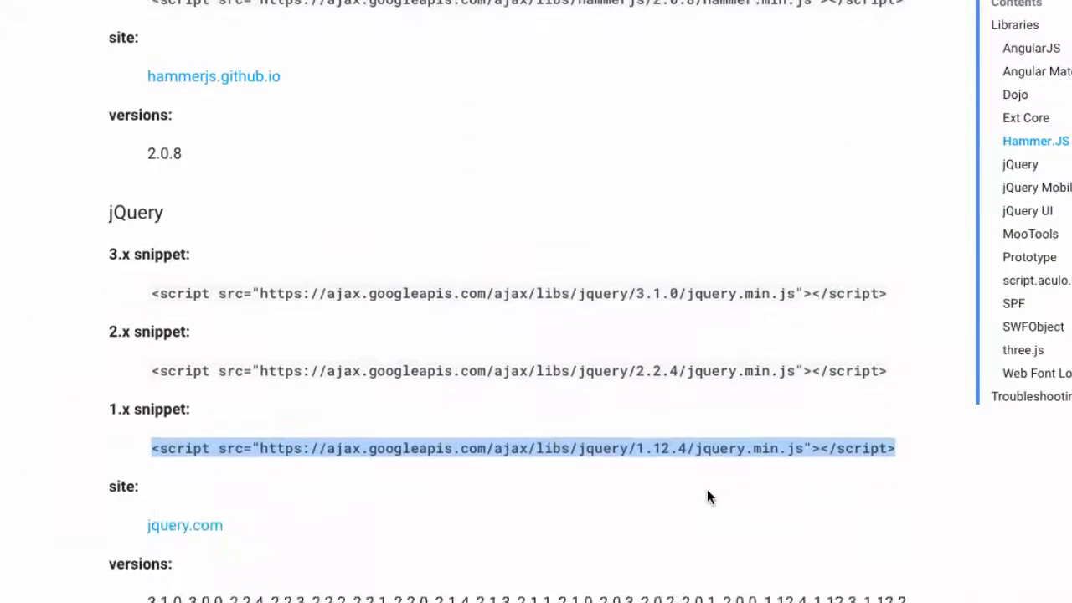
scroll("down", 3)
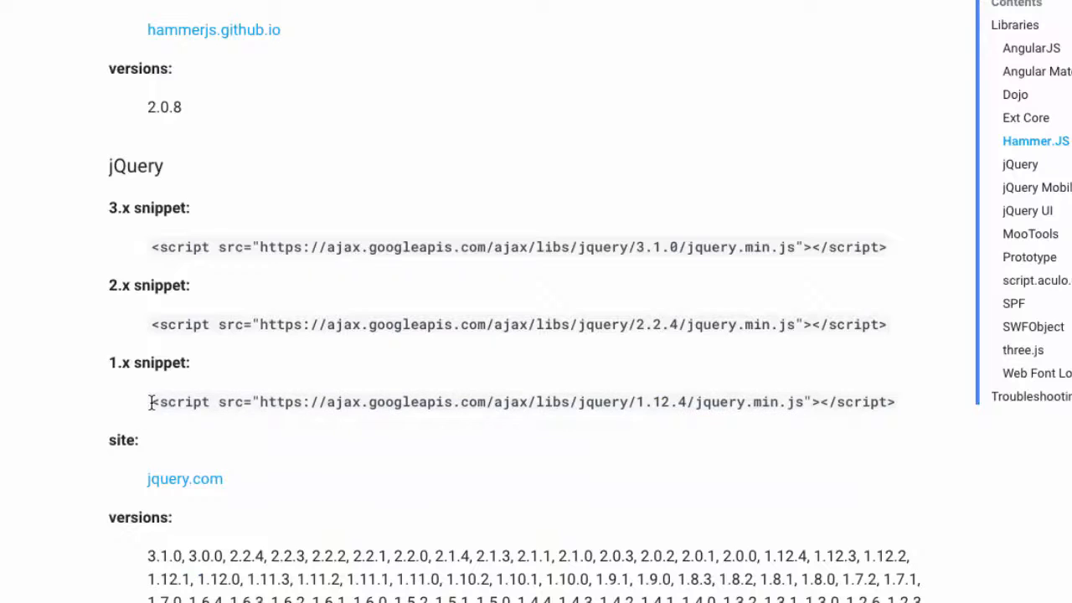
triple_click(519, 401)
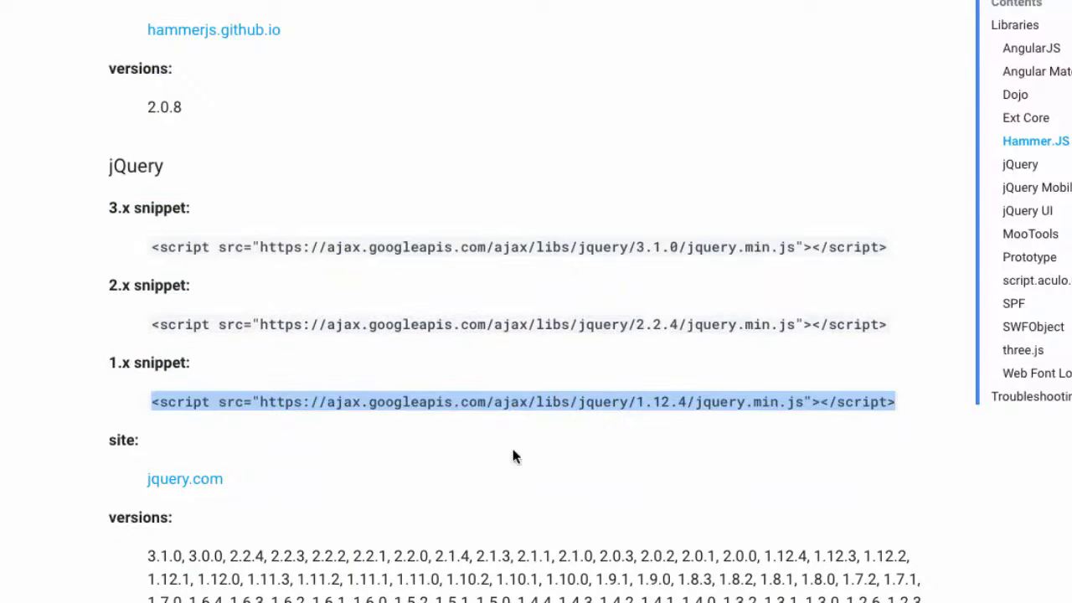
mouse_move(666, 430)
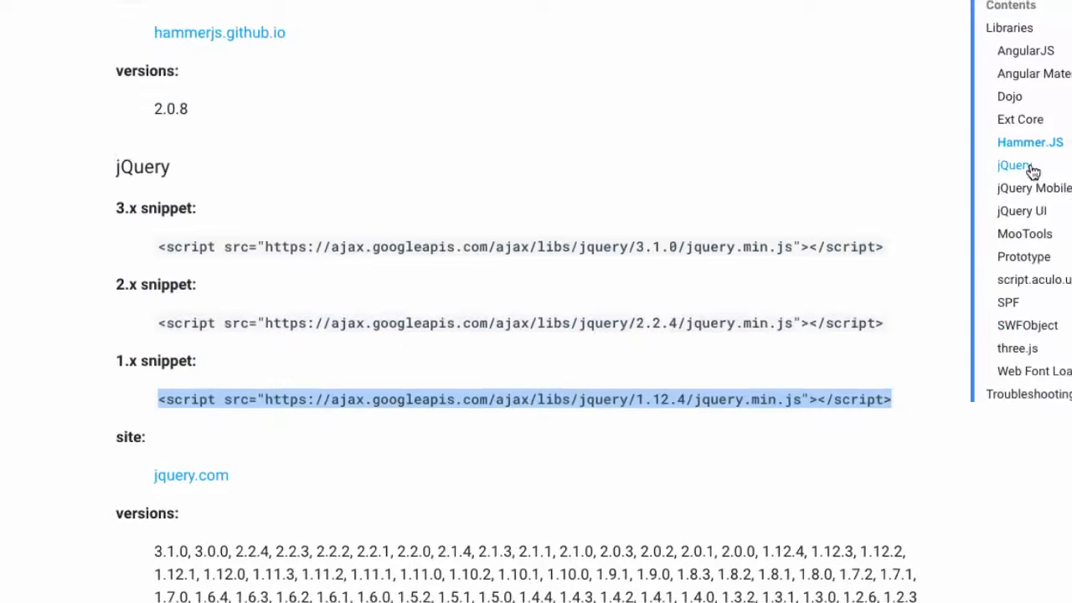
left_click(778, 581)
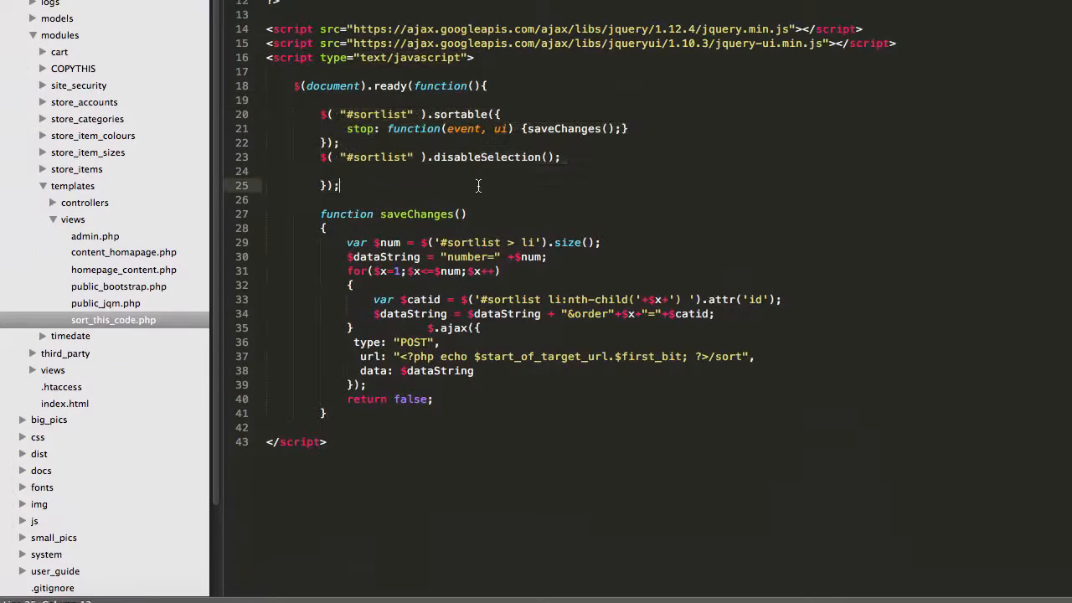
mouse_move(528, 169)
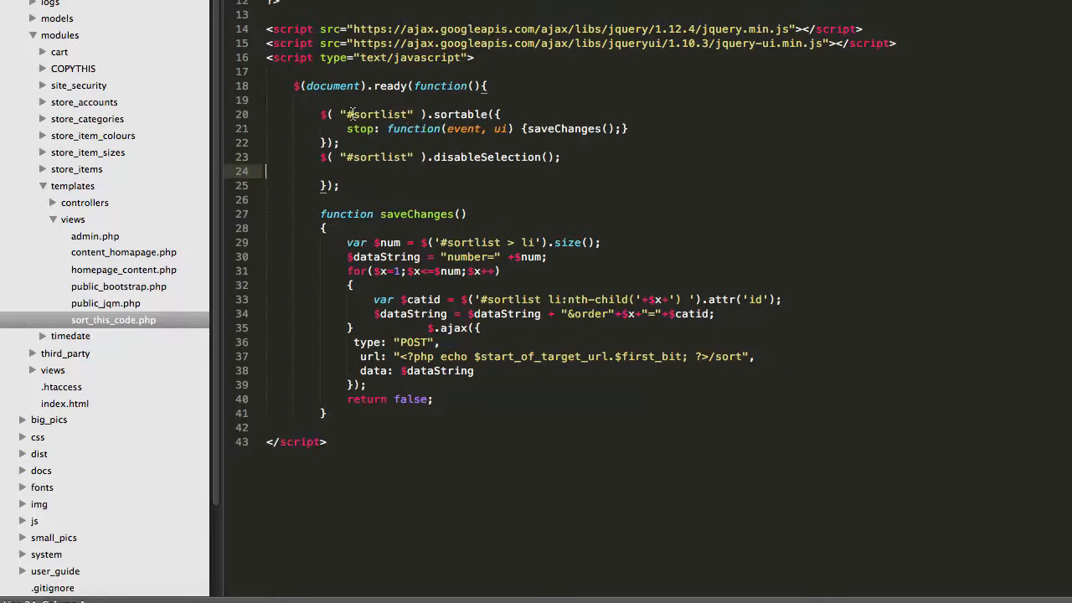
- Check the sortlist id in sort_this_code.php, then expand the store_categories views folder
double_click(377, 114)
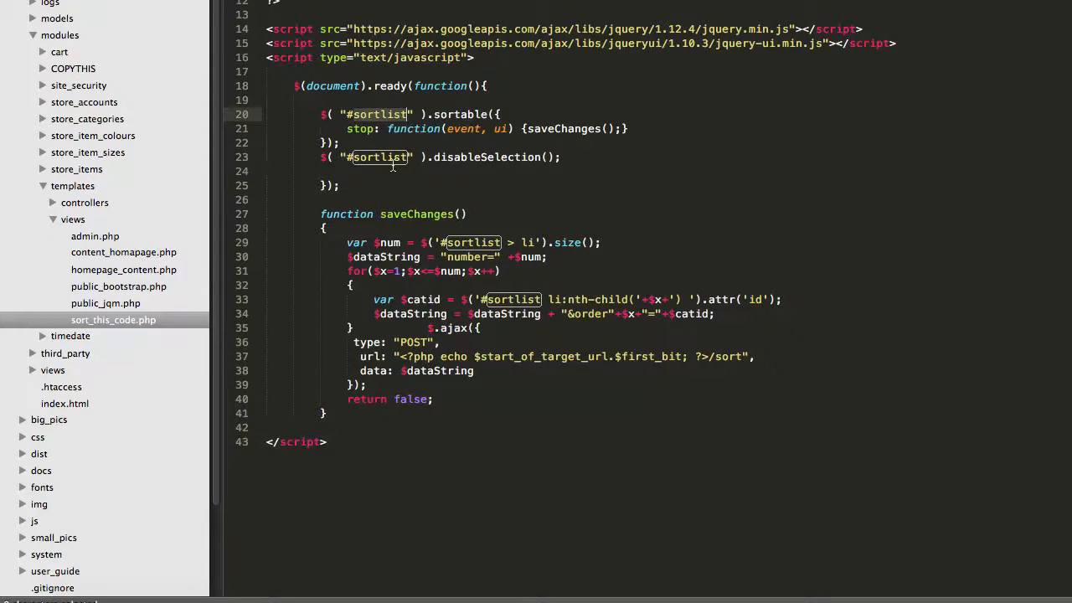
mouse_move(398, 167)
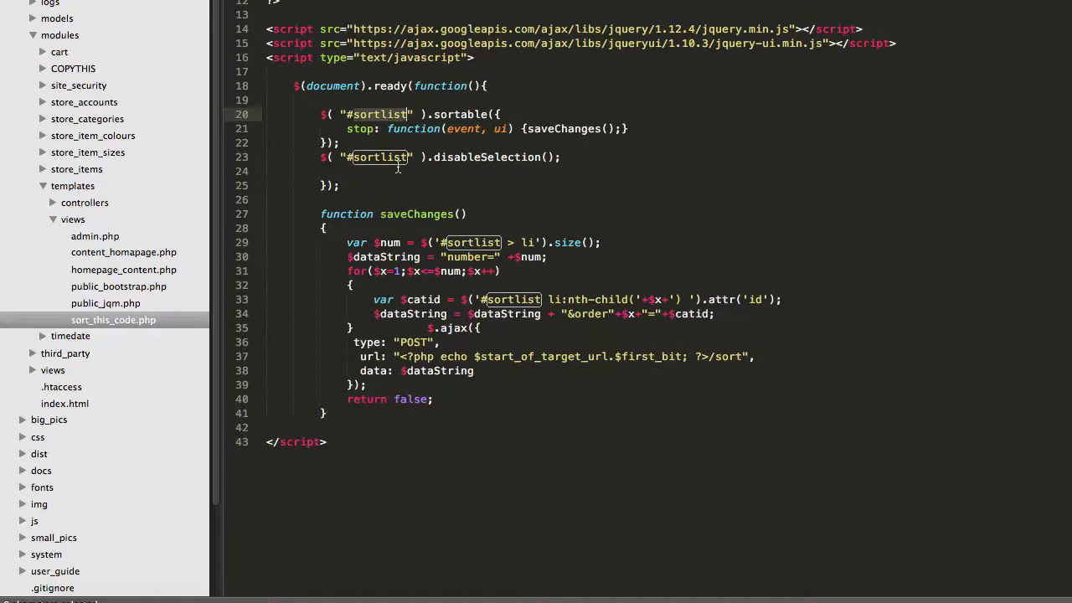
left_click(266, 171)
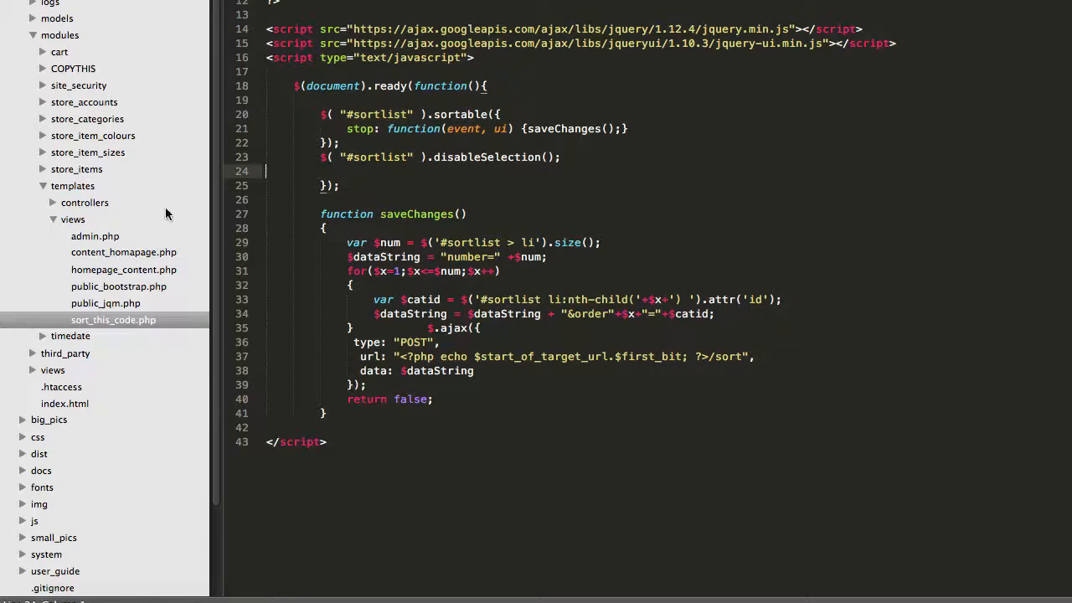
left_click(87, 118)
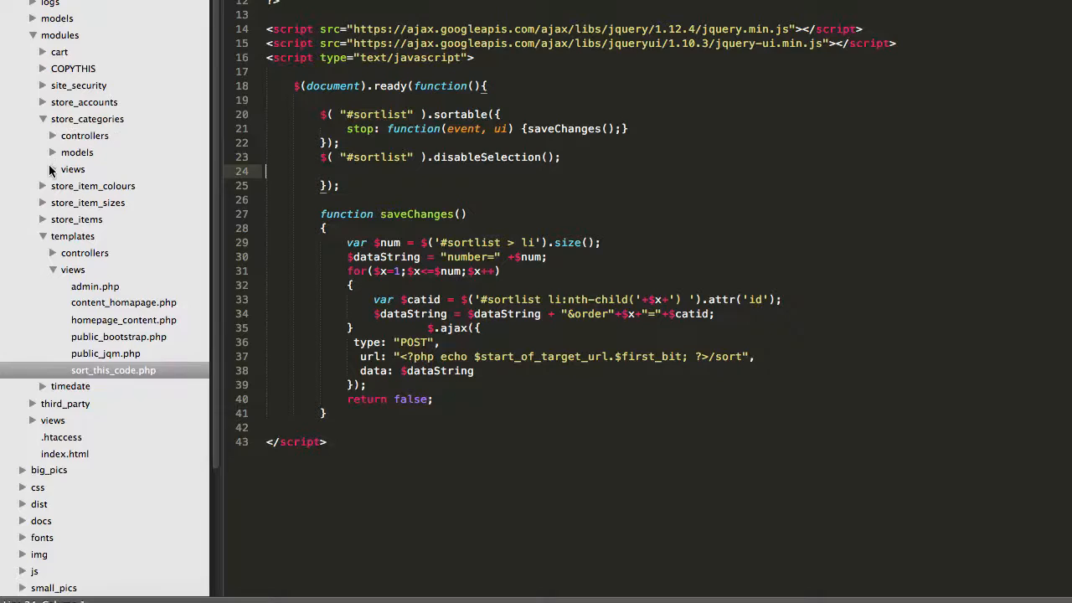
left_click(73, 170)
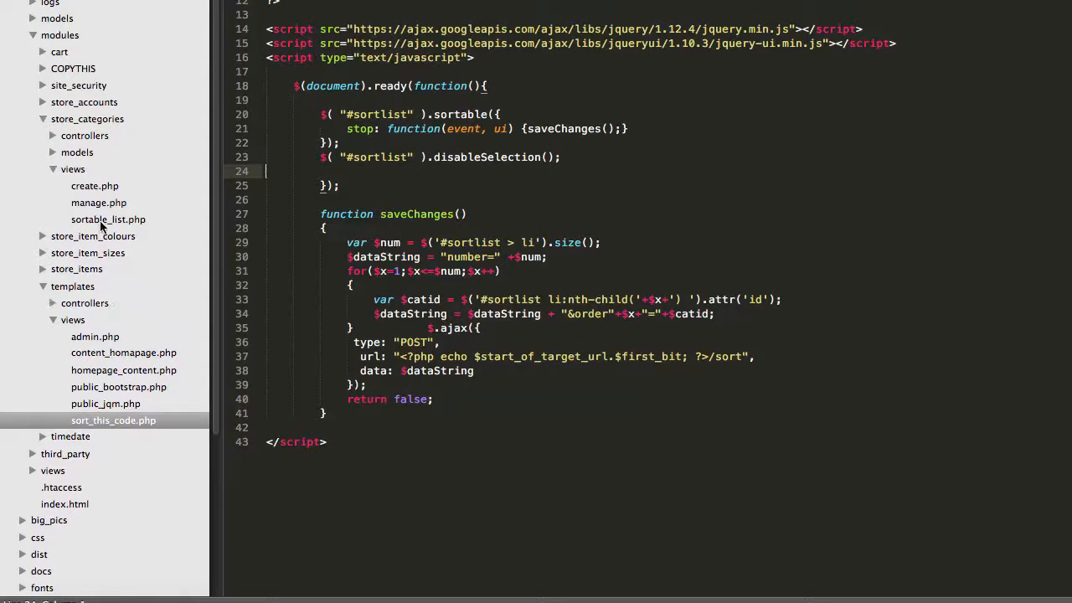
mouse_move(335, 411)
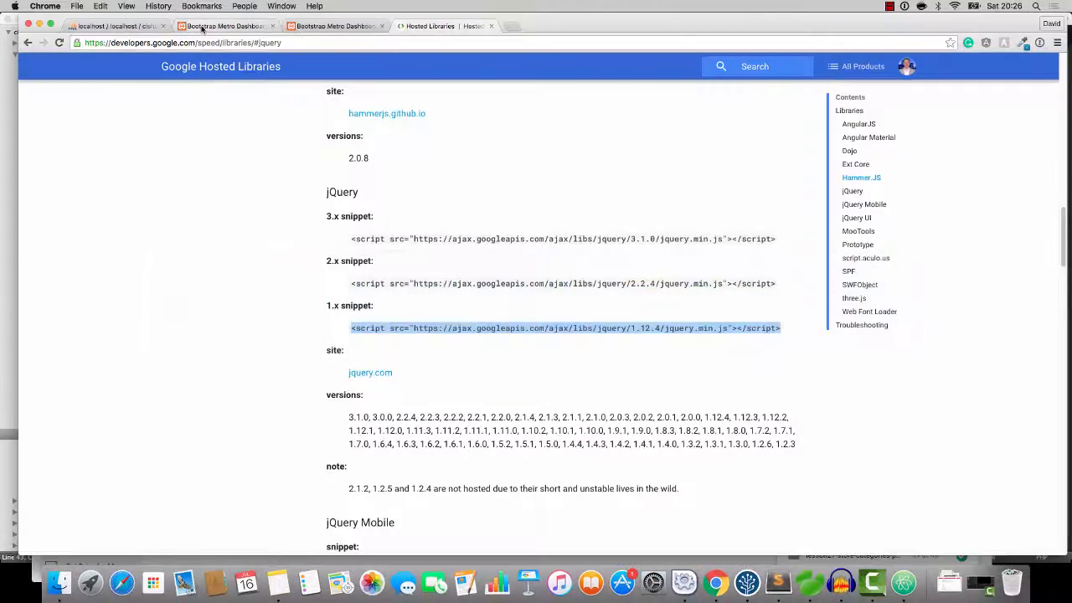
- Switch Chrome to the Bootstrap Metro Dashboard tab
left_click(113, 26)
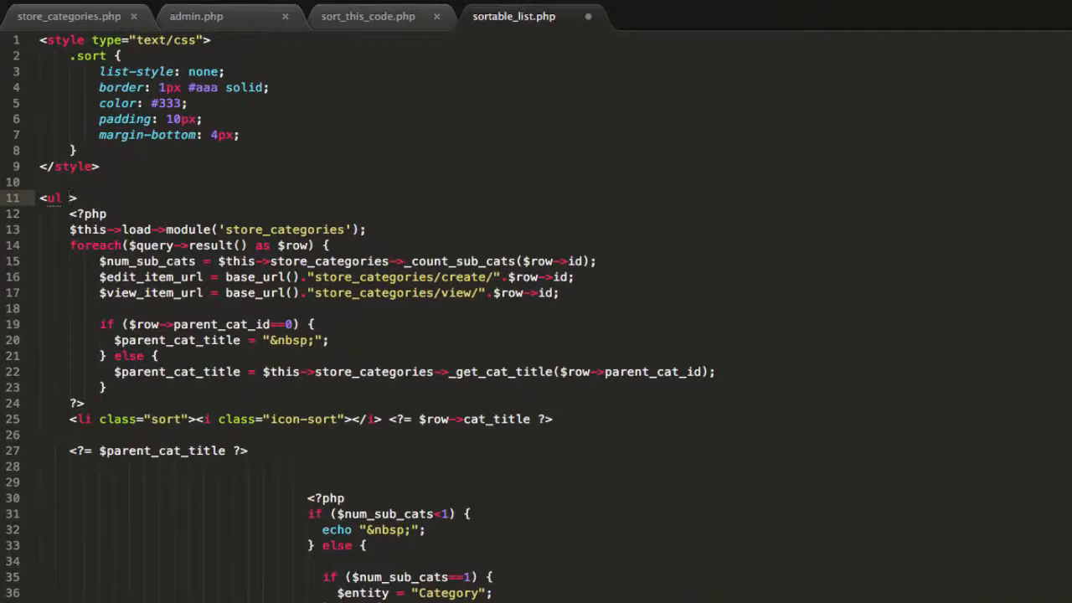
- Give the category list's ul id="sortlist" and drag Guitars up to second place
type("id=\"sort\"")
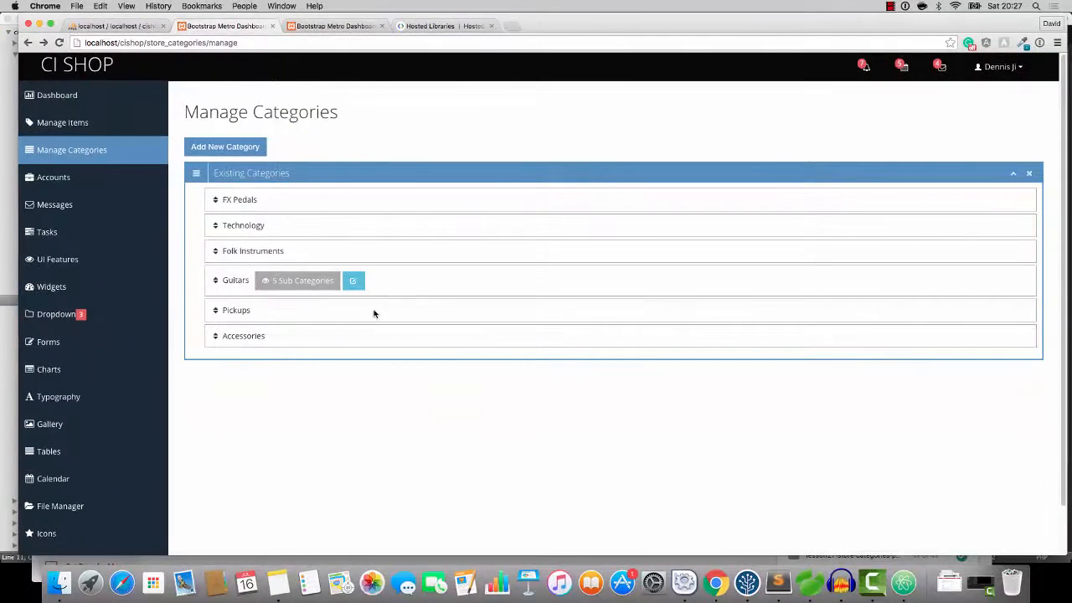
left_click_drag(236, 280, 235, 229)
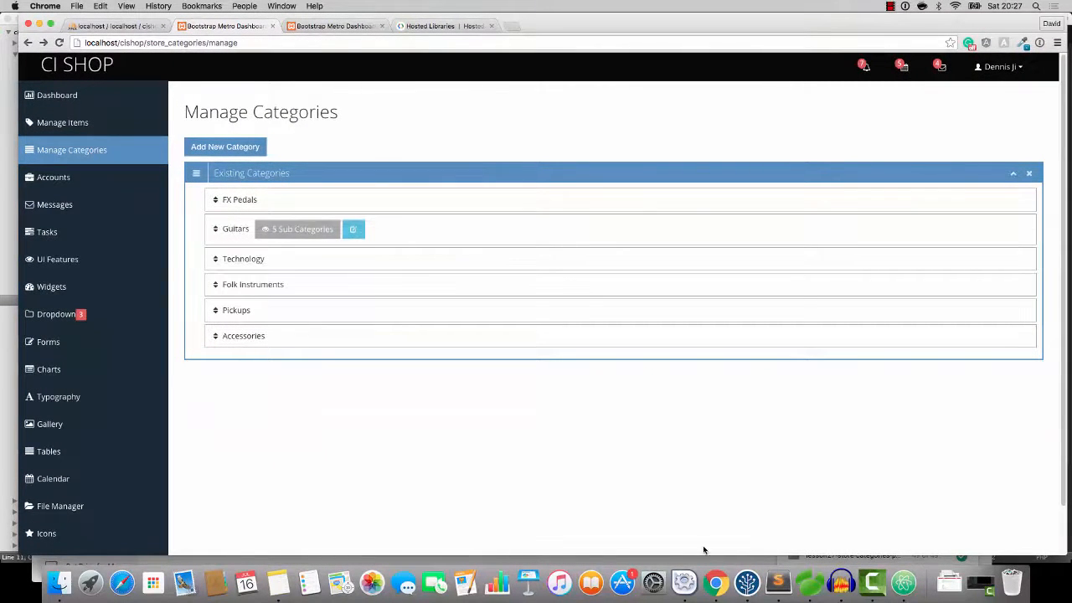
left_click(777, 582)
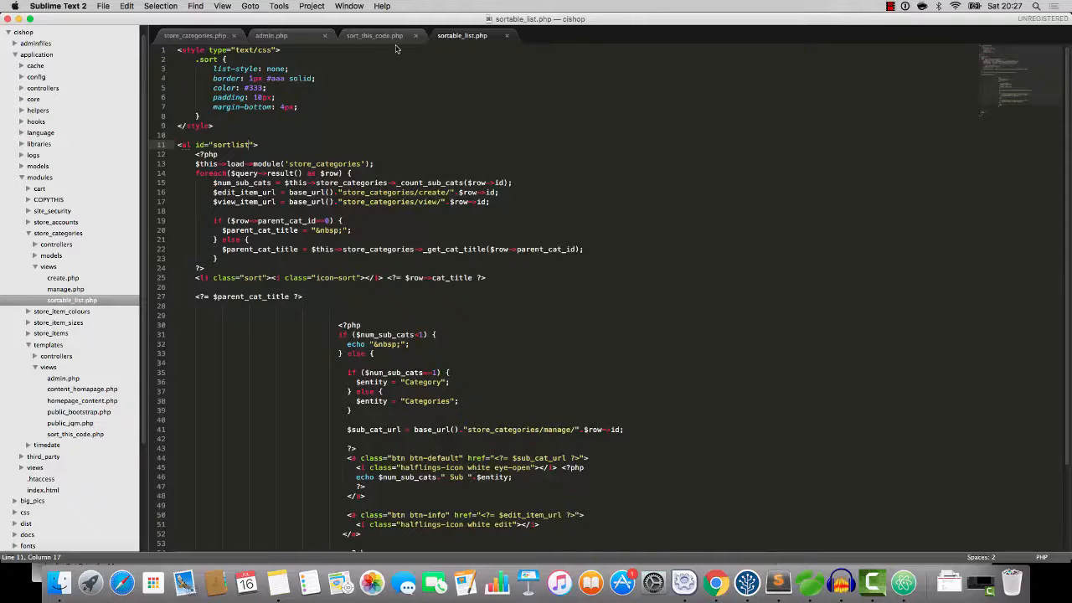
- Review the PHP block in sort_this_code.php, then begin a sort() function in store_categories.php
left_click(374, 36)
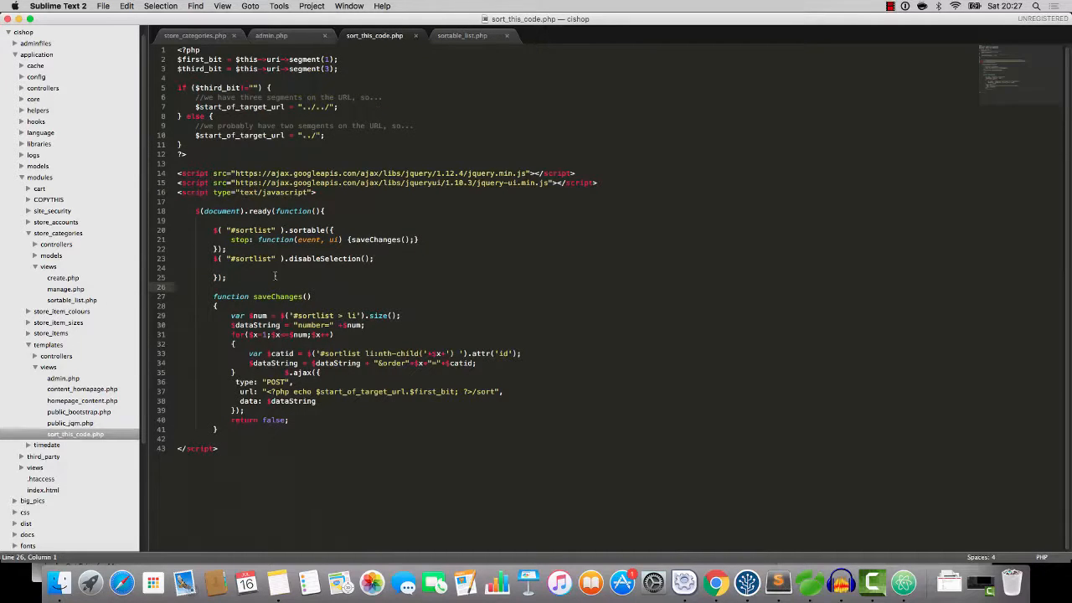
double_click(250, 230)
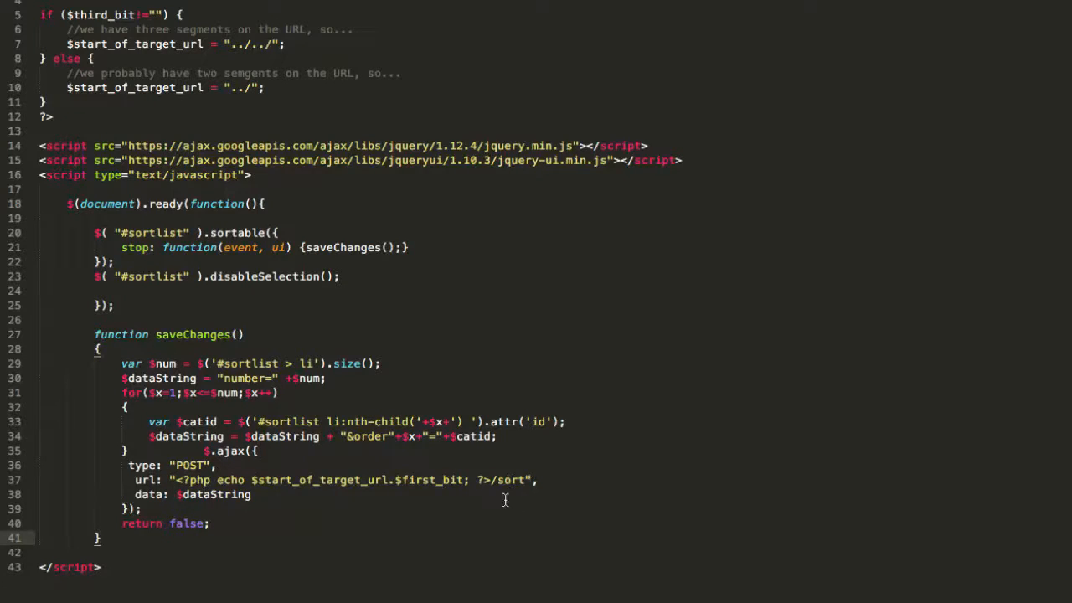
scroll("up", 3)
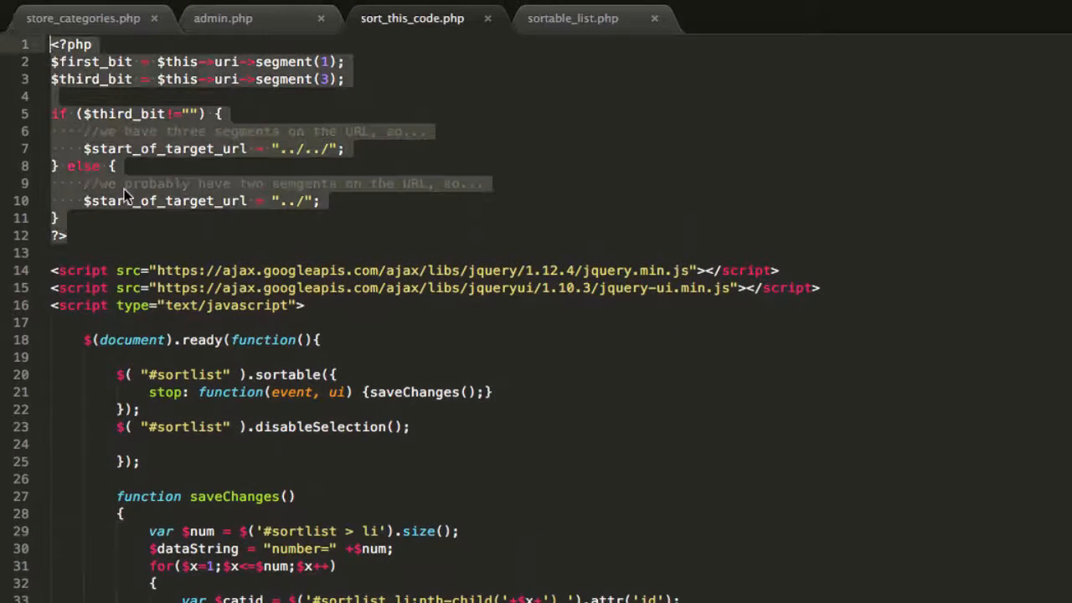
left_click(344, 61)
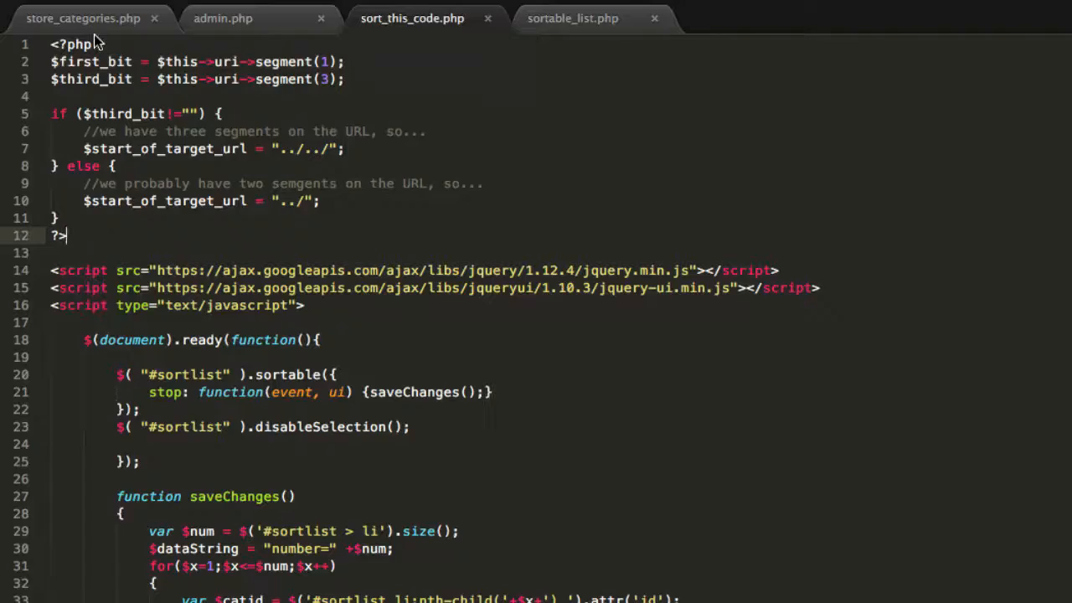
left_click(83, 18)
type("function s")
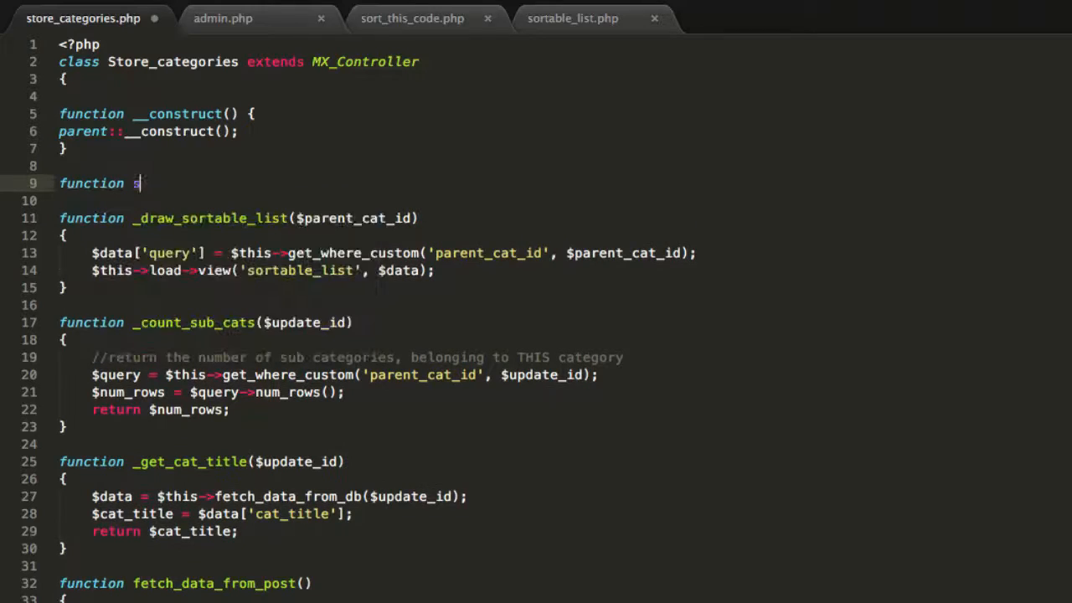
type("ort()")
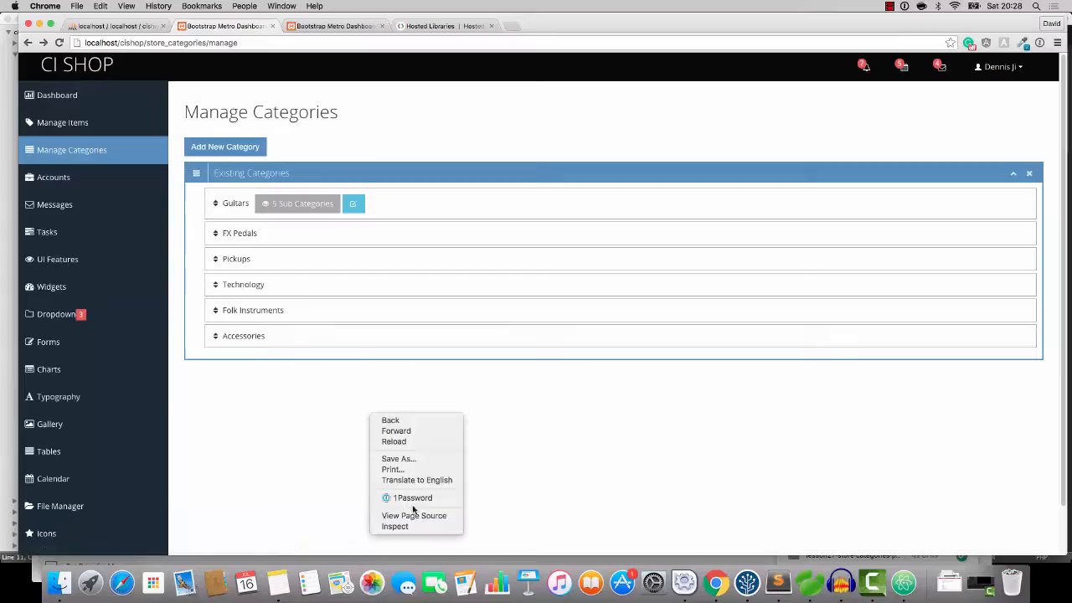
- View the admin page's source and scroll through it
left_click(414, 515)
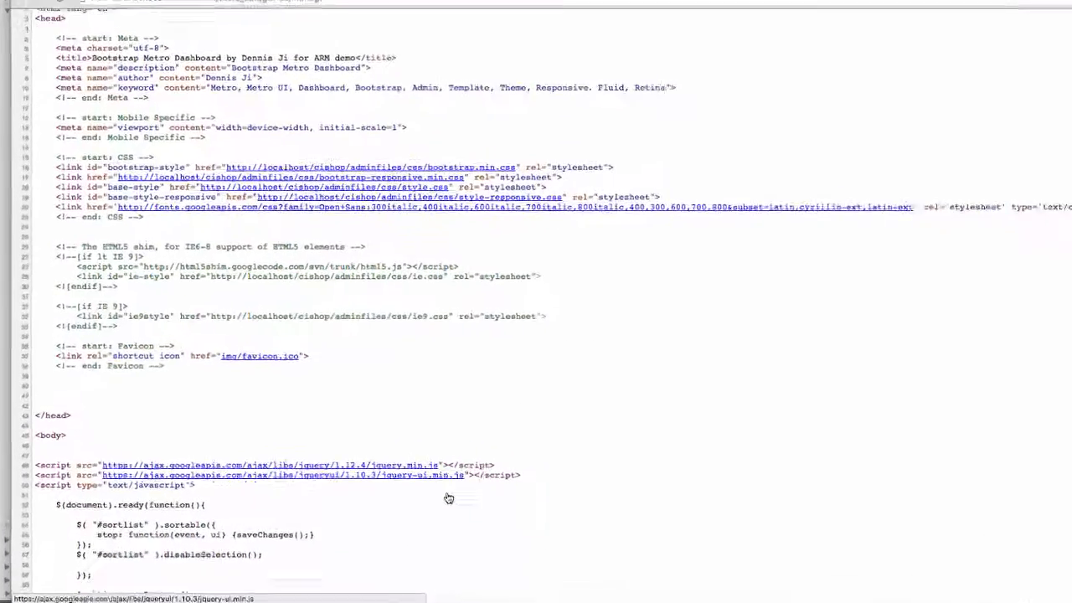
scroll("down", 3)
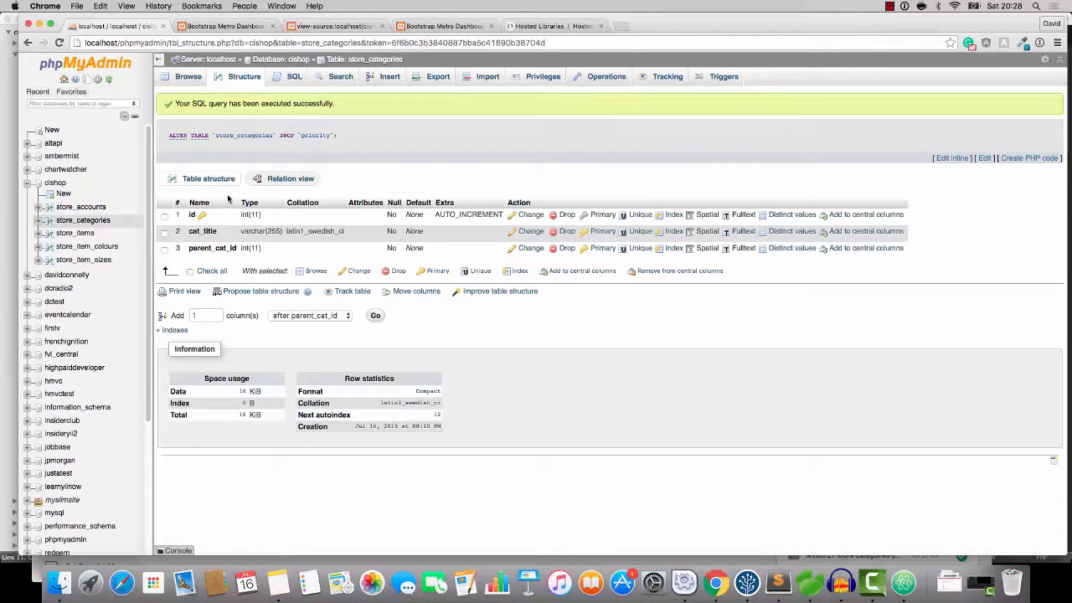
- Add columns priority (INT) and posted_info (TEXT) after parent_cat_id in store_categories
left_click(244, 76)
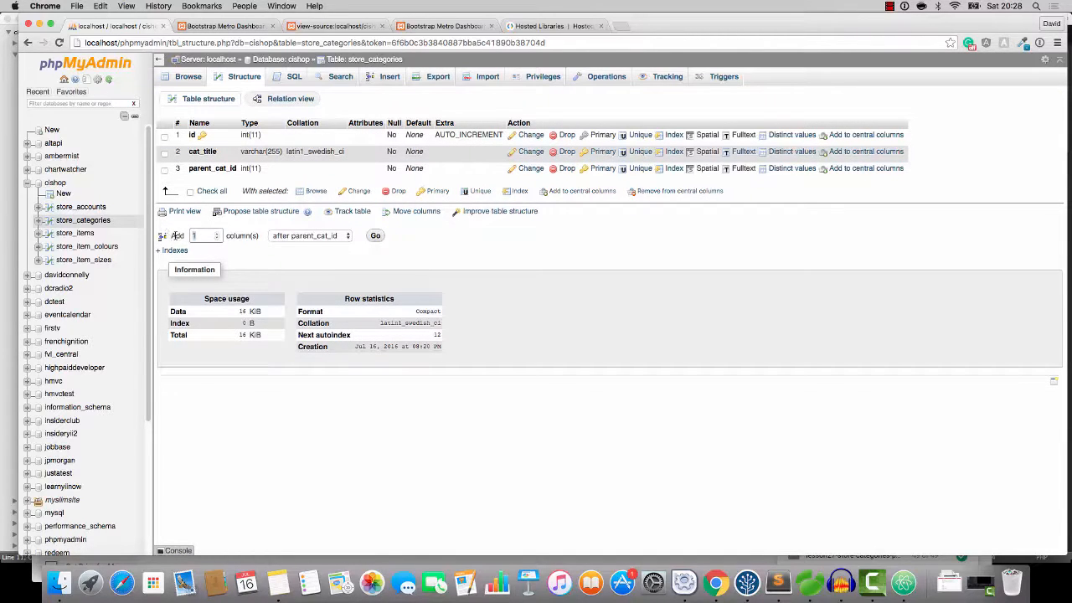
left_click(375, 235)
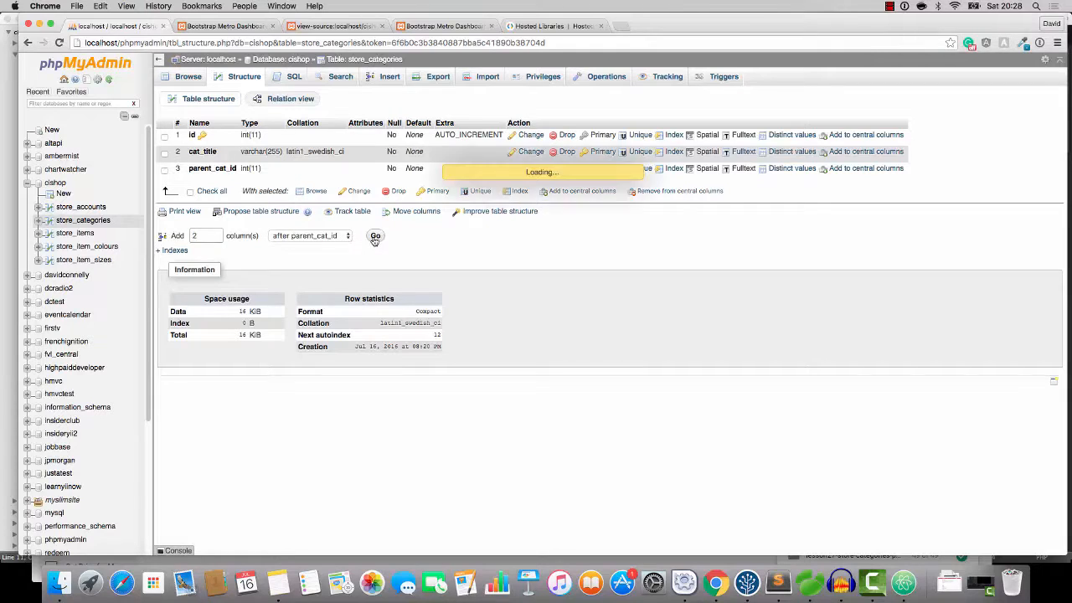
left_click(375, 235)
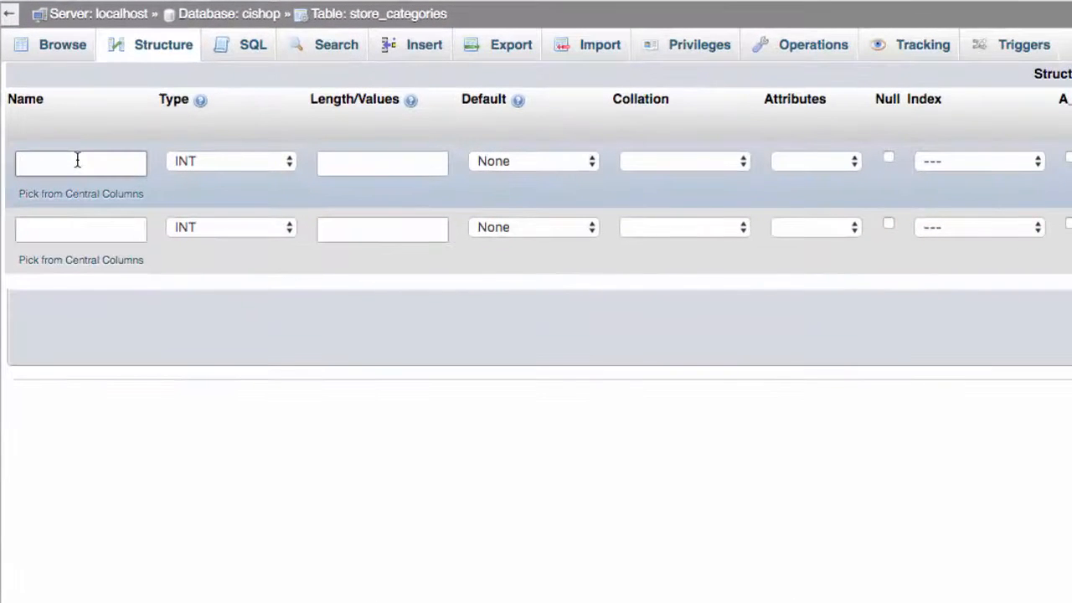
type("pri")
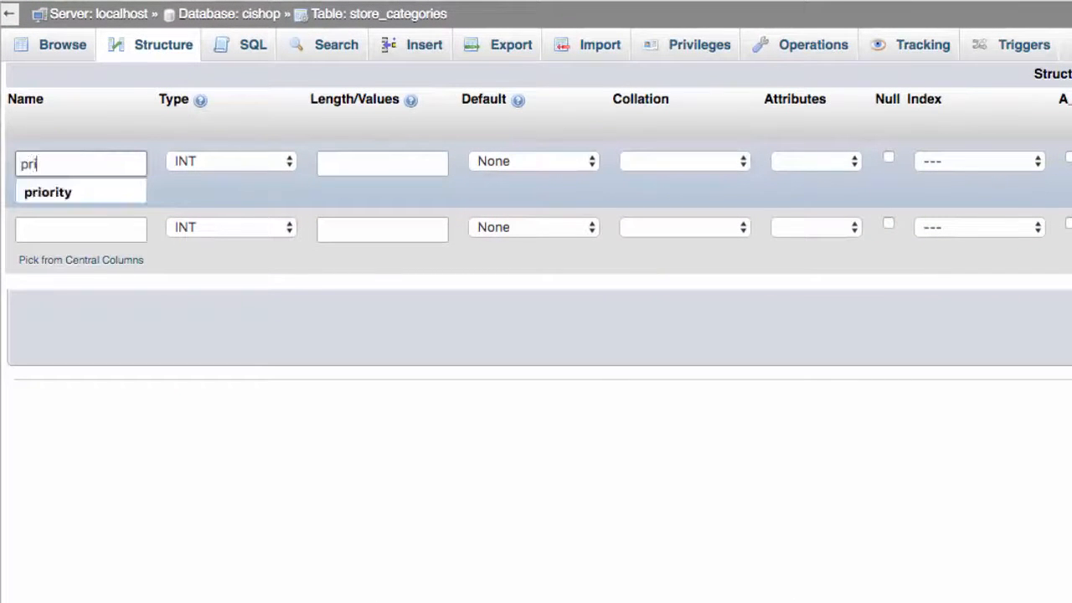
left_click(47, 192)
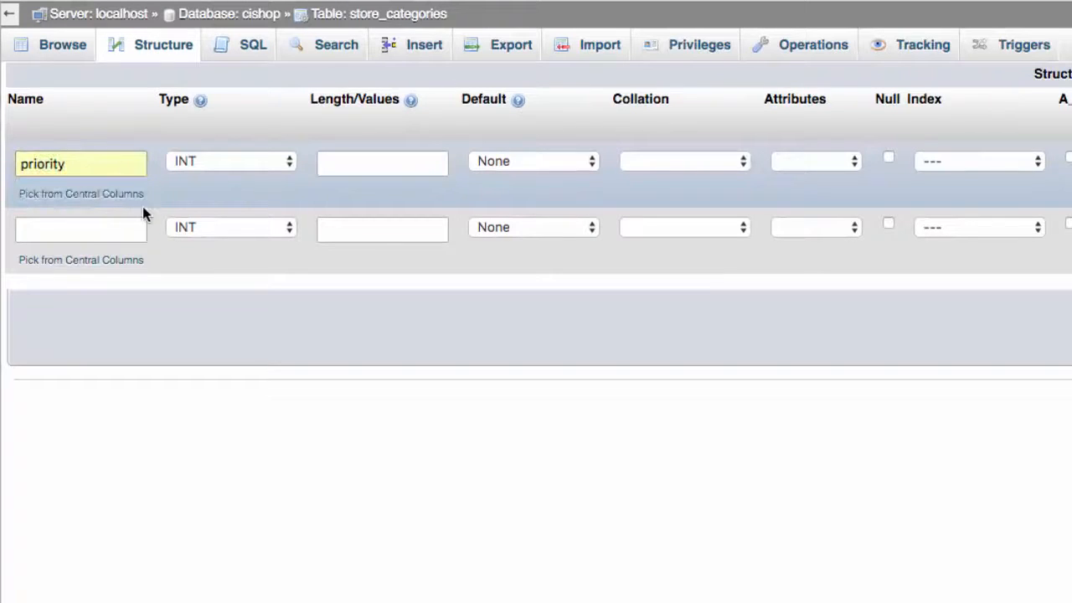
left_click(80, 228)
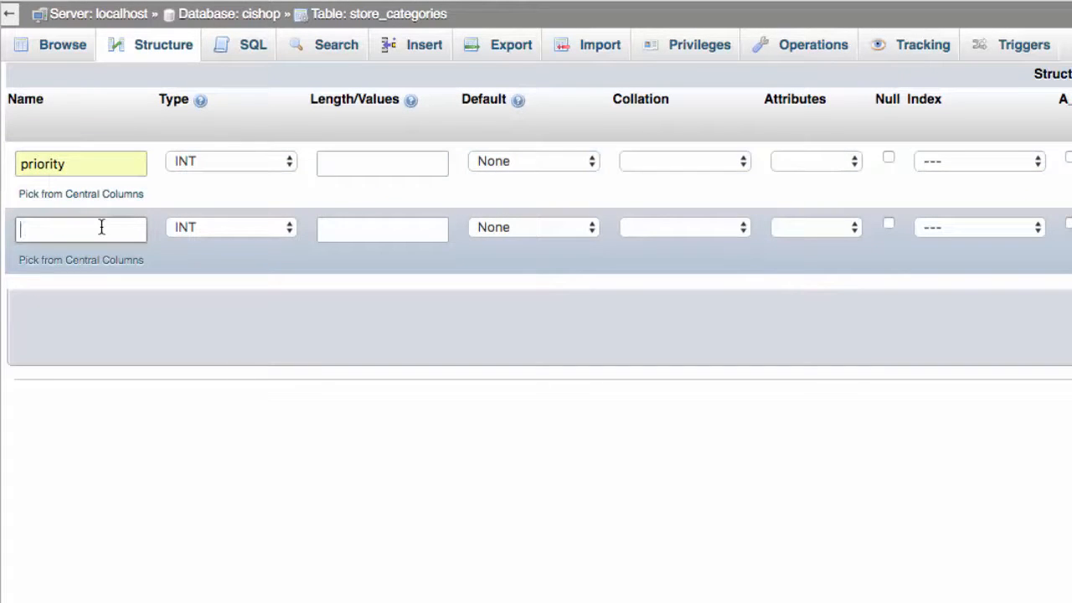
type("posted_")
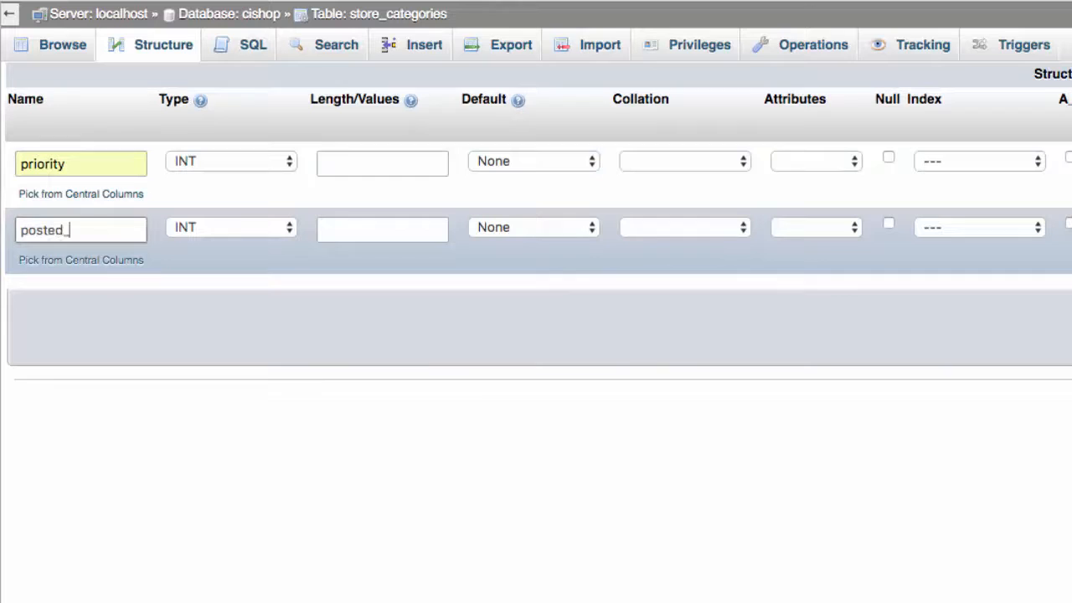
left_click(230, 227)
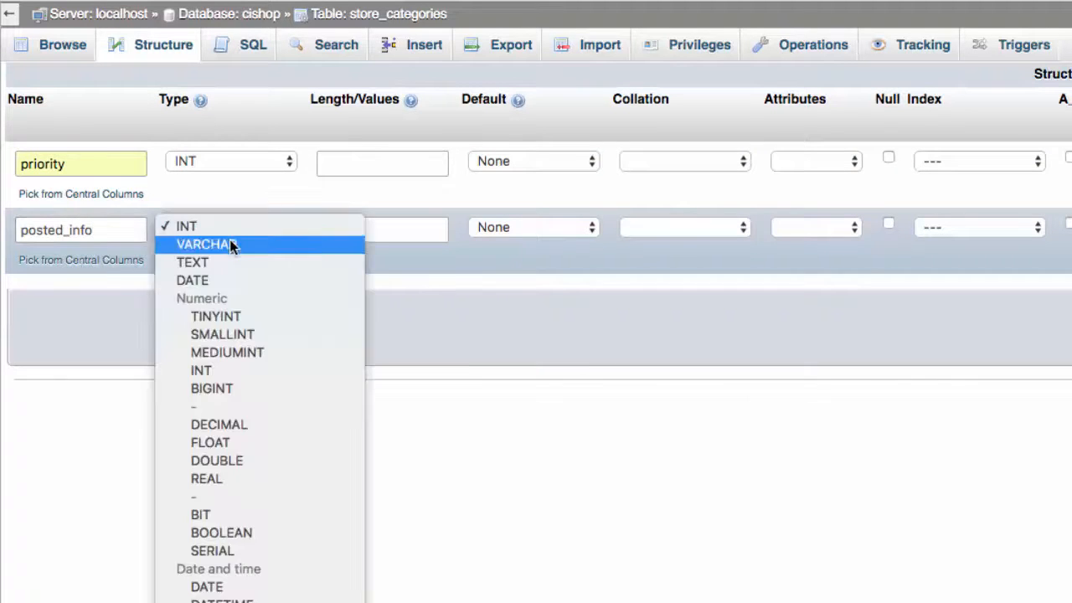
left_click(193, 262)
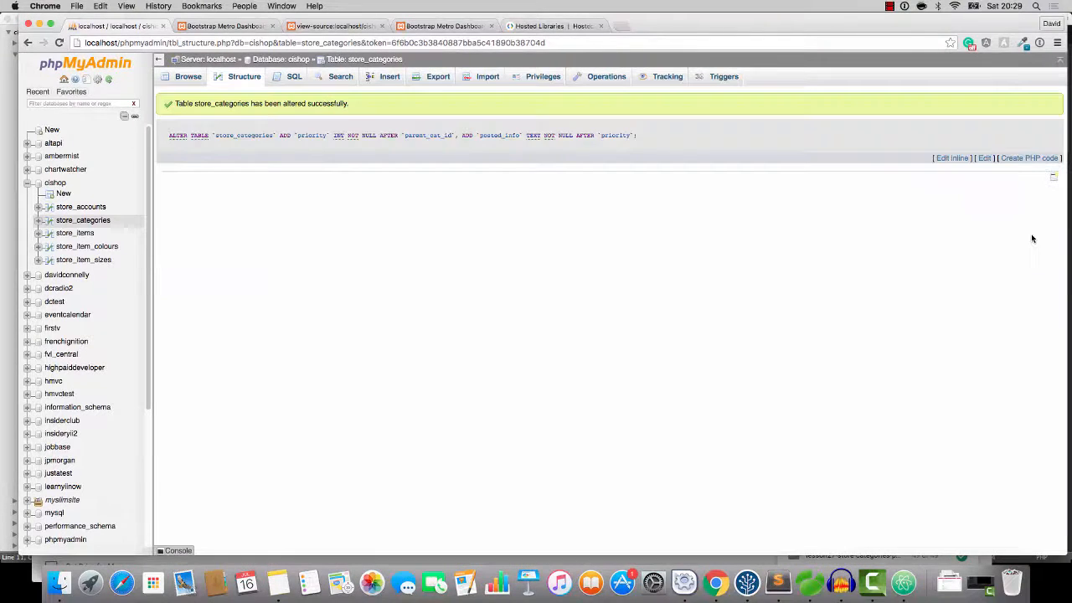
left_click(244, 76)
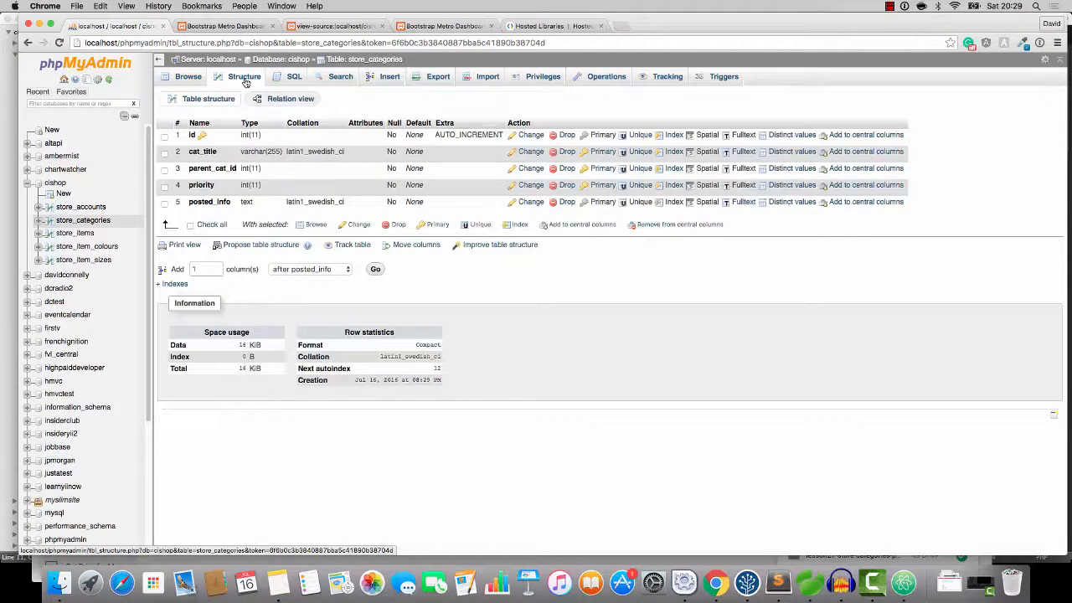
left_click(777, 581)
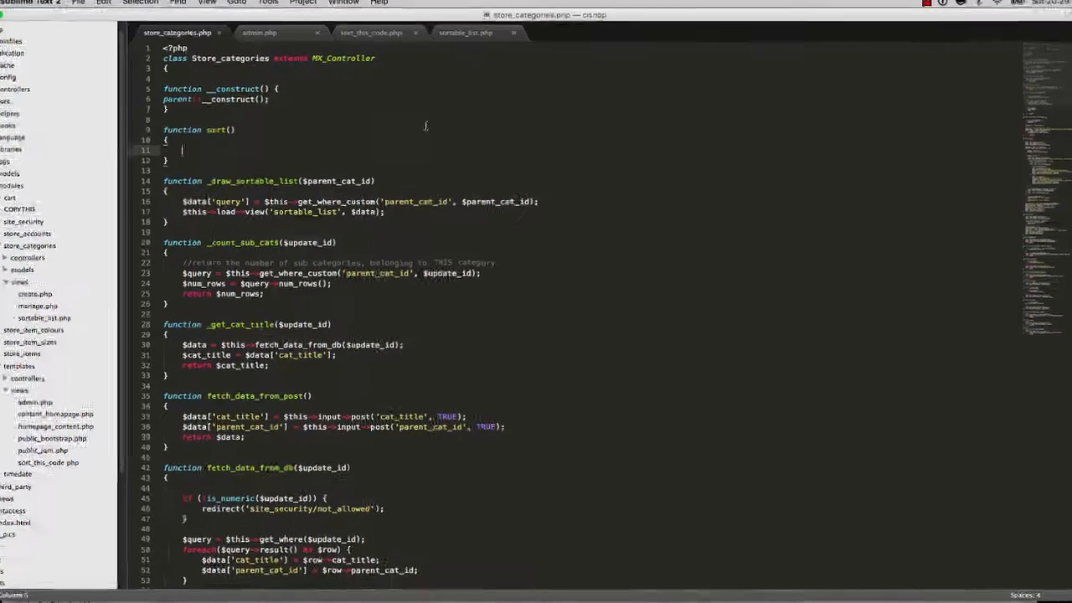
- Begin sort() with $info = "The following was posted" and a foreach loop over $_POST
type("$info")
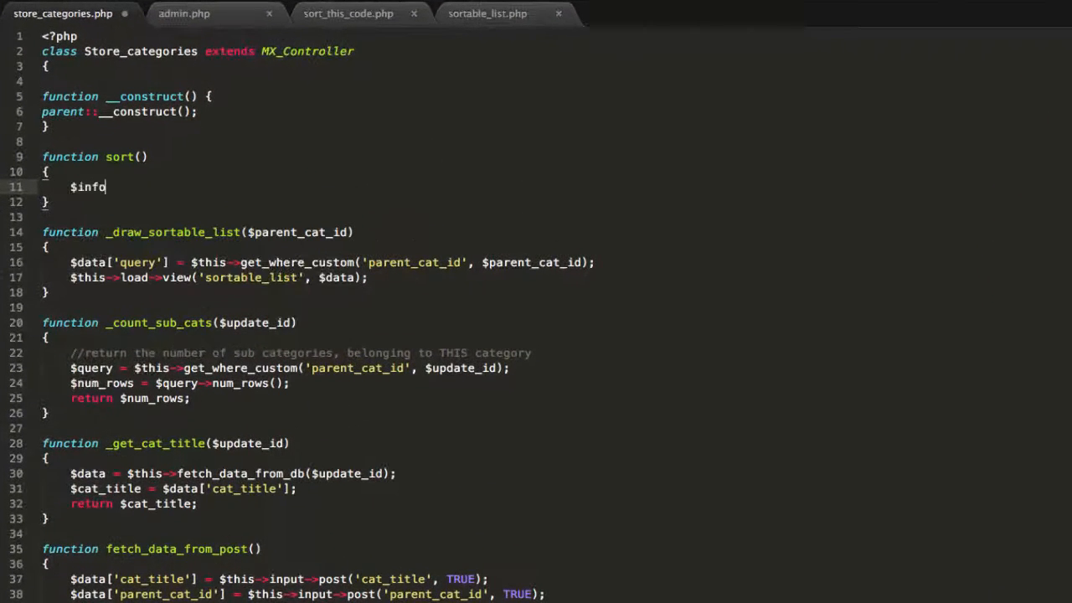
type("= \"T")
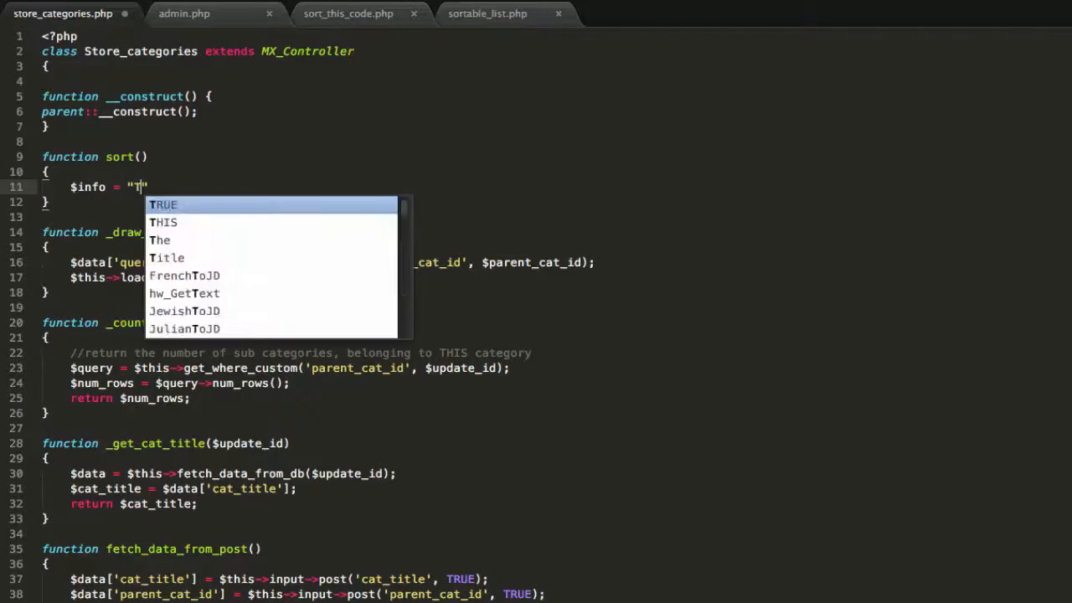
type("he following was")
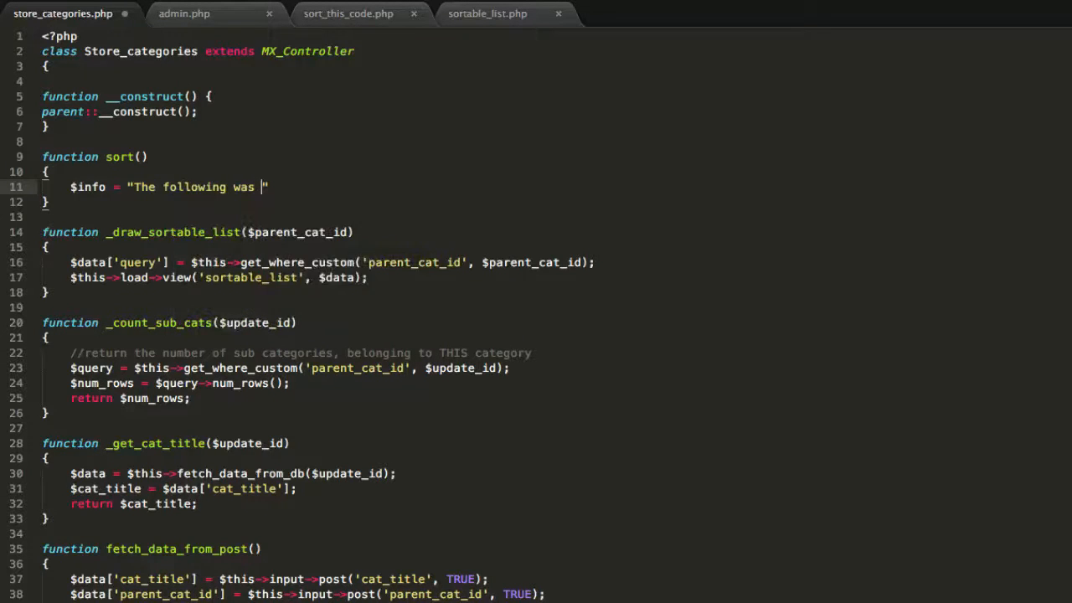
type("posted")
type("\";")
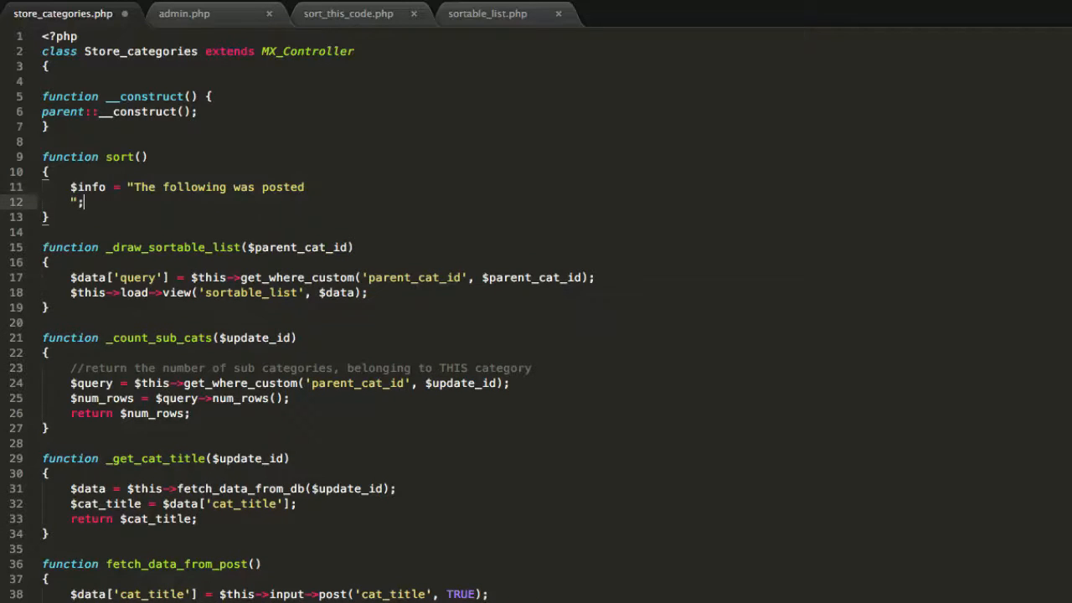
key("enter")
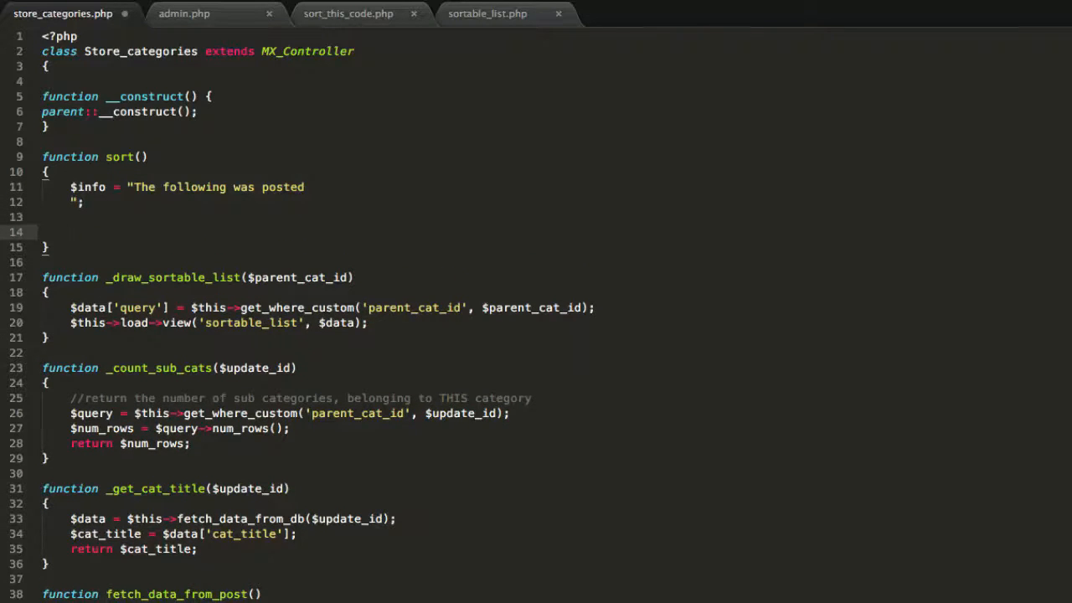
type("foreach ($variable as $key => $value) {")
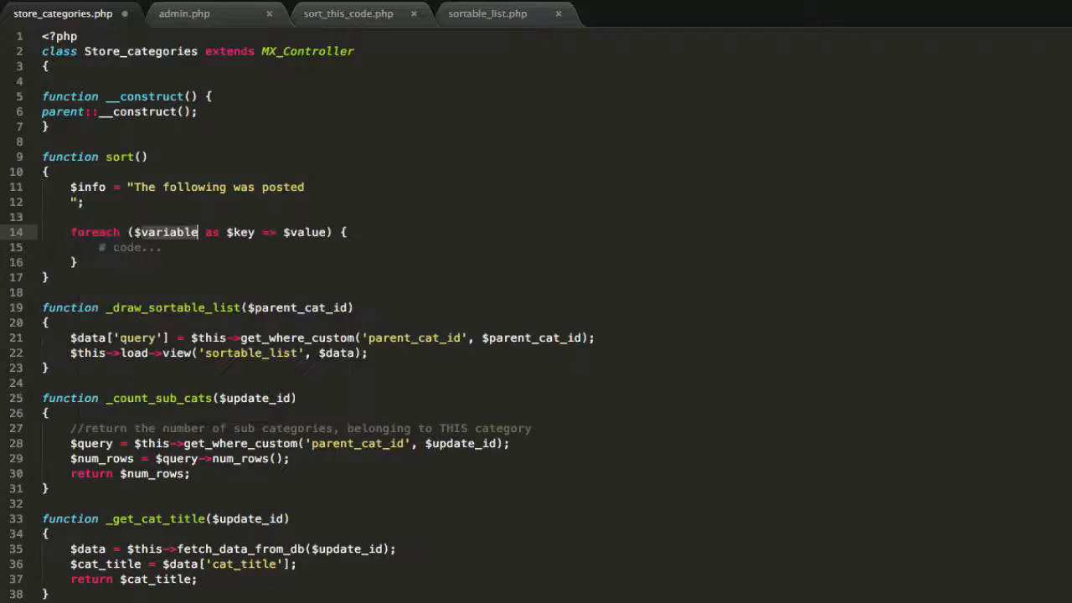
type("_POST")
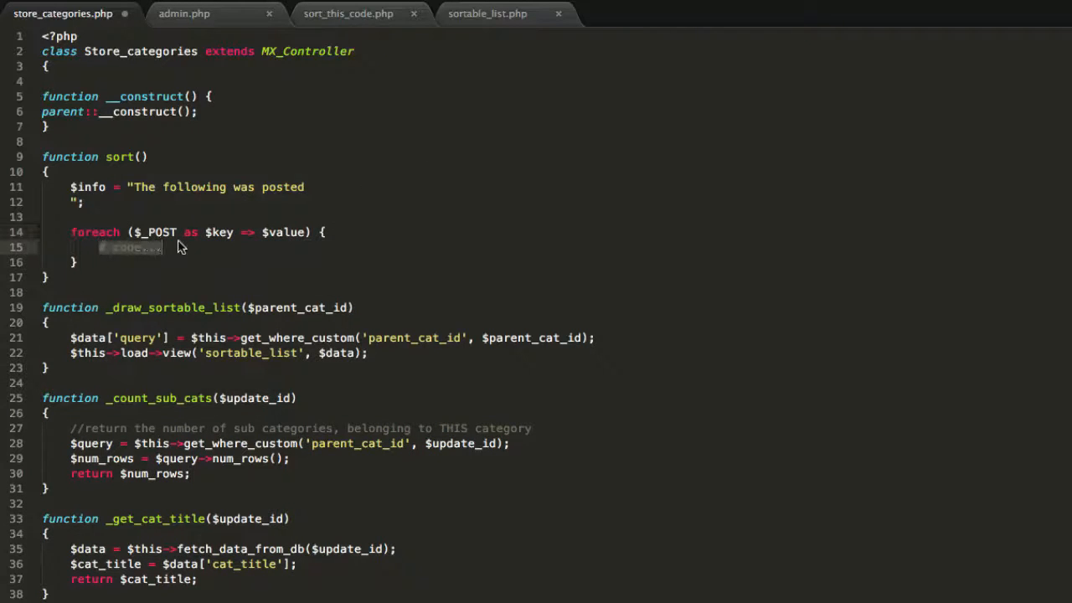
- Append each posted key and value to $info, store it in $data, and call _update for id 1
type("echo")
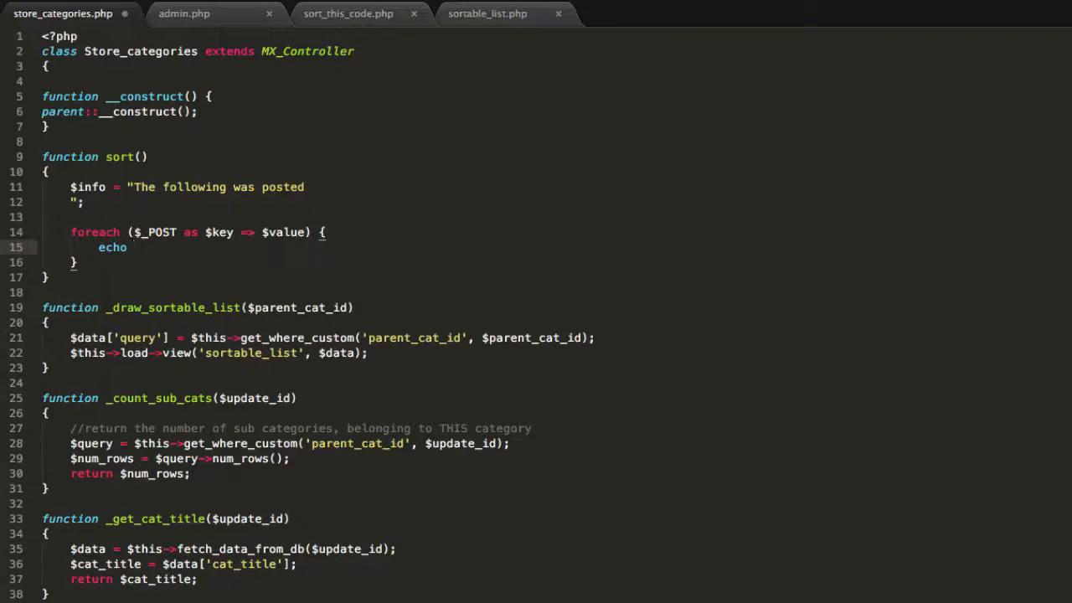
type("\"kye of \"")
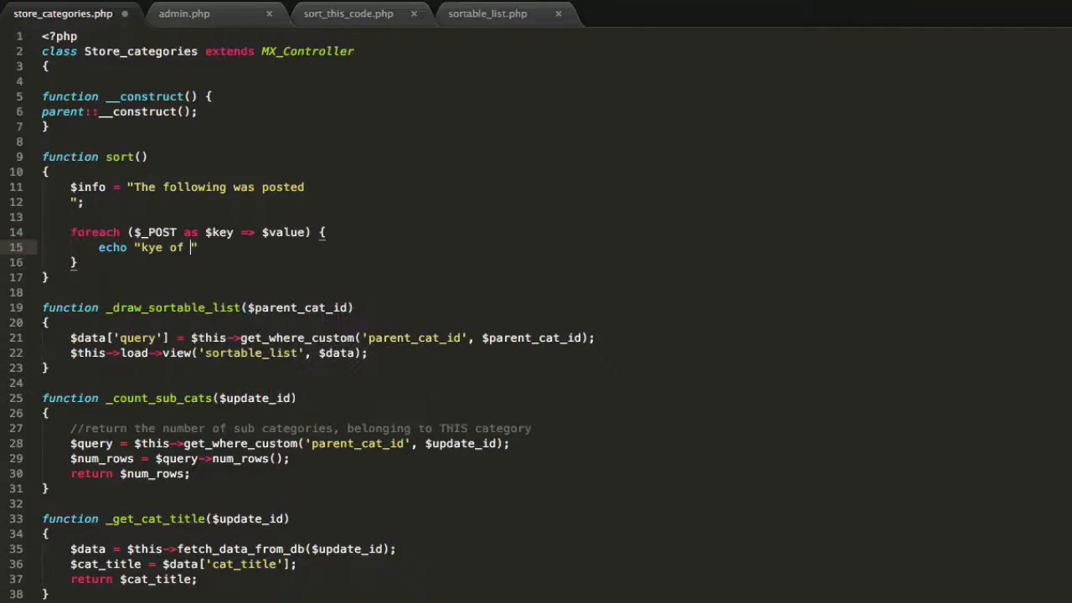
type("key")
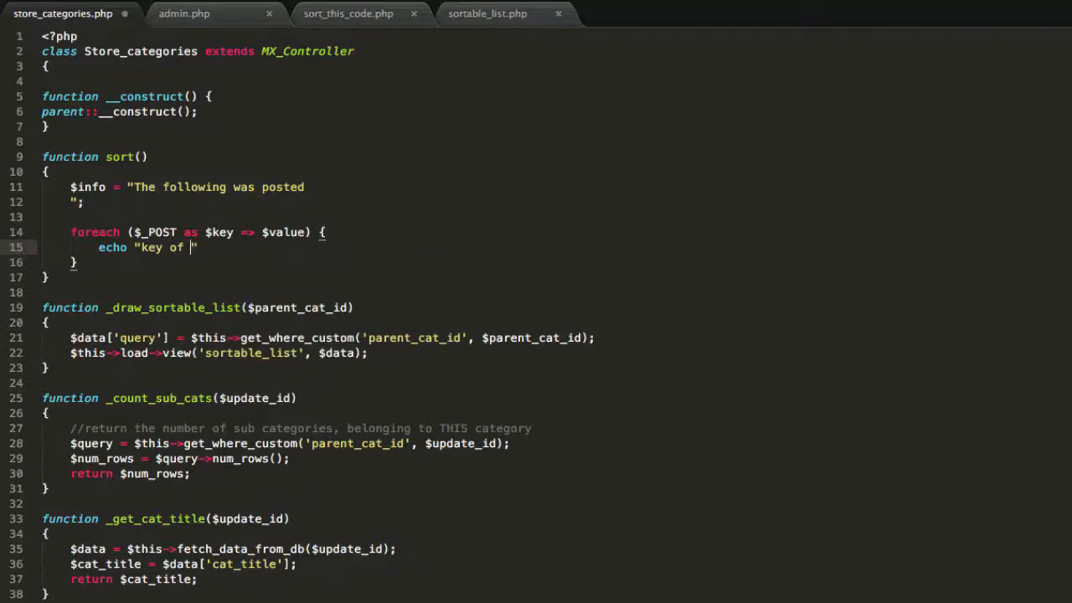
type("$key with v")
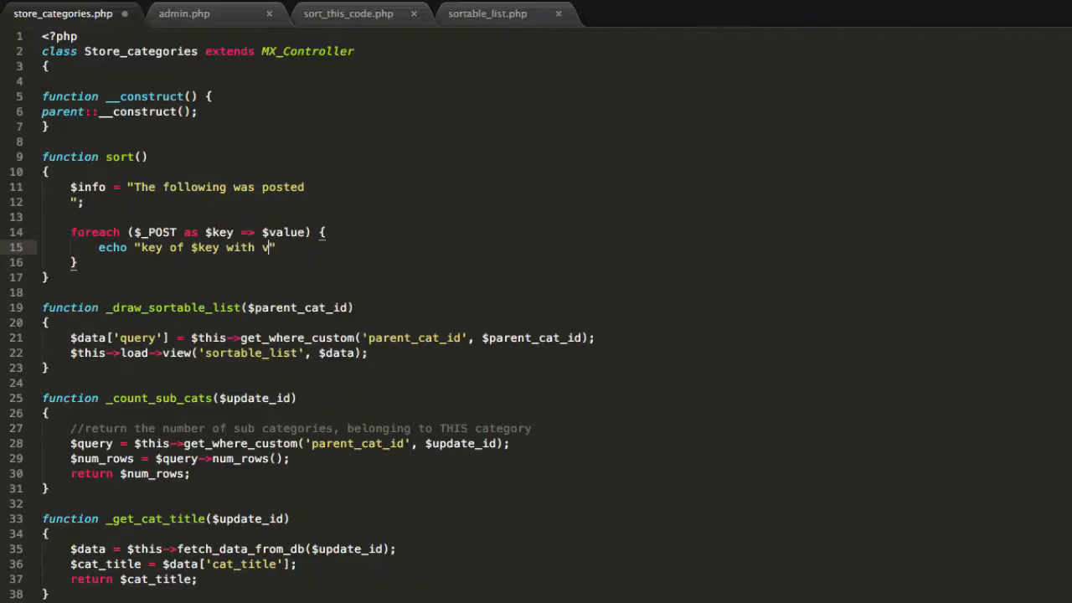
type("value of $value")
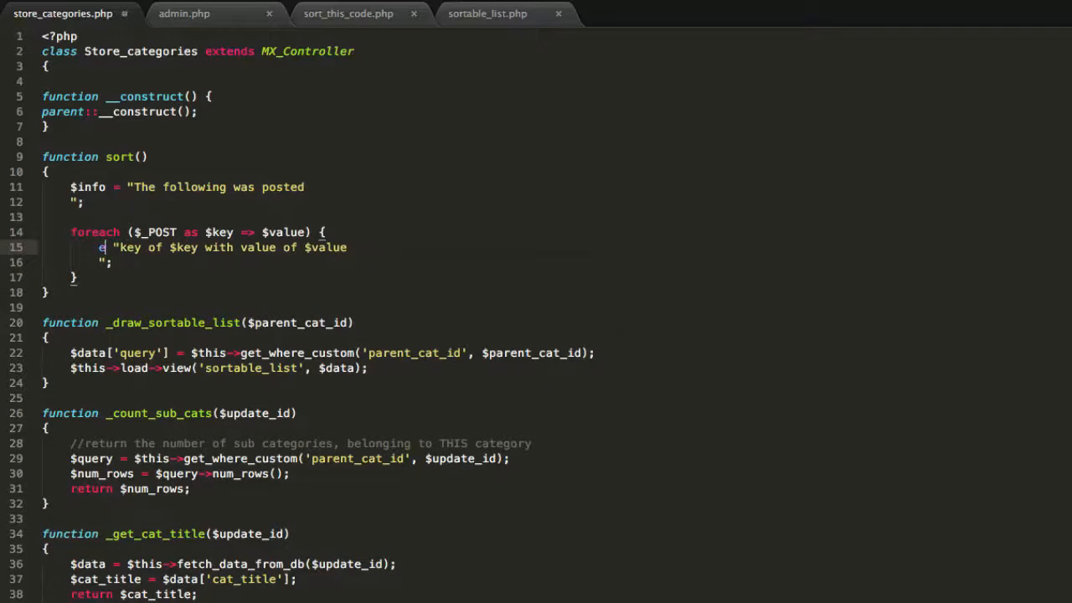
type("$info .=")
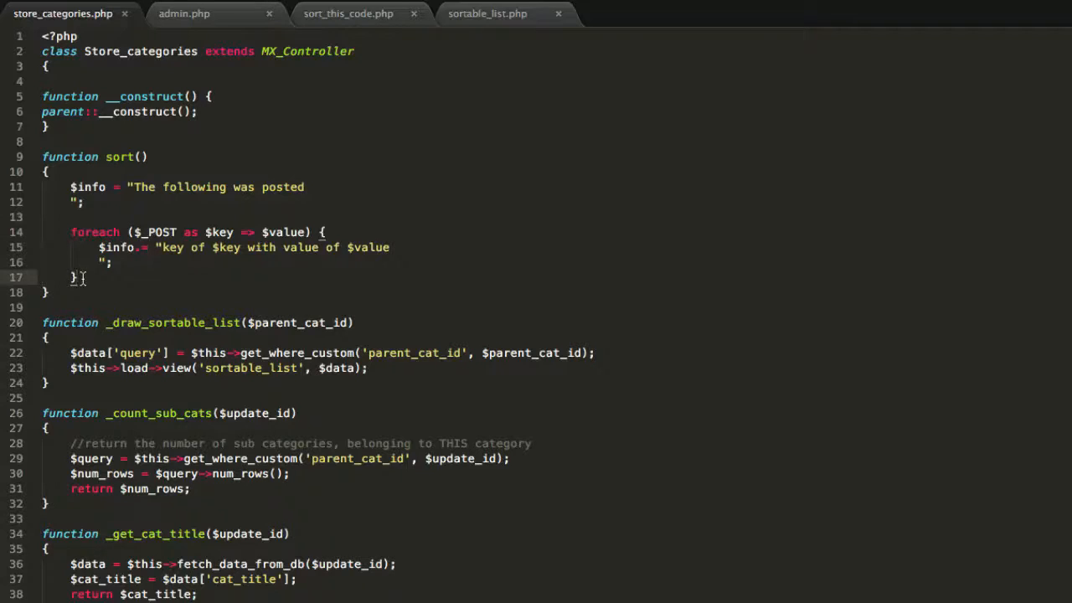
type("$data['posted_info'] = $info;")
type("$update_id = 1;")
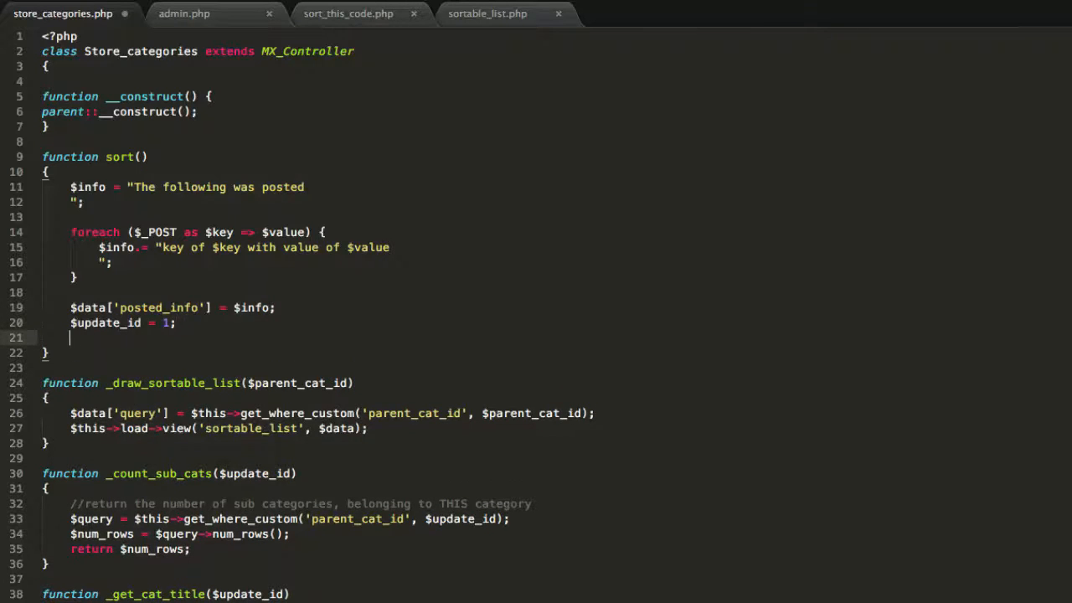
type("$this->_update($")
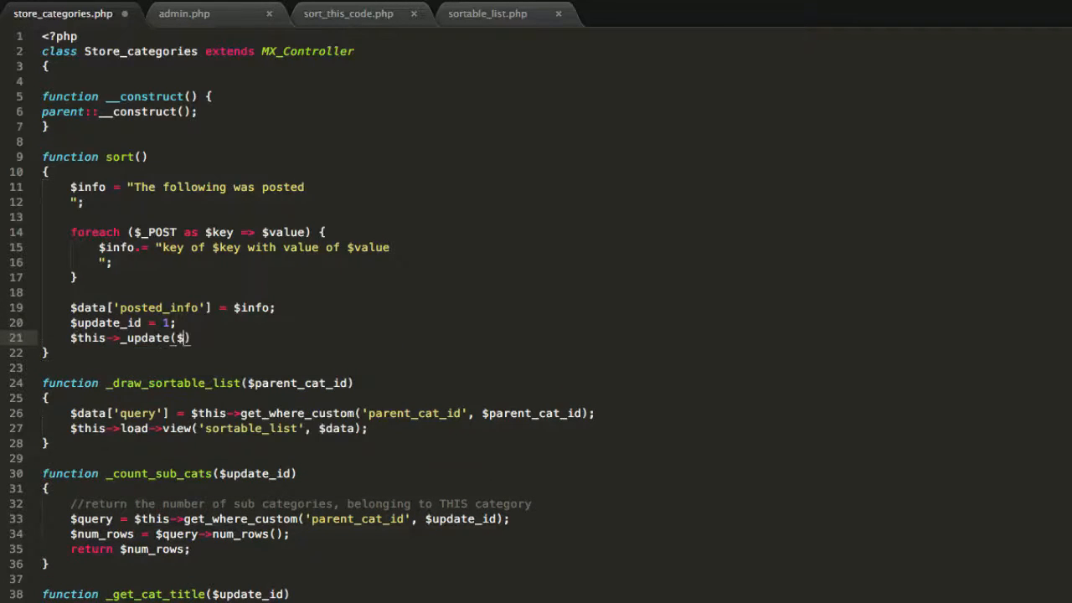
type("$update_id, $data")
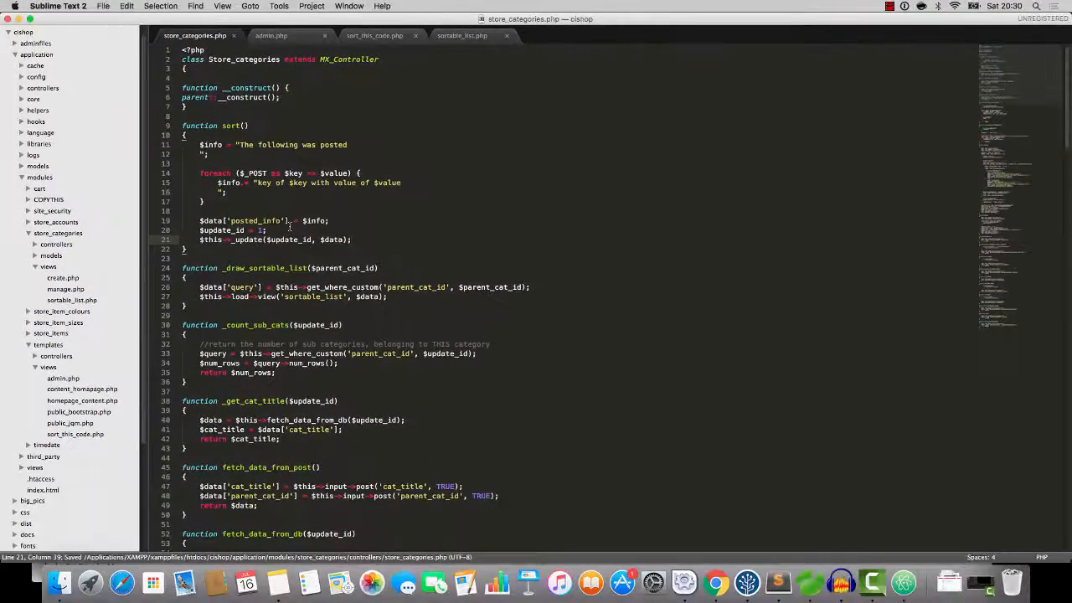
left_click(716, 582)
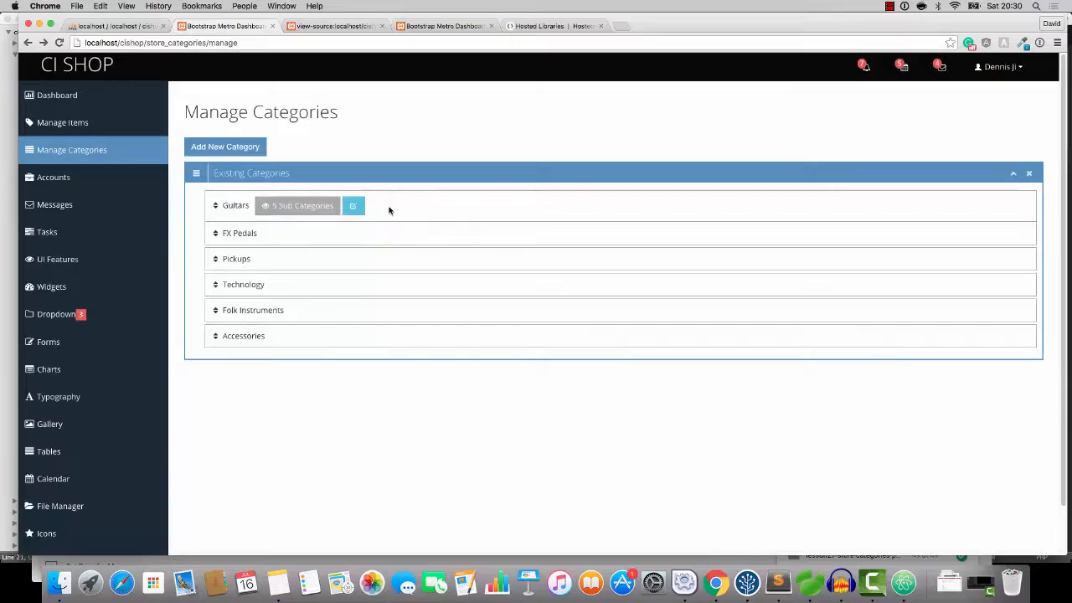
- Drag a category to a new position, then inspect Guitars' posted_info showing order1–order6 undefined
left_click_drag(236, 205, 236, 305)
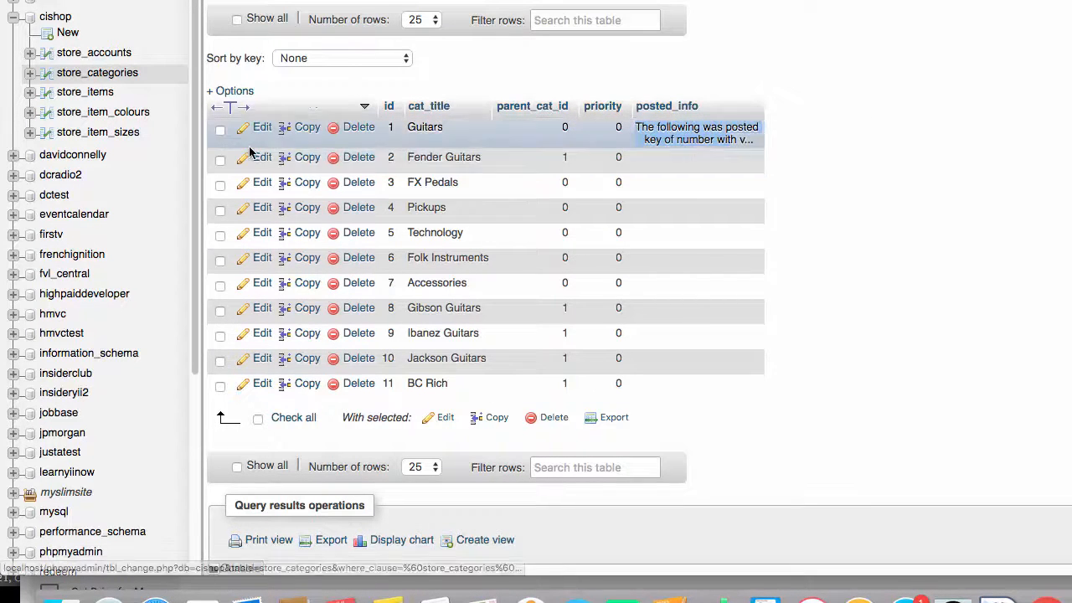
left_click(263, 127)
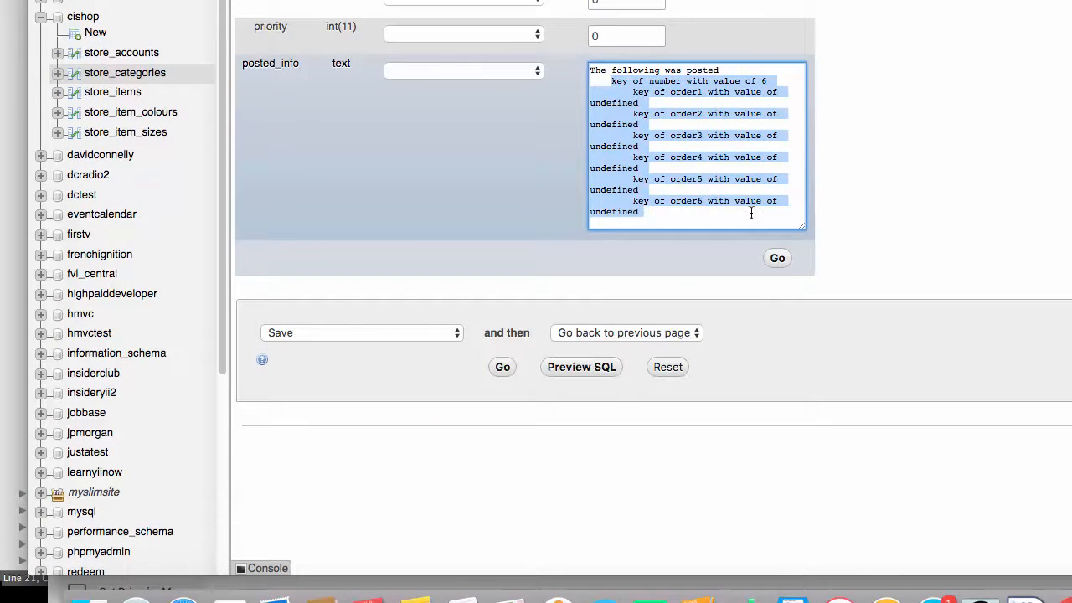
left_click(670, 92)
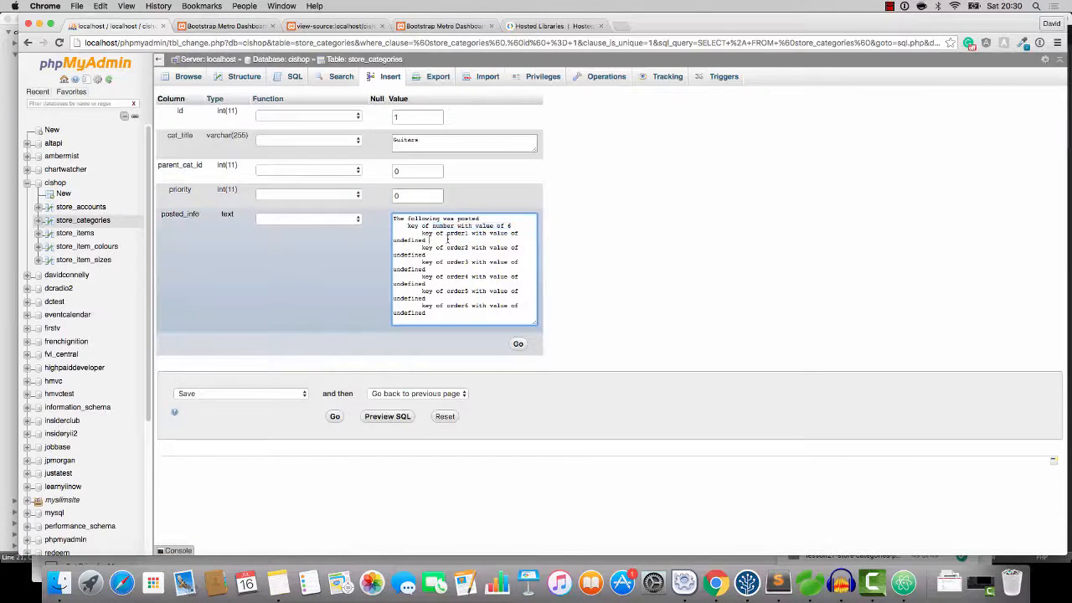
left_click_drag(427, 240, 456, 285)
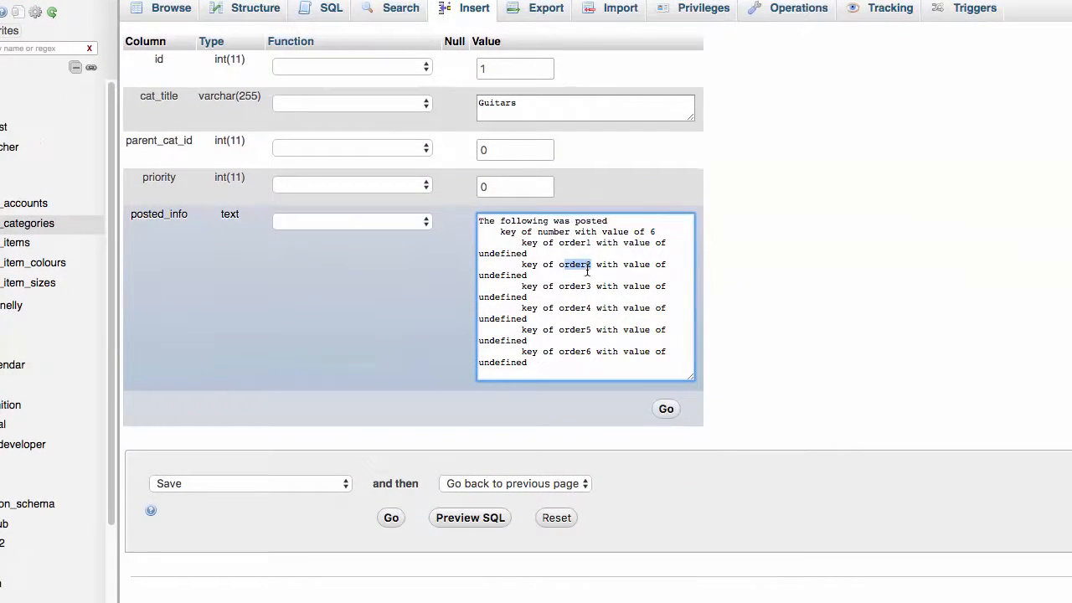
double_click(575, 307)
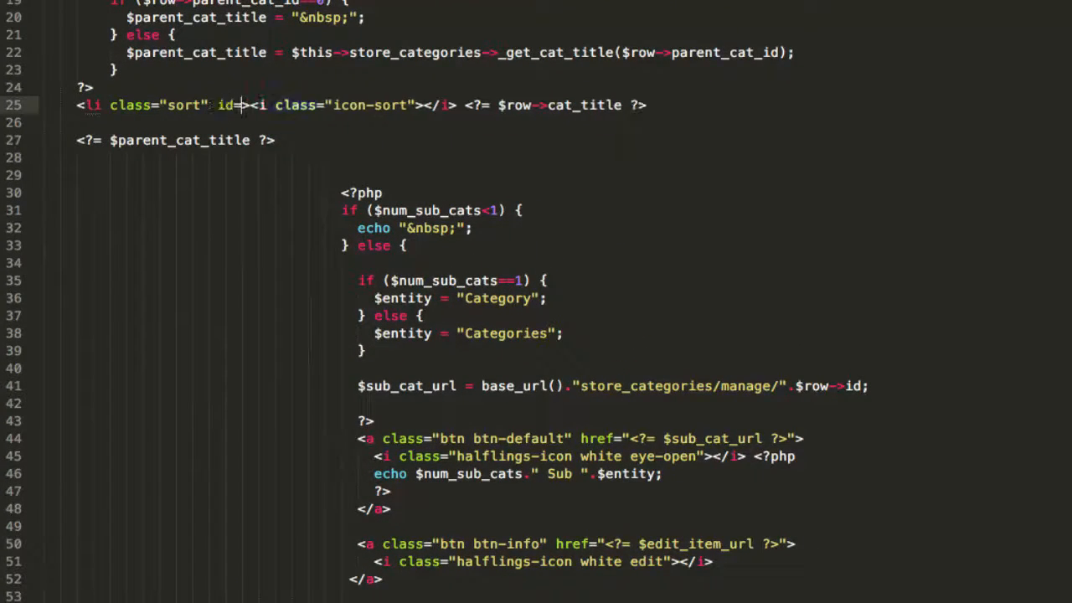
- Set the sortable list item's id attribute to <?= $row->id ?>
type("\"<?=")
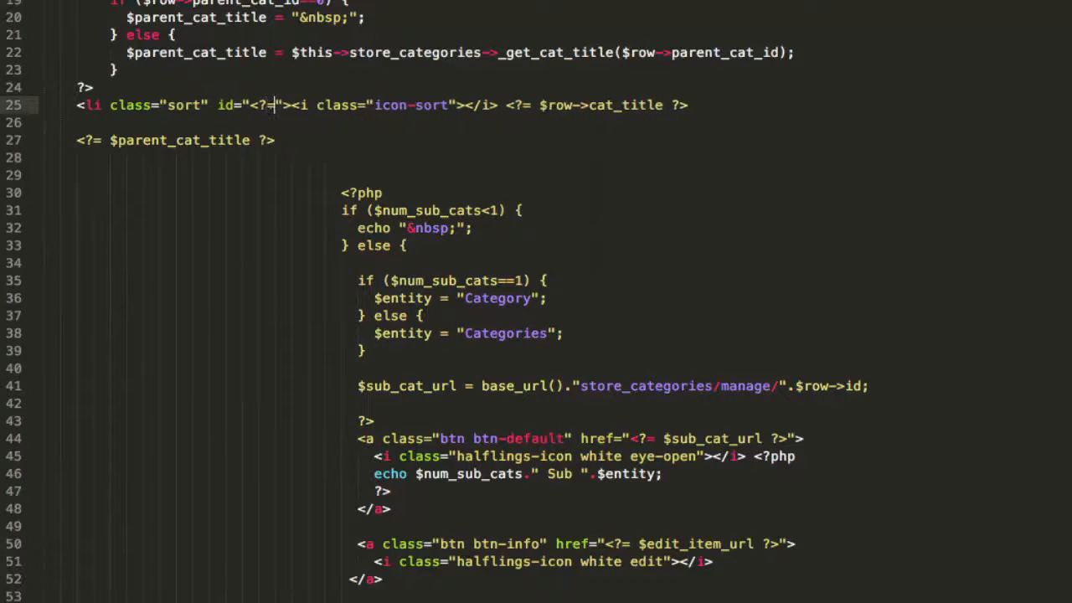
type("$row->id")
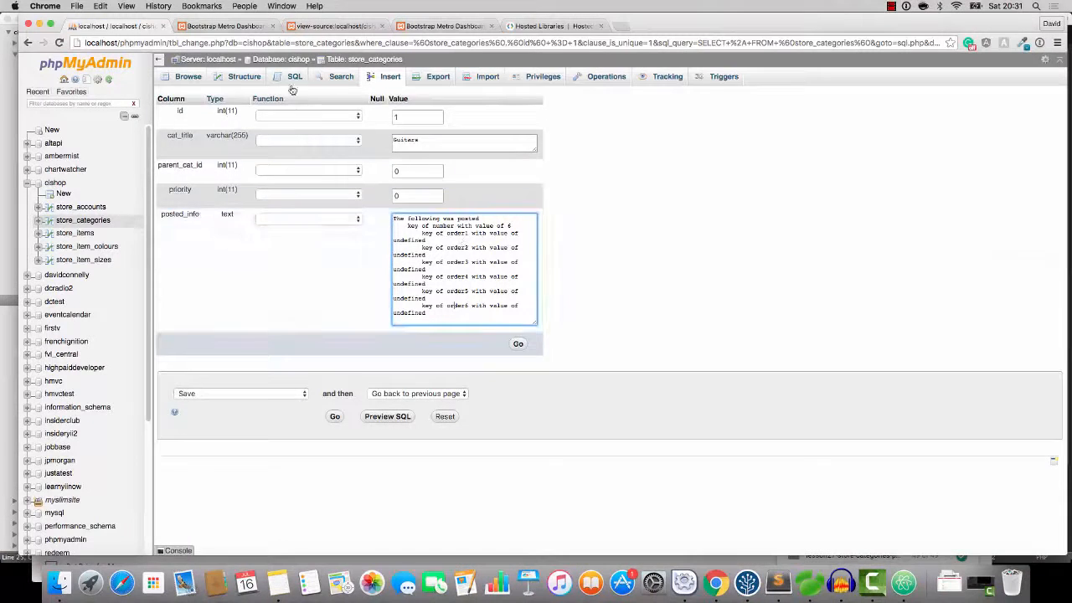
- Re-open the Guitars row and confirm posted_info now lists order values 3, 4, 5, 6, 1, 7
left_click(225, 26)
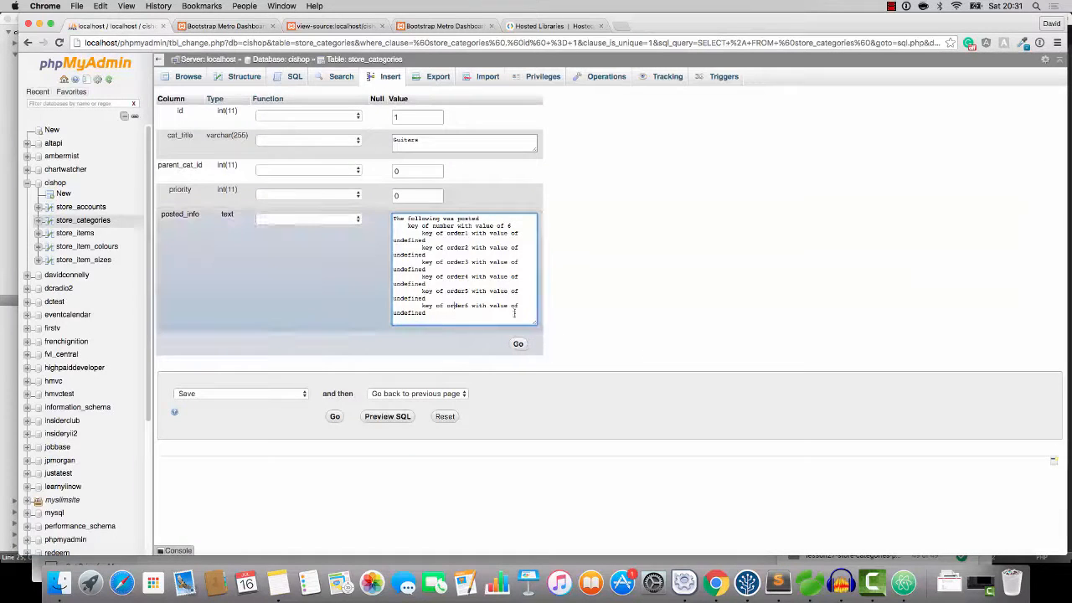
double_click(409, 283)
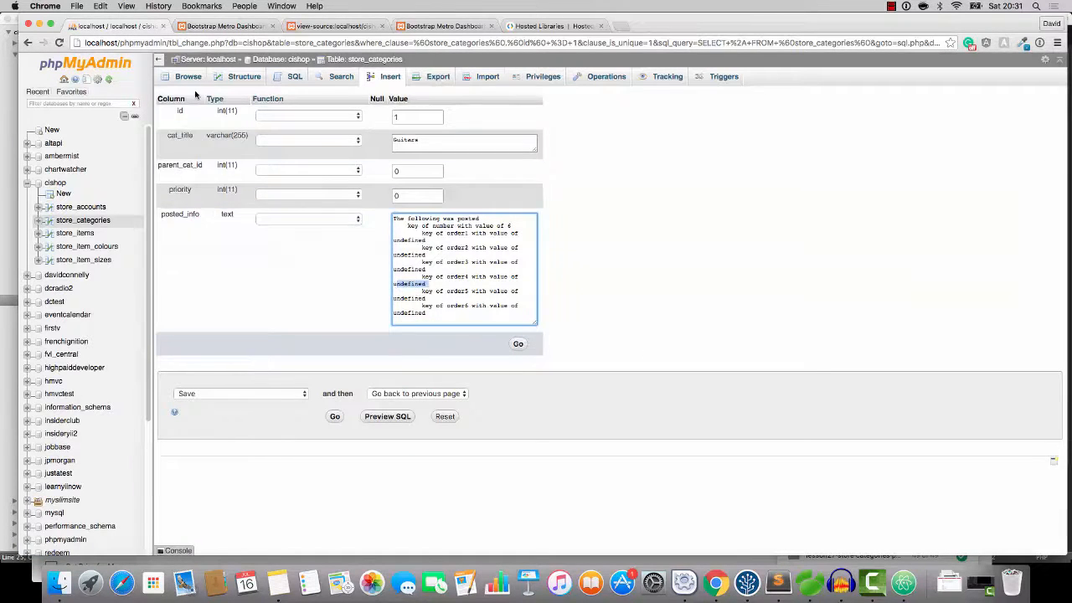
left_click(518, 344)
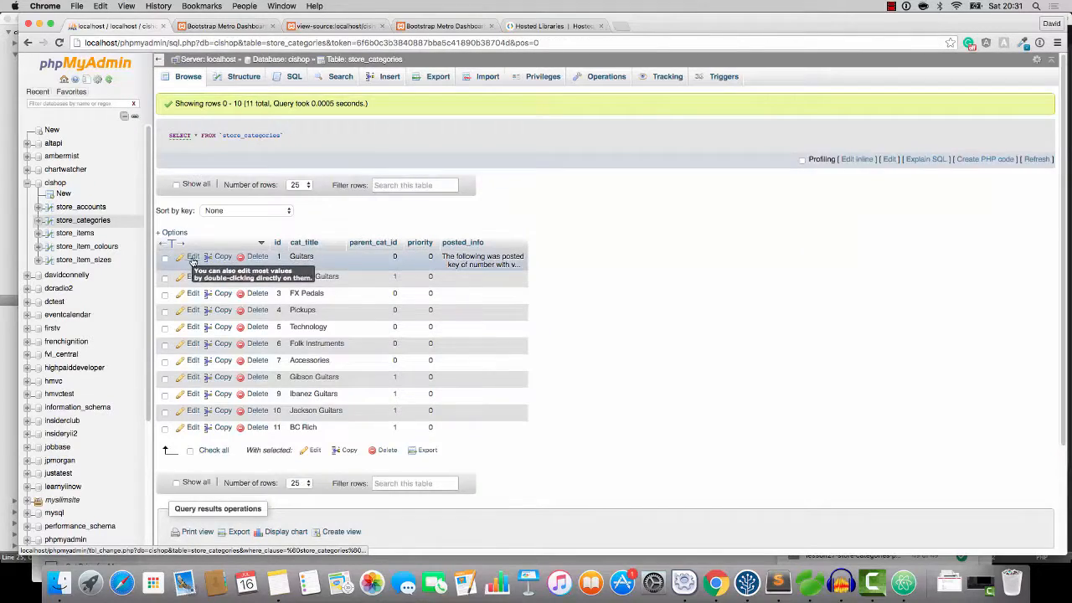
left_click(193, 257)
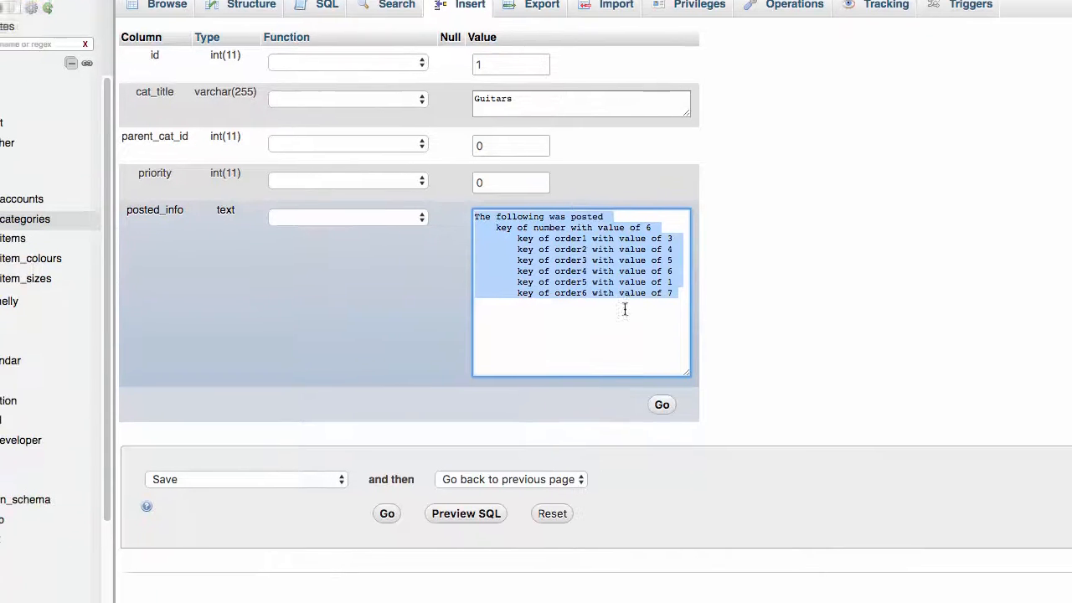
scroll("down", 3)
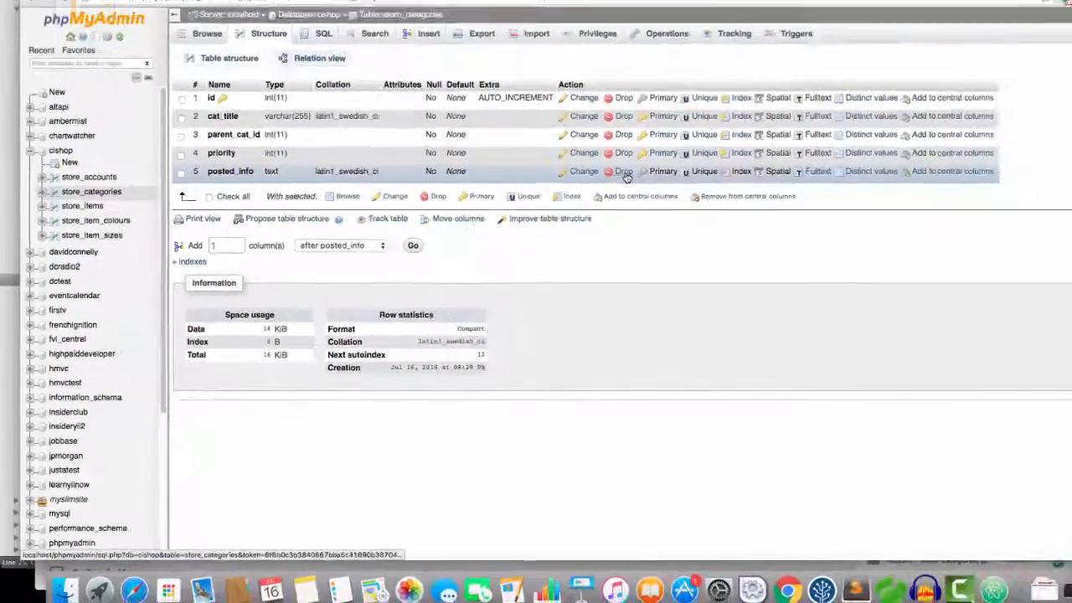
- Drop the posted_info column from store_categories and confirm with OK
left_click(623, 171)
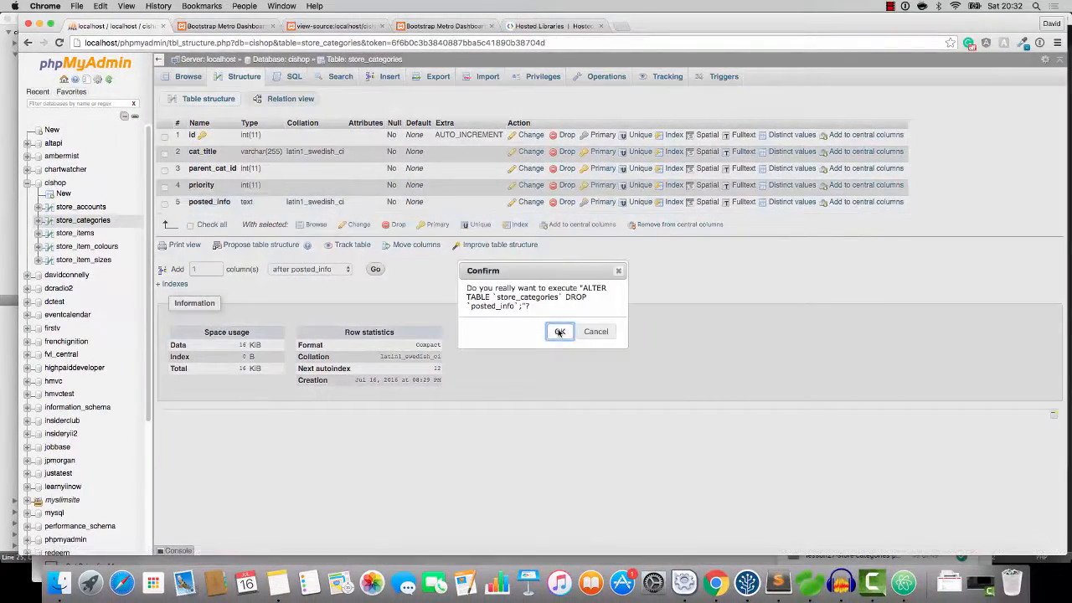
left_click(559, 331)
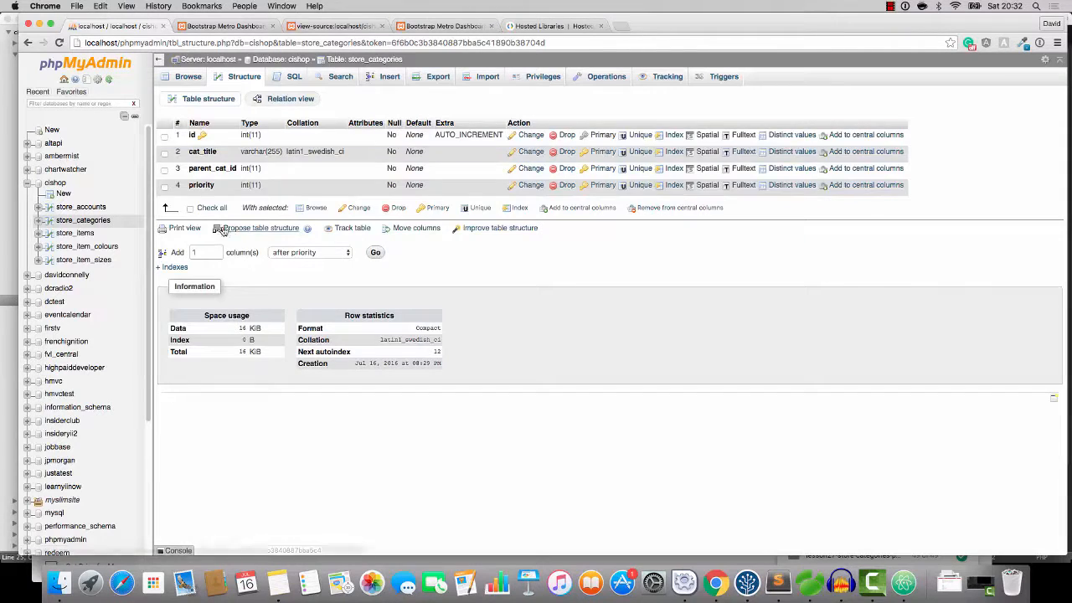
mouse_move(201, 185)
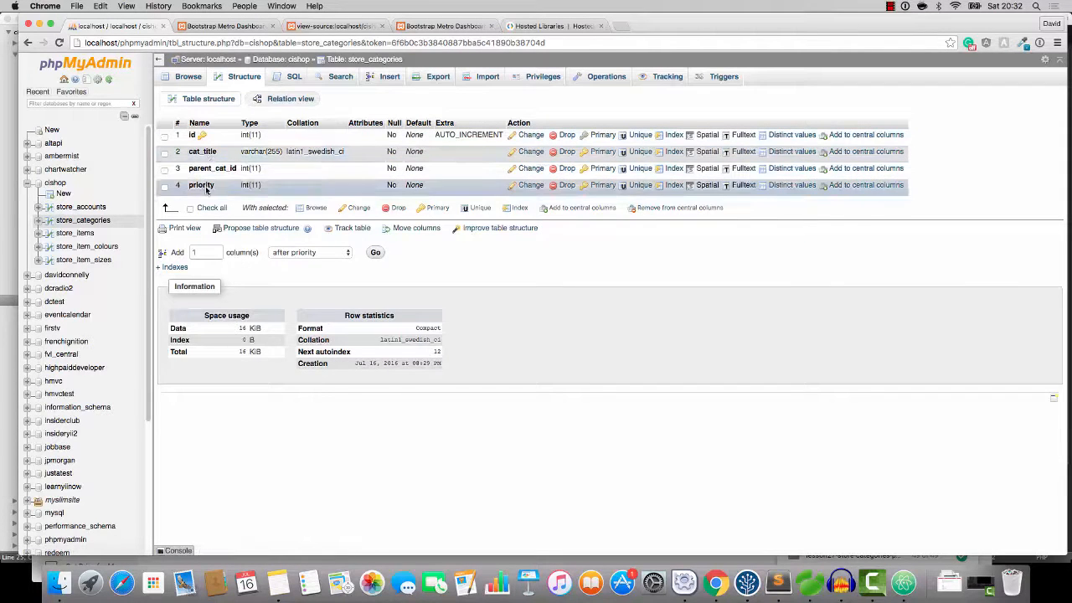
left_click(776, 581)
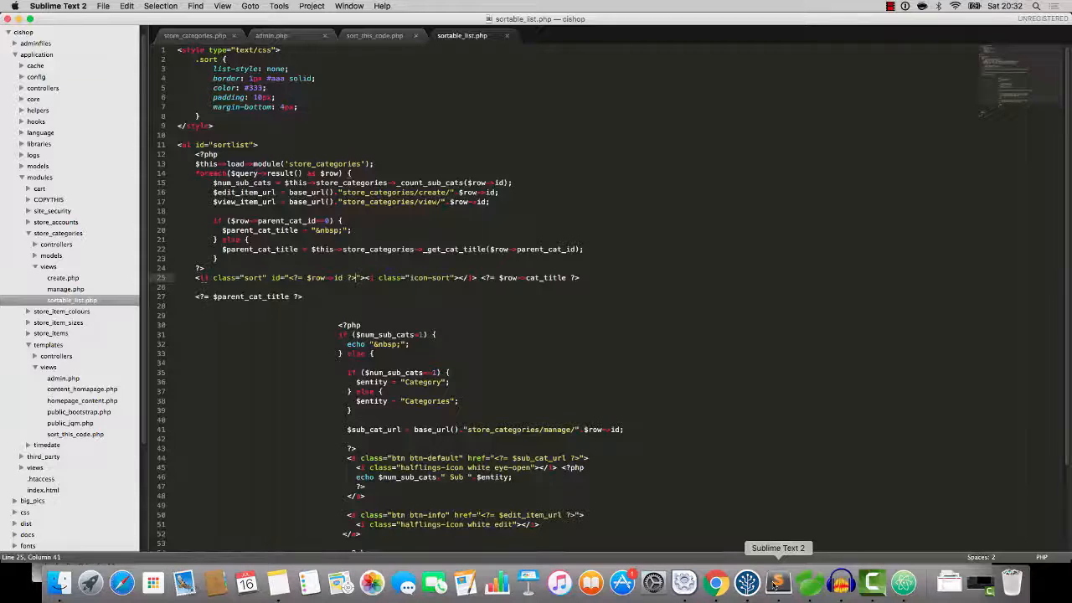
- Bring up store_categories.php and scroll to the debug code in sort()
left_click(195, 35)
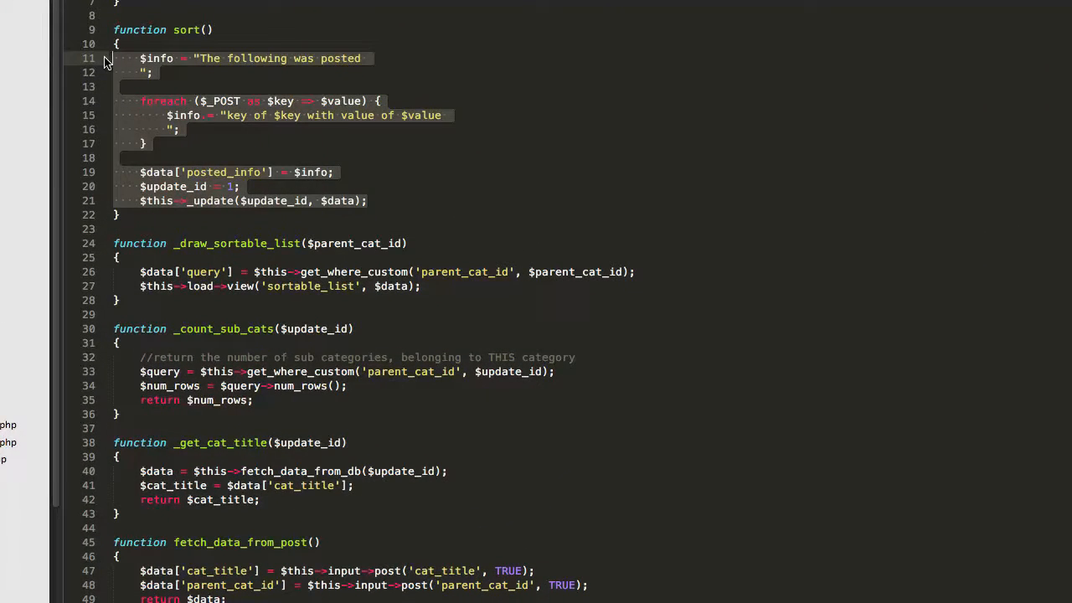
scroll("down", 3)
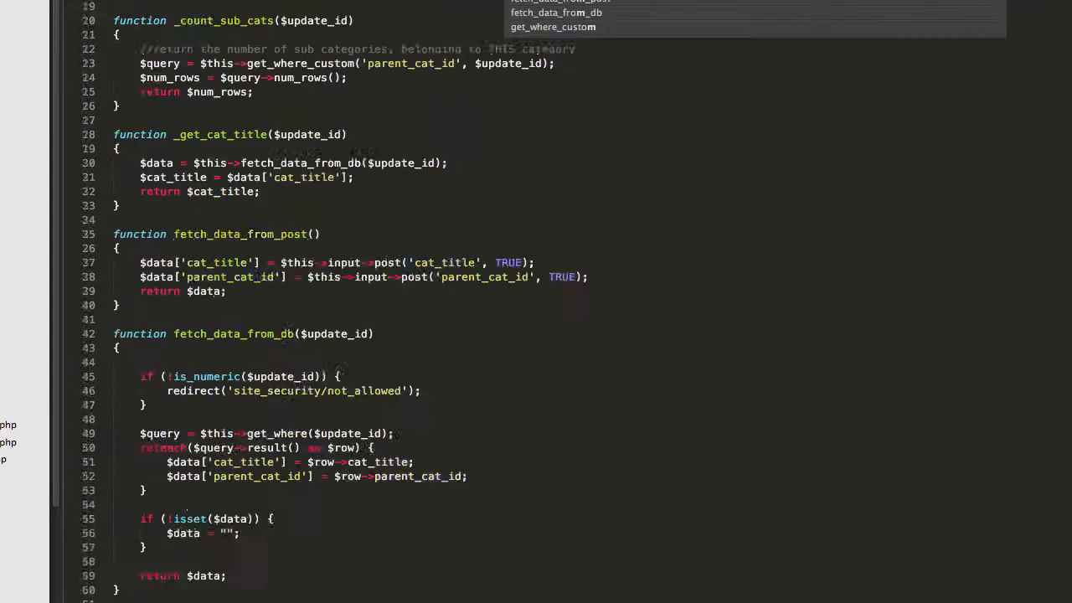
scroll("down", 3)
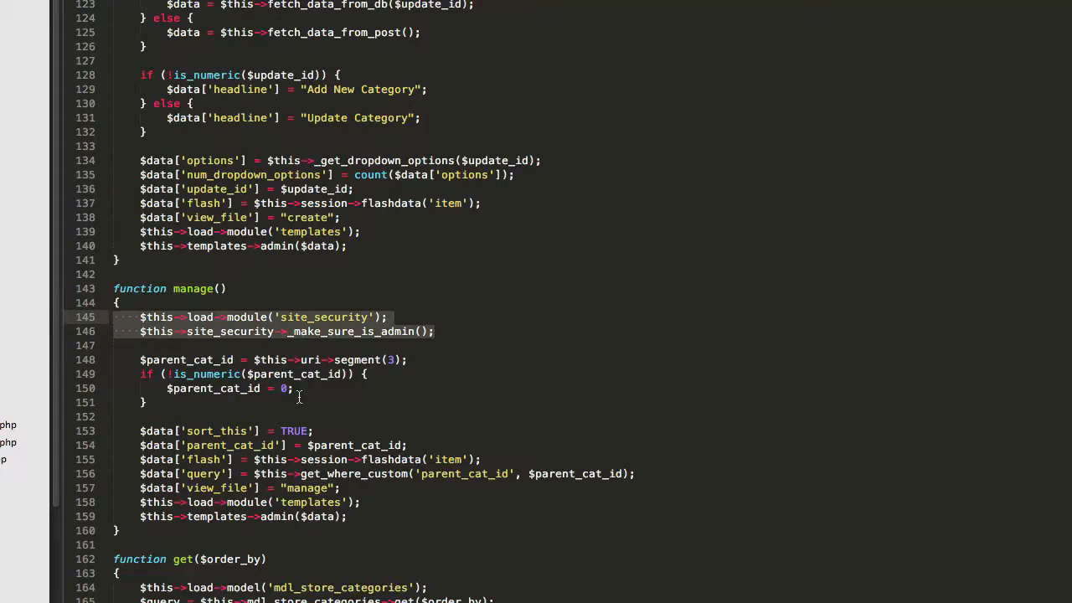
scroll("up", 3)
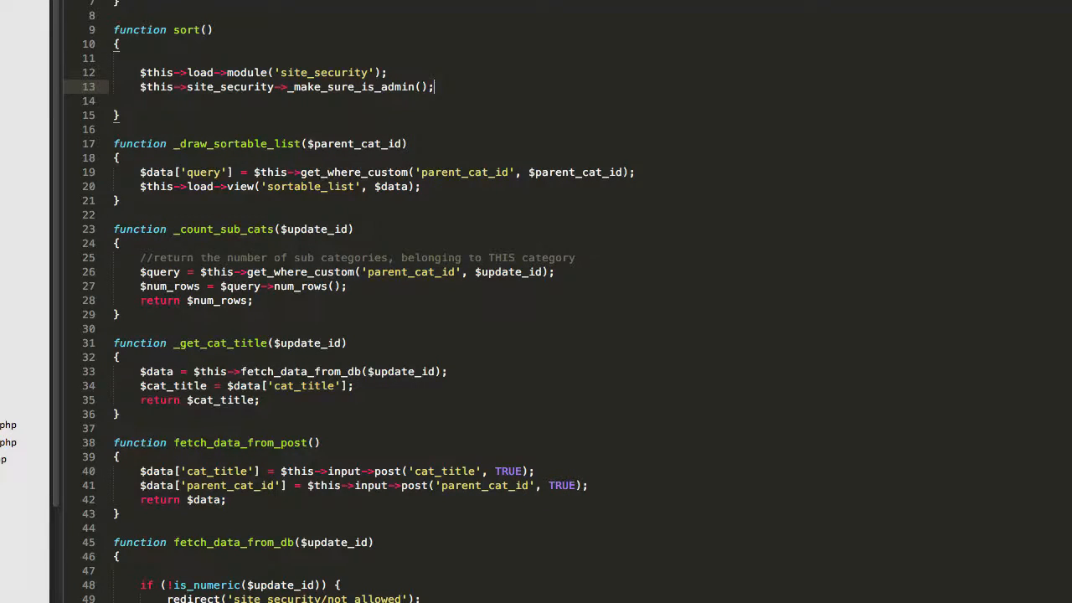
- Read the posted item count into $number and start a for loop up to $number
type("$n")
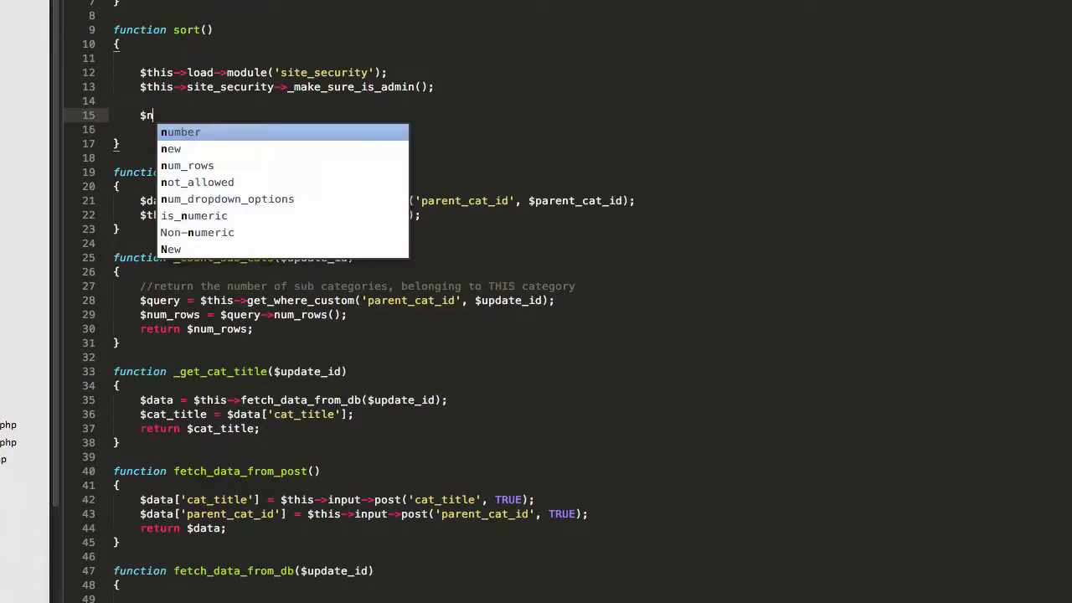
type("umber = $this->input->post('number',")
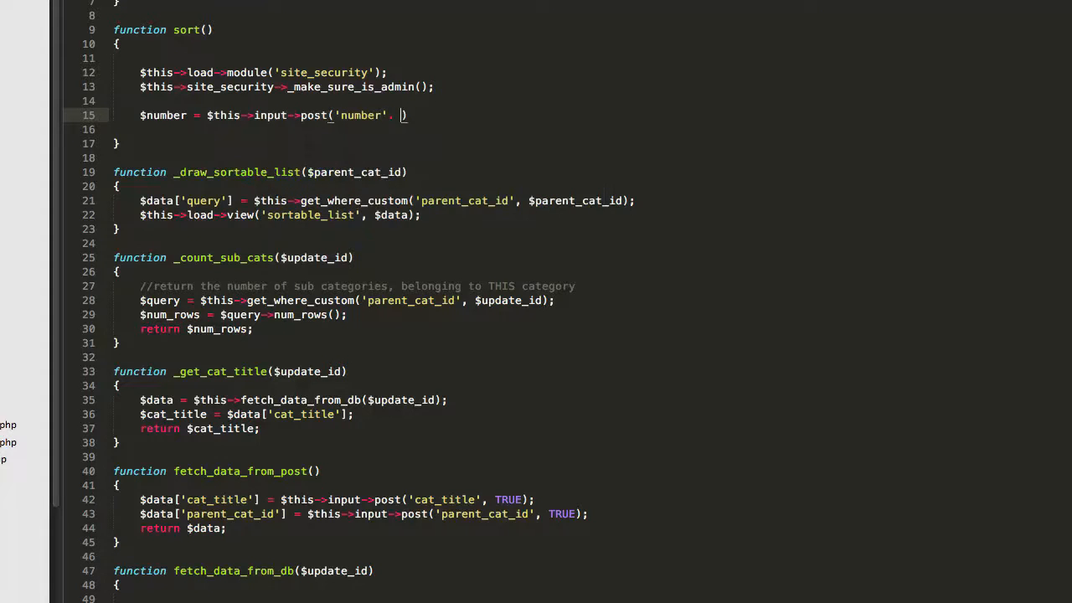
type("TRUE);")
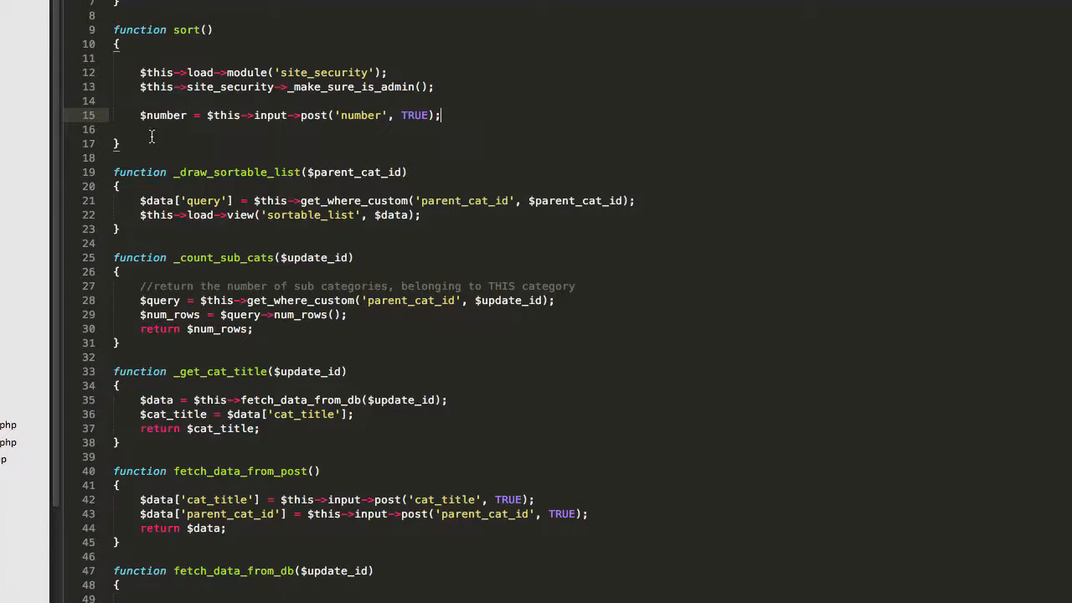
mouse_move(290, 160)
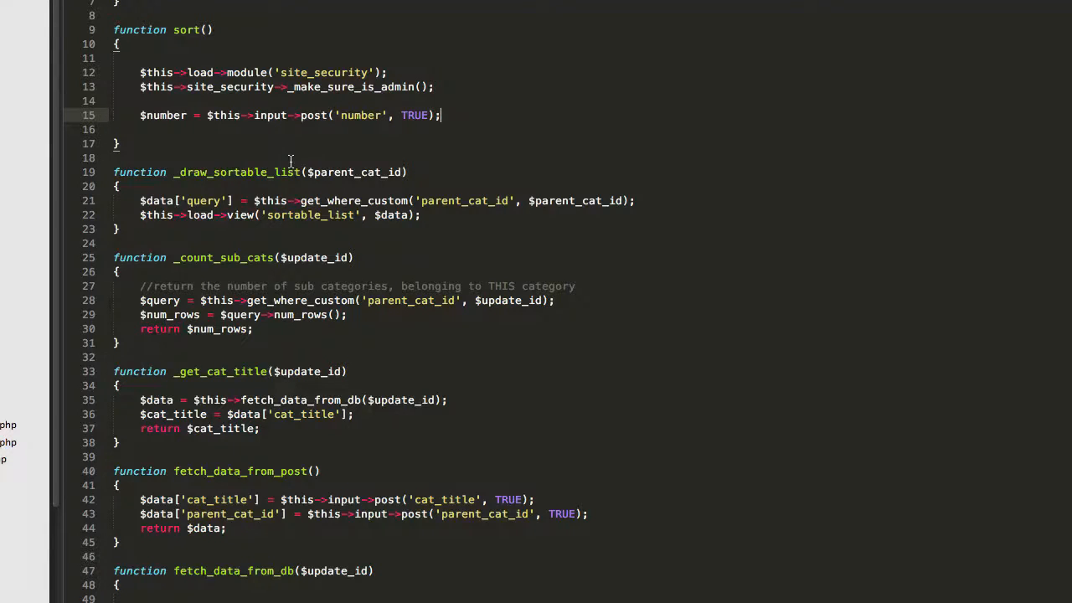
key("Return")
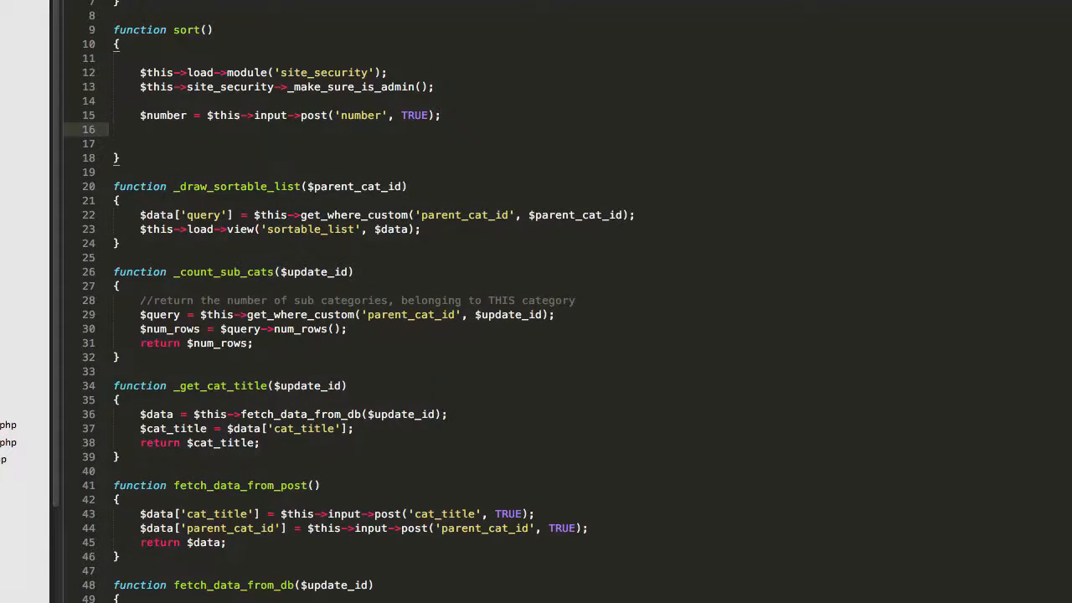
type("for ($i=0; $i <; $i++) {")
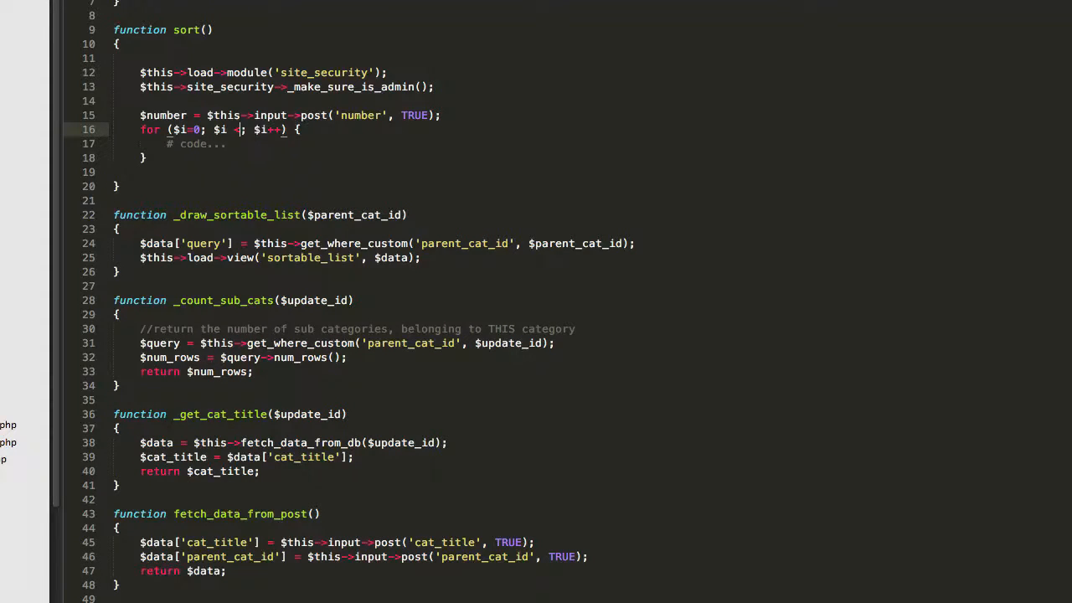
type("= $number")
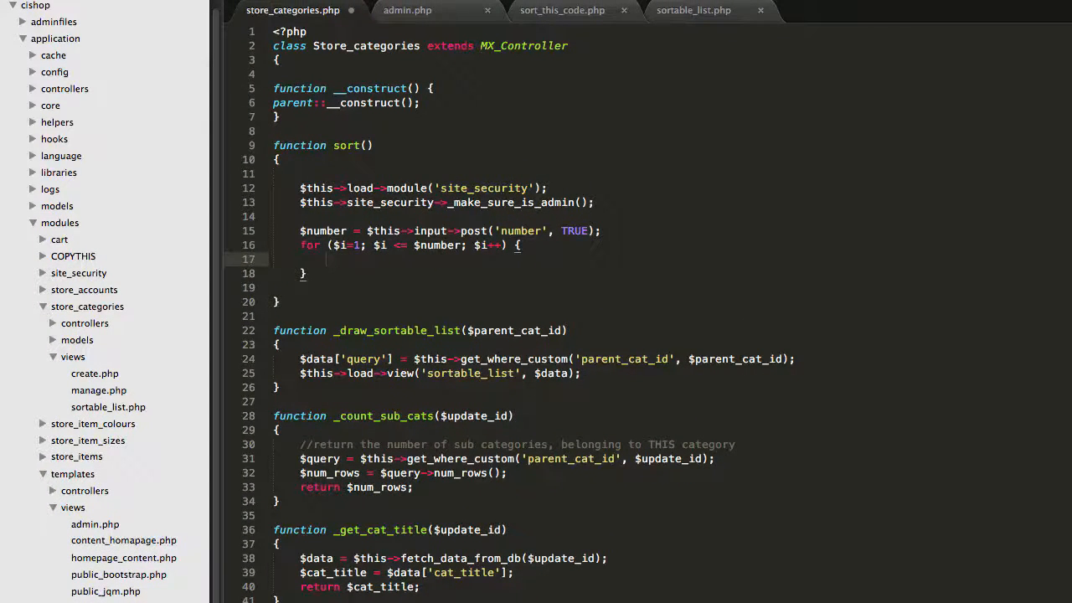
- Inside the loop, set $update_id from $_POST['order'.$i], priority to $i, and call _update
type("$update_id =")
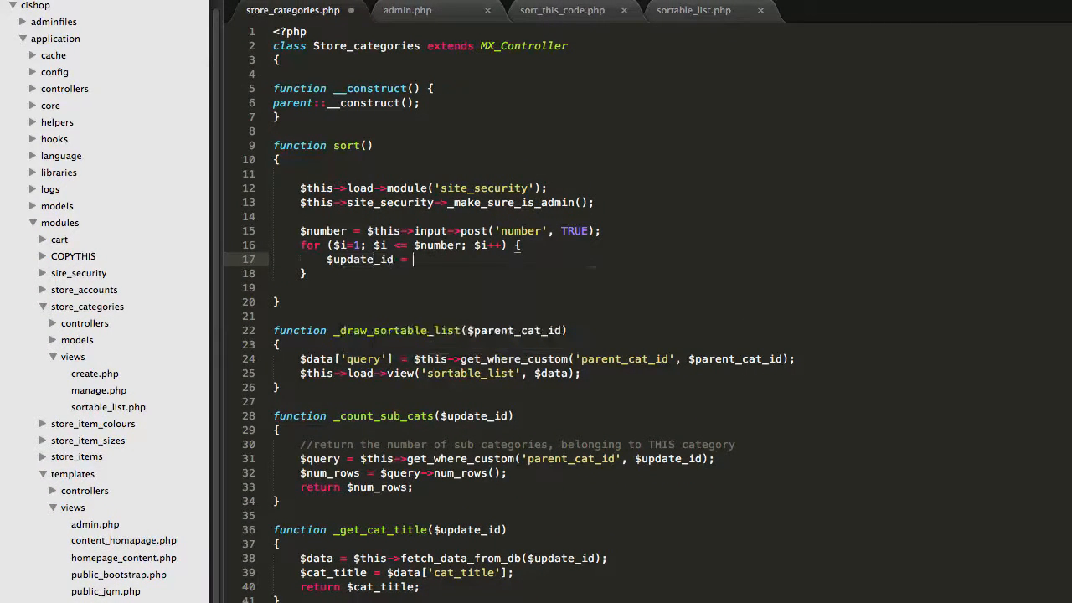
type("$_POST['ord")
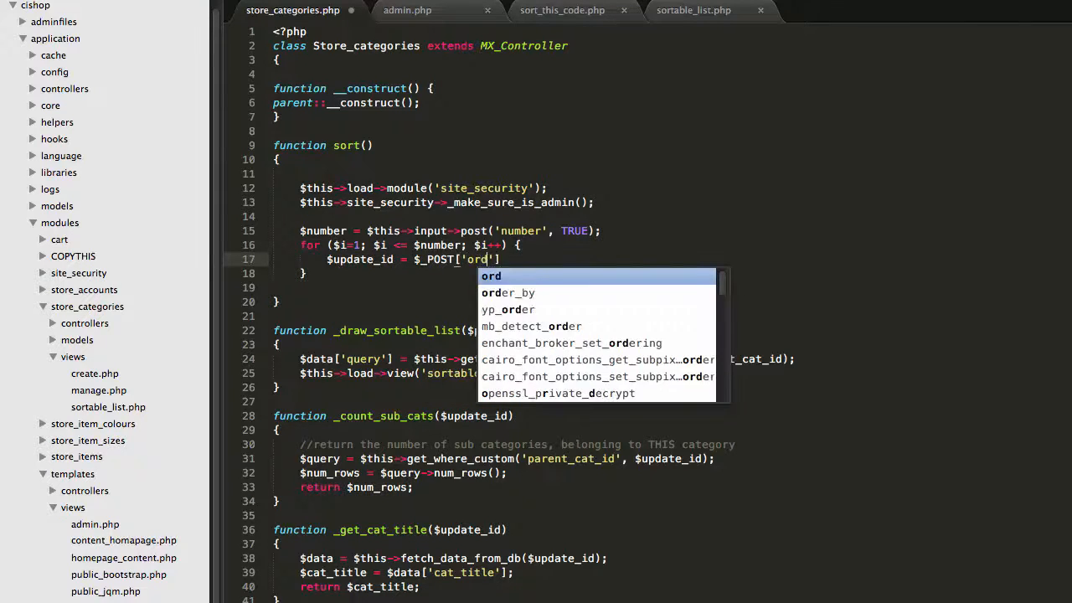
type("er")
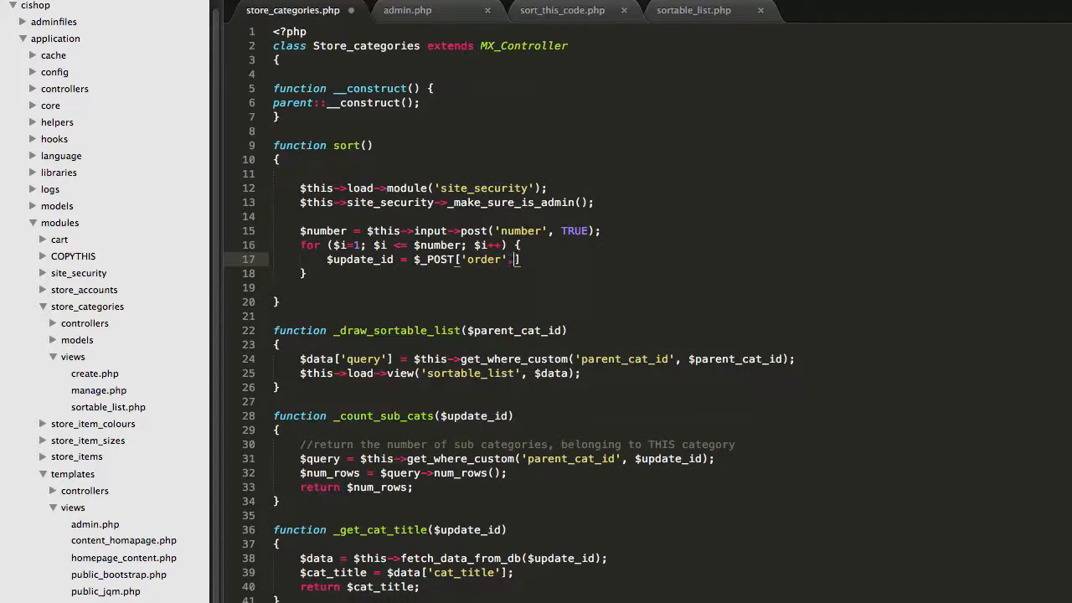
type("$i")
type("$data['p")
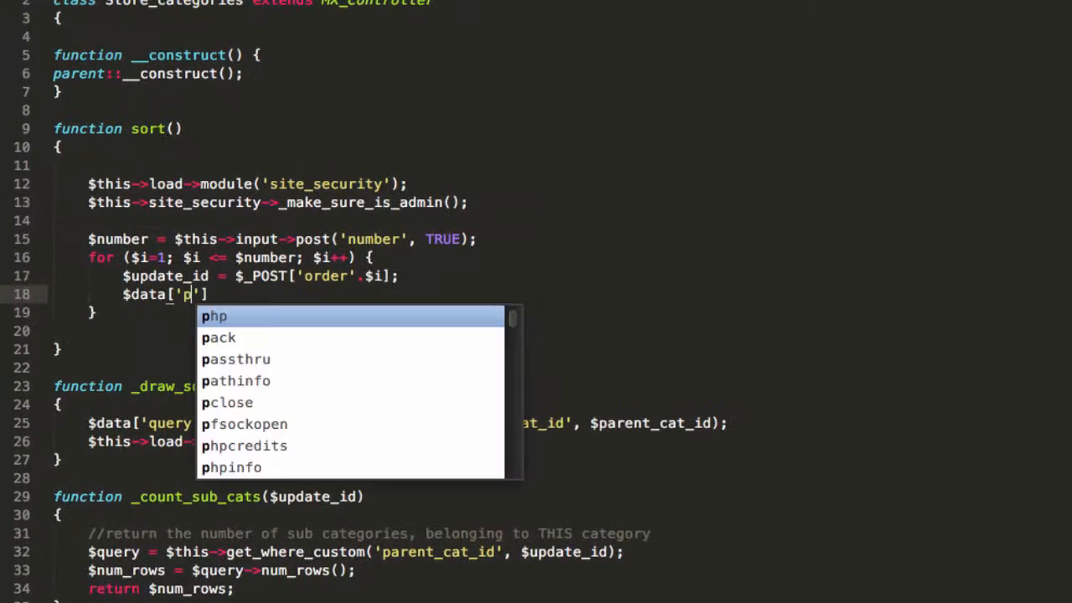
type("riority")
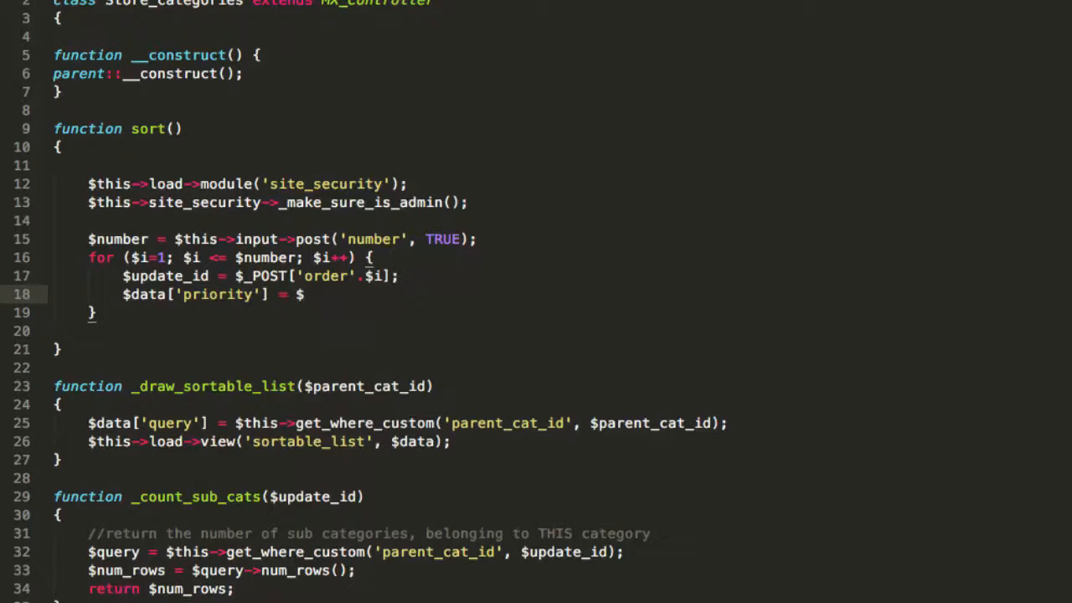
type("id")
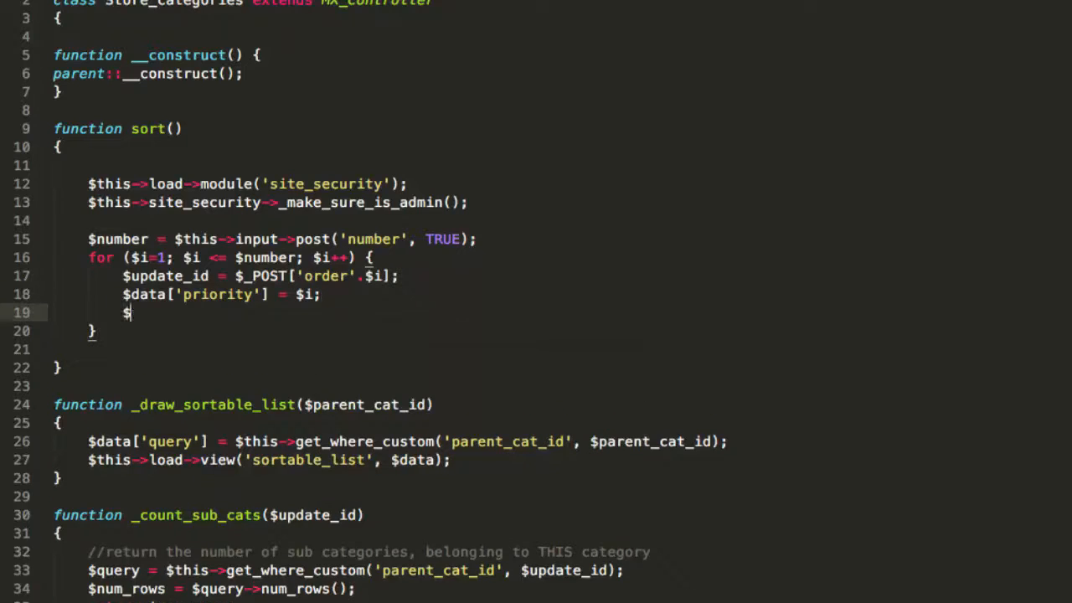
type("$this->_update($")
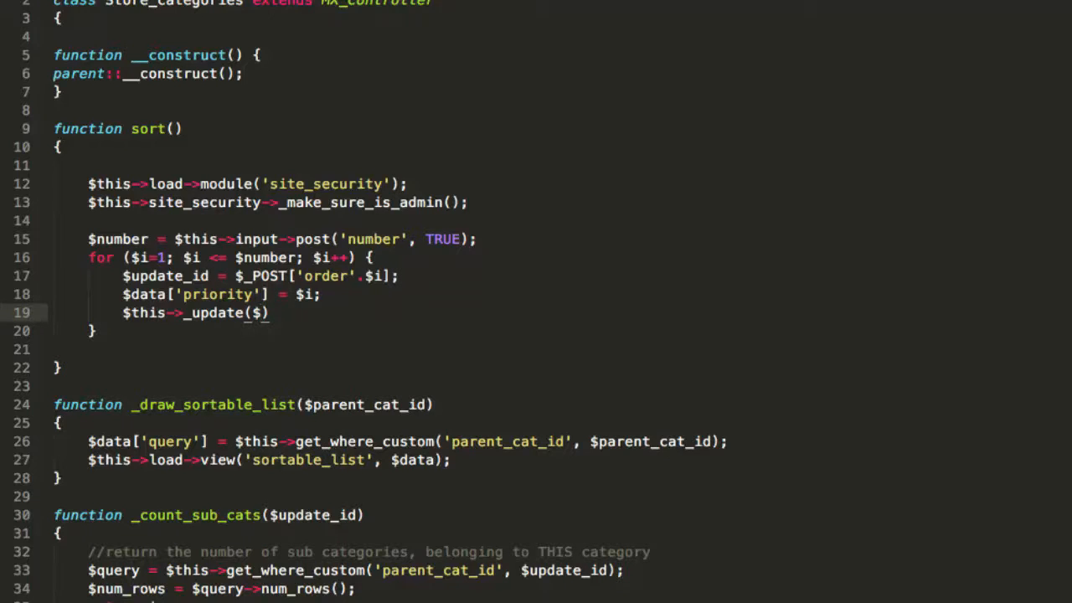
type("$update_id, $data")
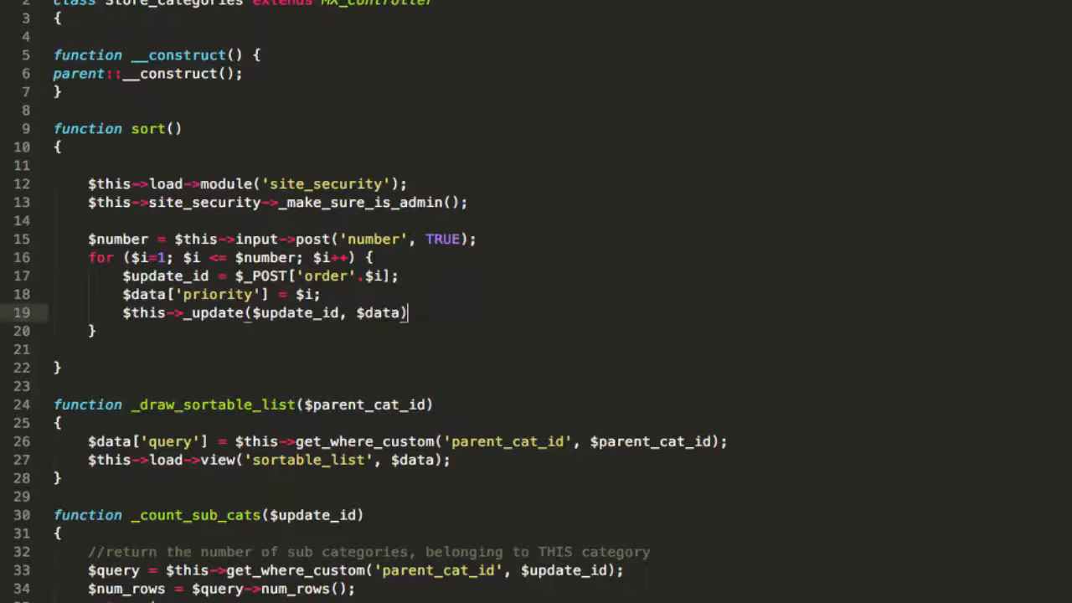
type(";")
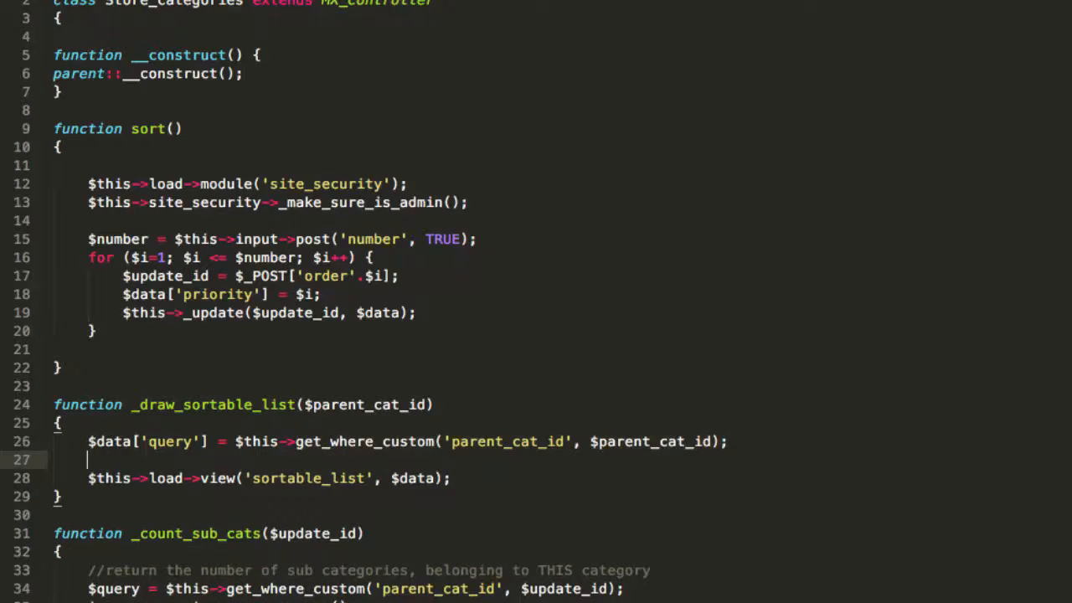
- Add $mysql_query selecting the parent's store_categories rows ordered by priority, replacing get_where_custom
type("$mysql_query = \"\"")
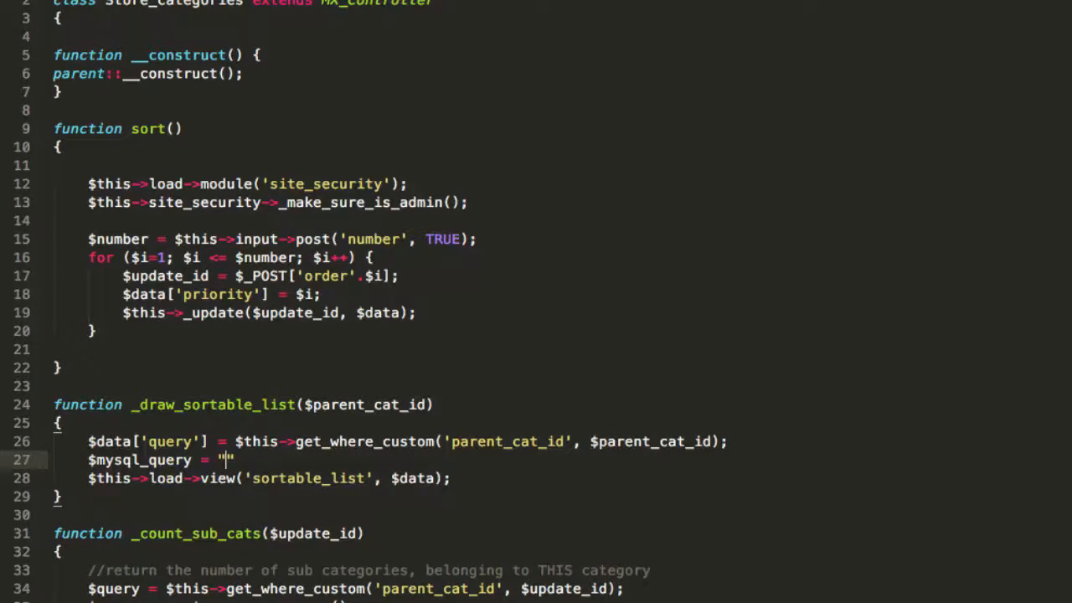
type("select *")
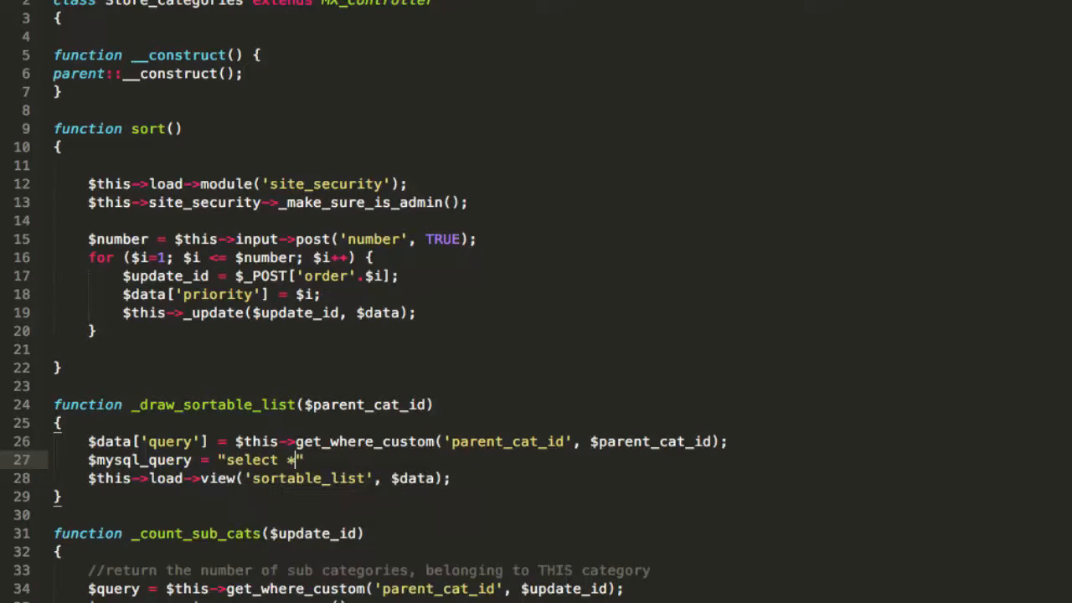
type("from store_categories where parent_cat_id=$parent_cat_id")
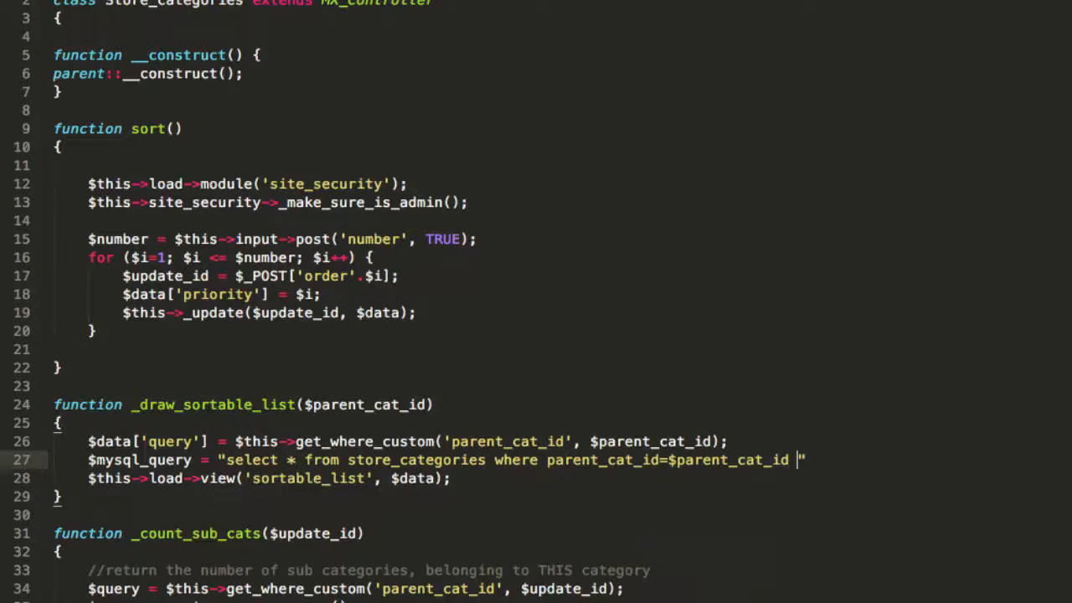
type("order by priority")
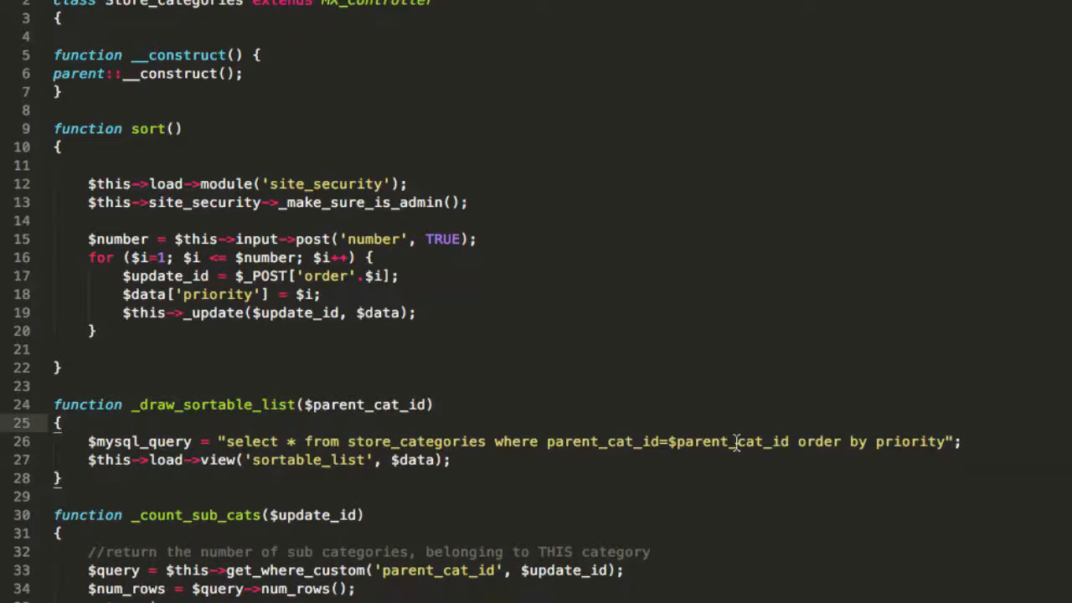
key("enter")
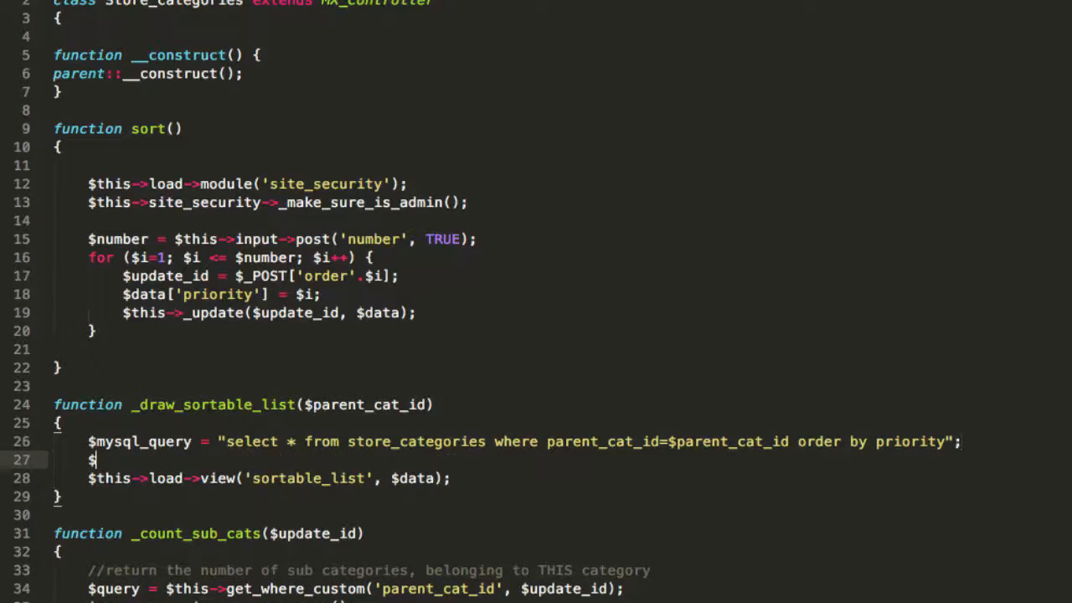
type("quer")
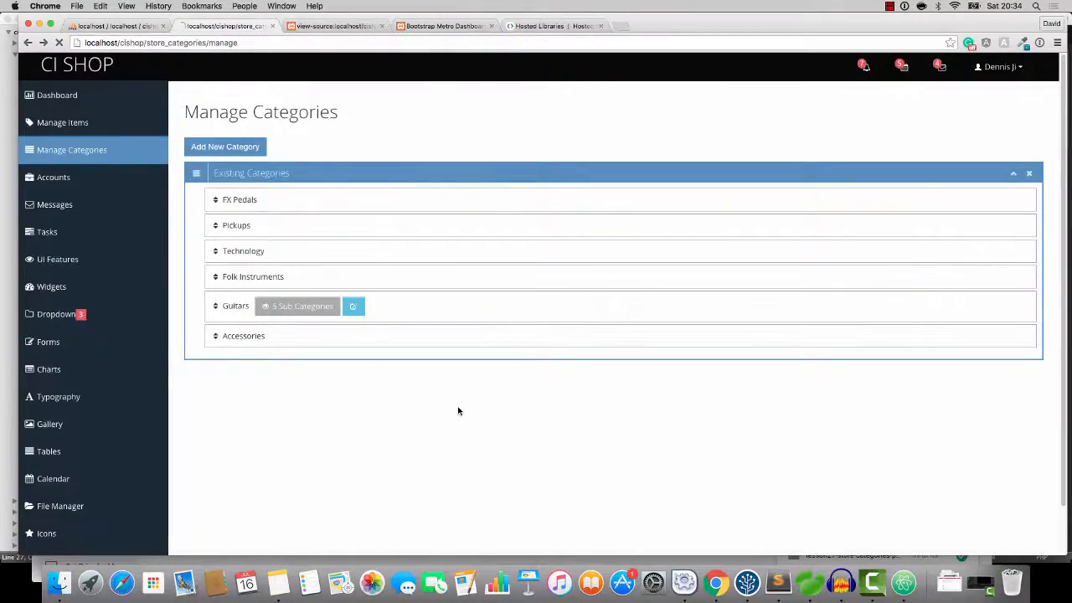
- Refresh Manage Categories and drag Guitars below Technology, then to the bottom
left_click(352, 305)
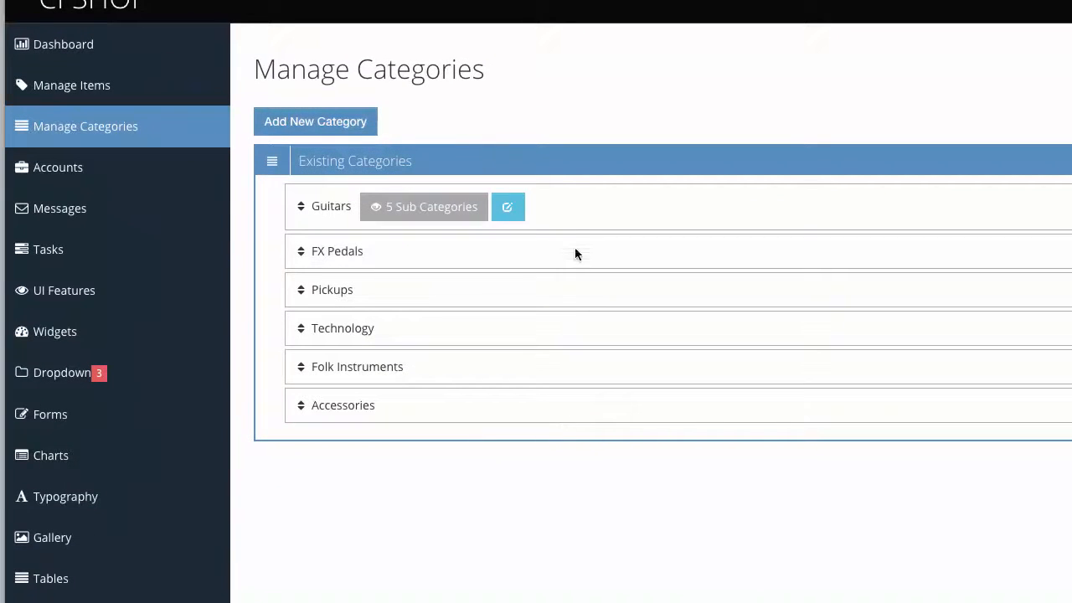
left_click_drag(330, 206, 351, 352)
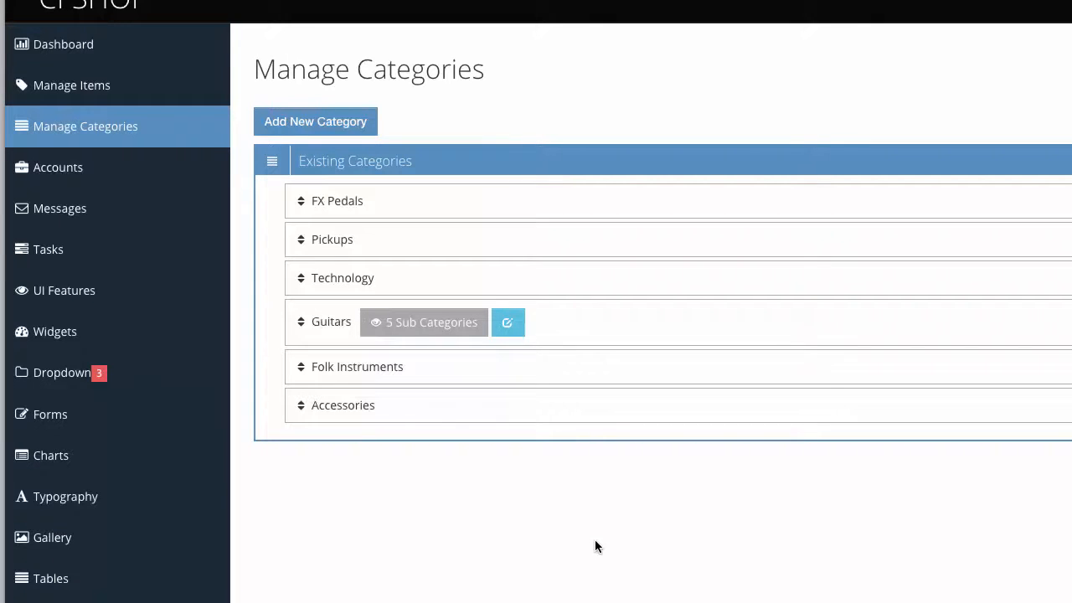
mouse_move(589, 326)
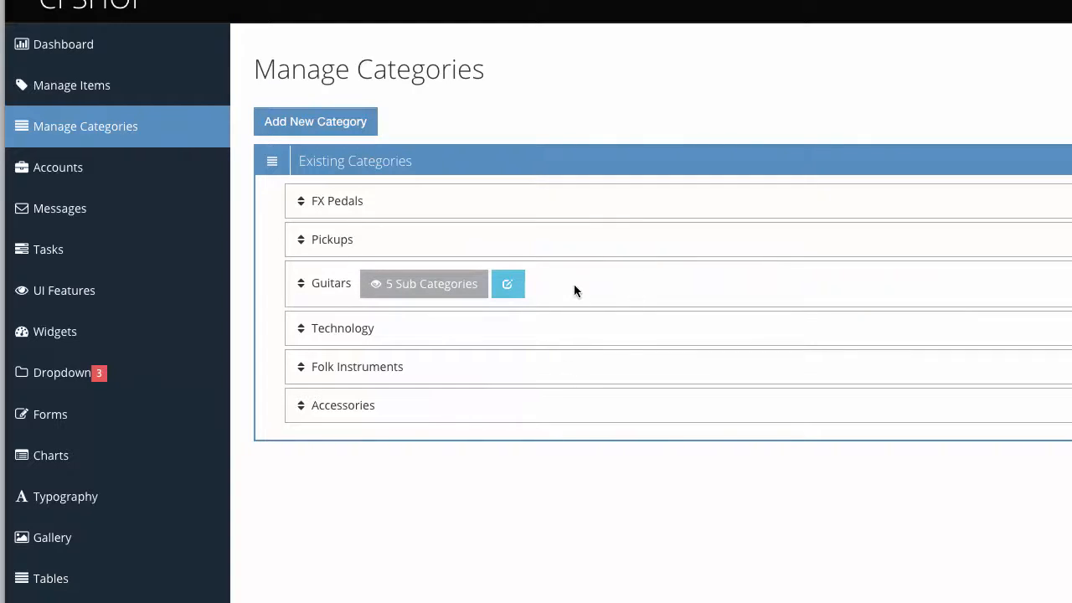
left_click_drag(331, 284, 331, 399)
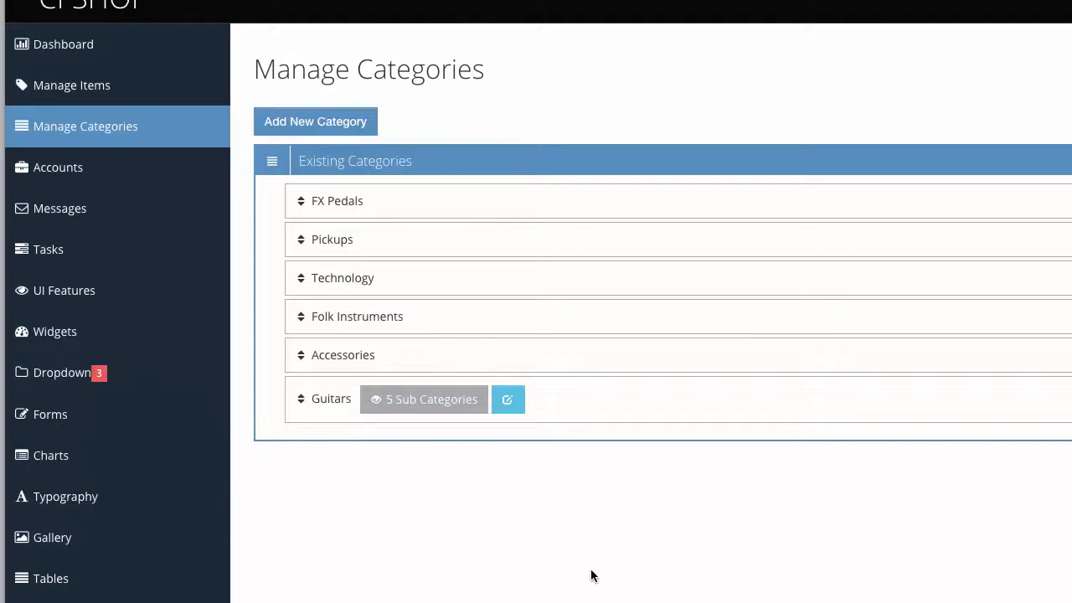
mouse_move(488, 369)
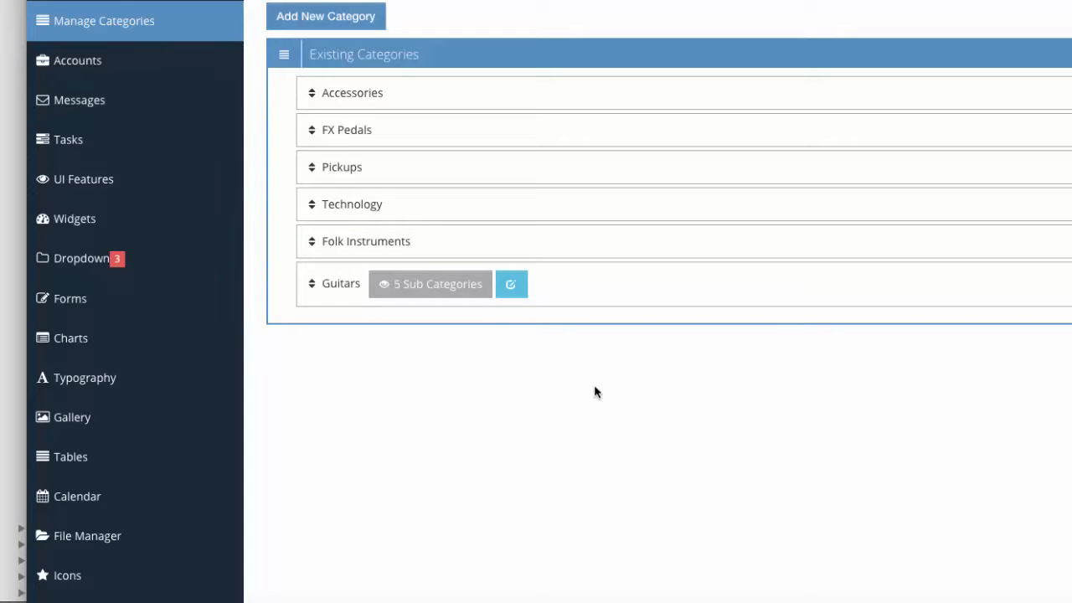
- Drag Guitars just below FX Pedals and view its five sub-categories, BC Rich first
left_click(430, 284)
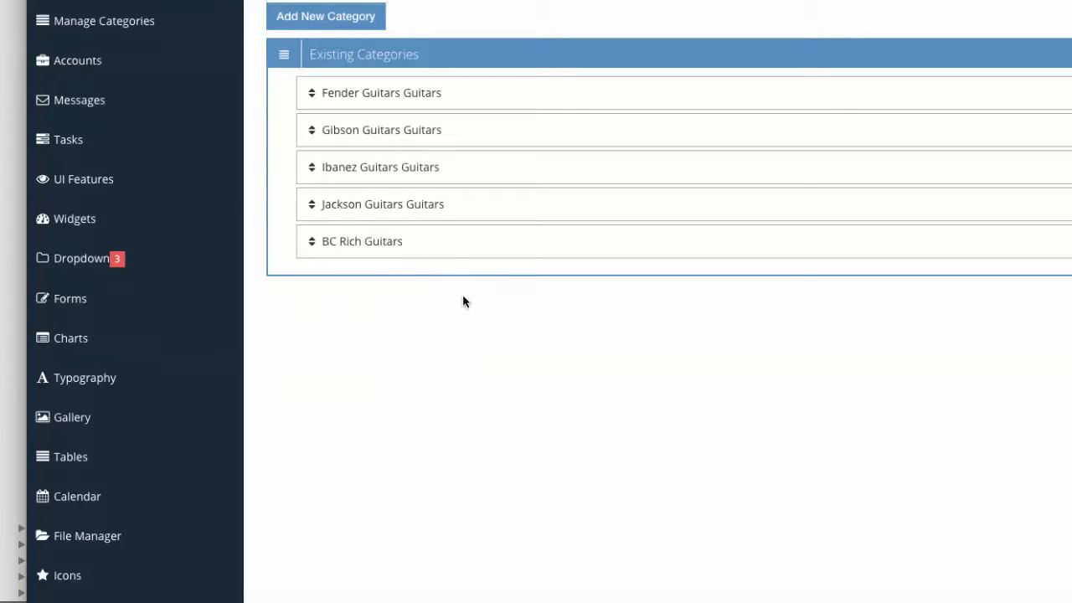
mouse_move(456, 101)
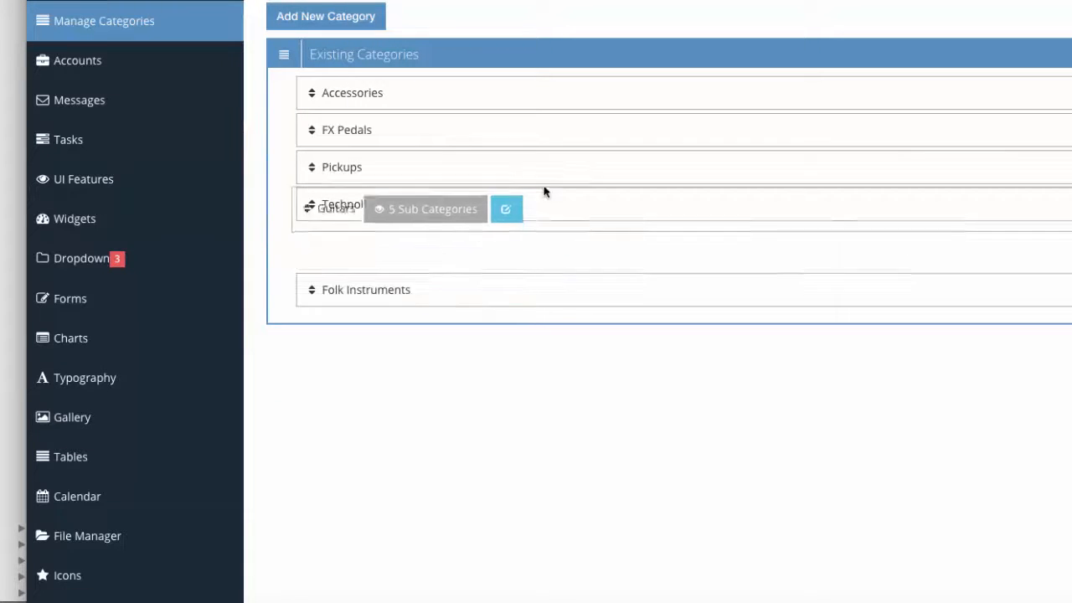
left_click_drag(335, 208, 341, 172)
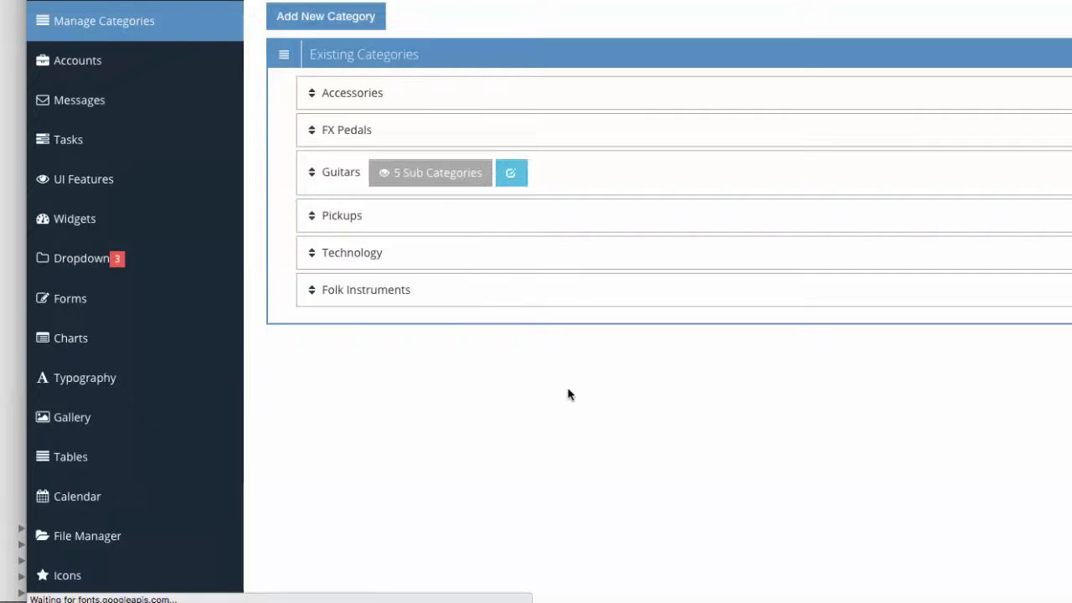
left_click(430, 172)
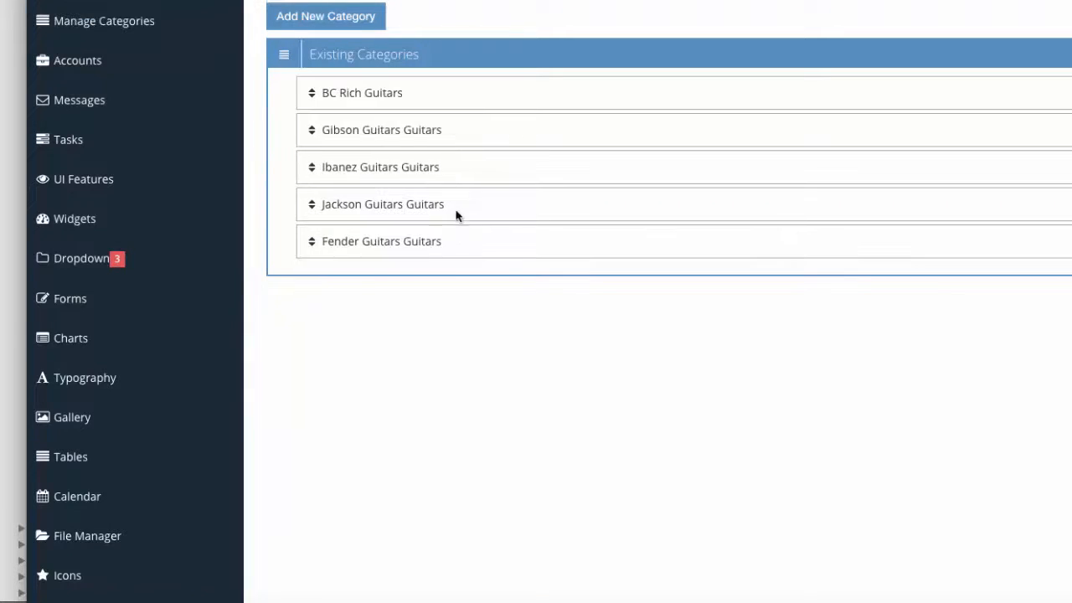